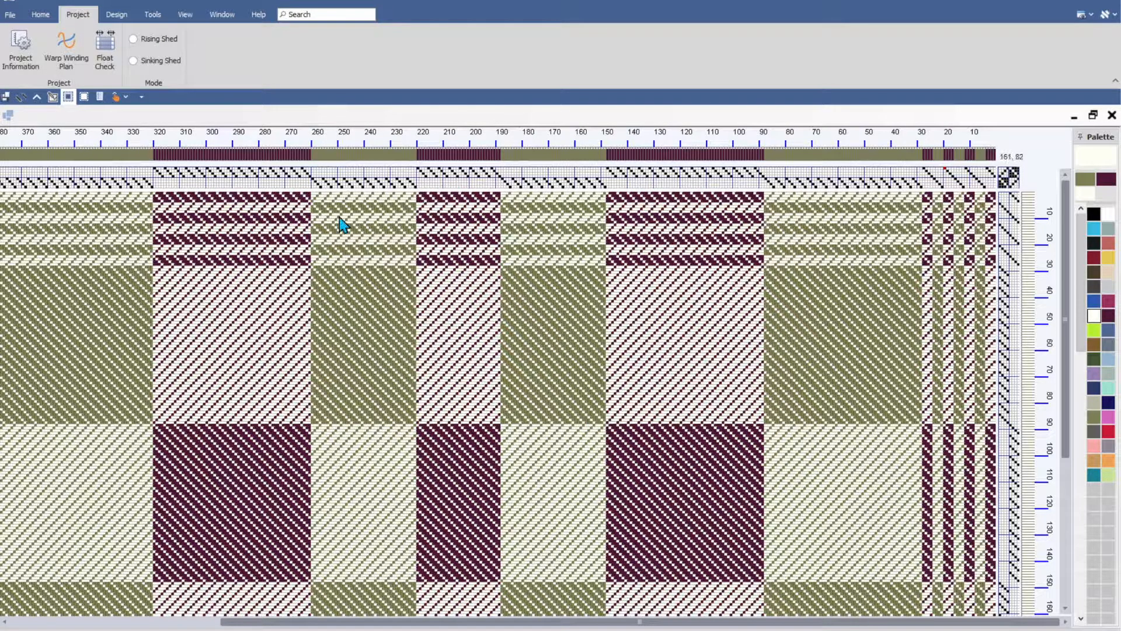
mouse_move(488, 274)
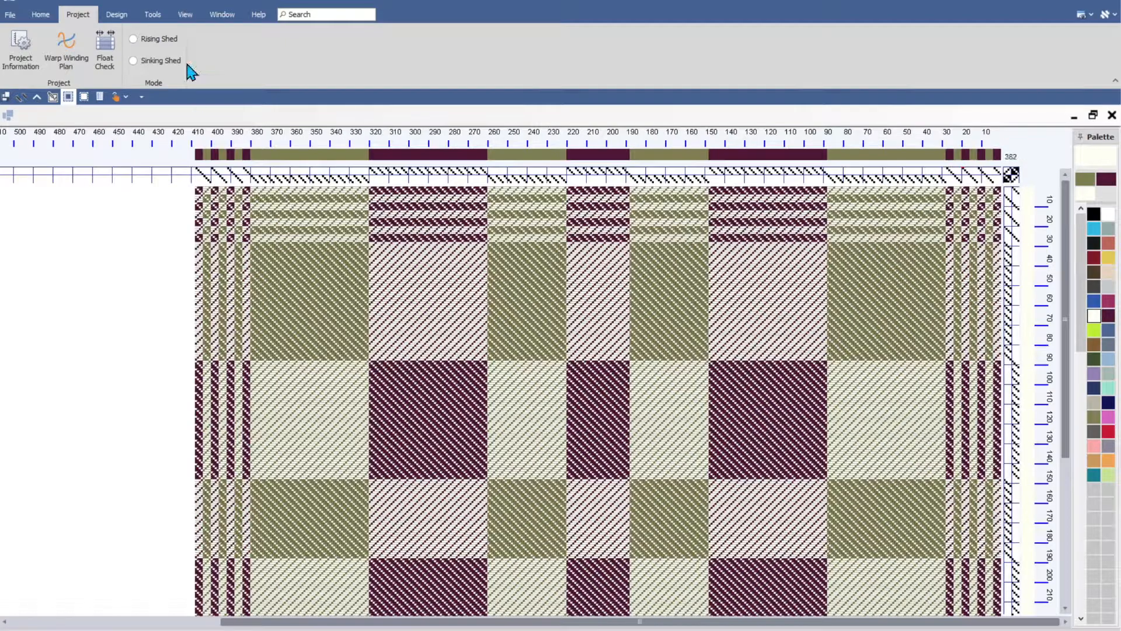
mouse_move(20, 50)
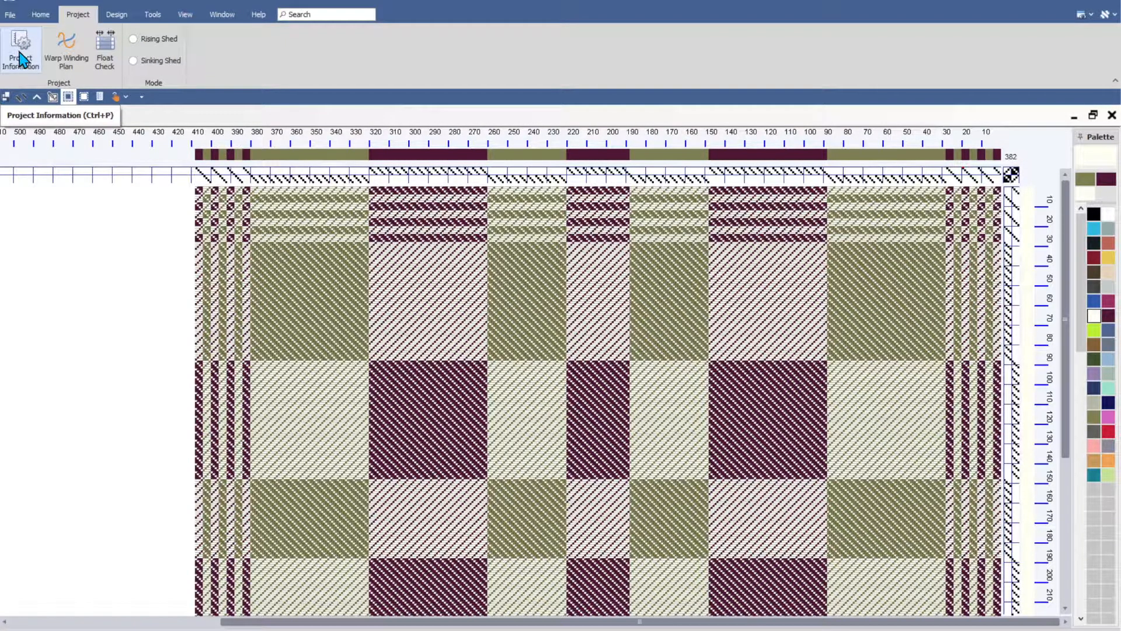
Open Project Information's Planning tab, showing English units and a 24 epi, 24 ppi sett.
left_click(22, 49)
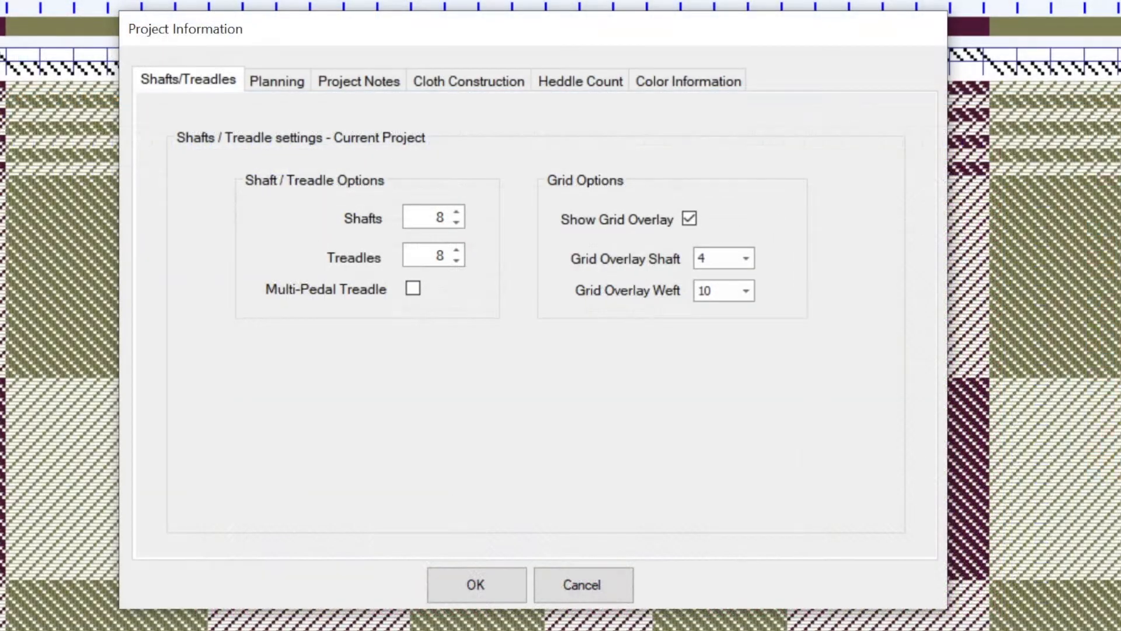
left_click(276, 80)
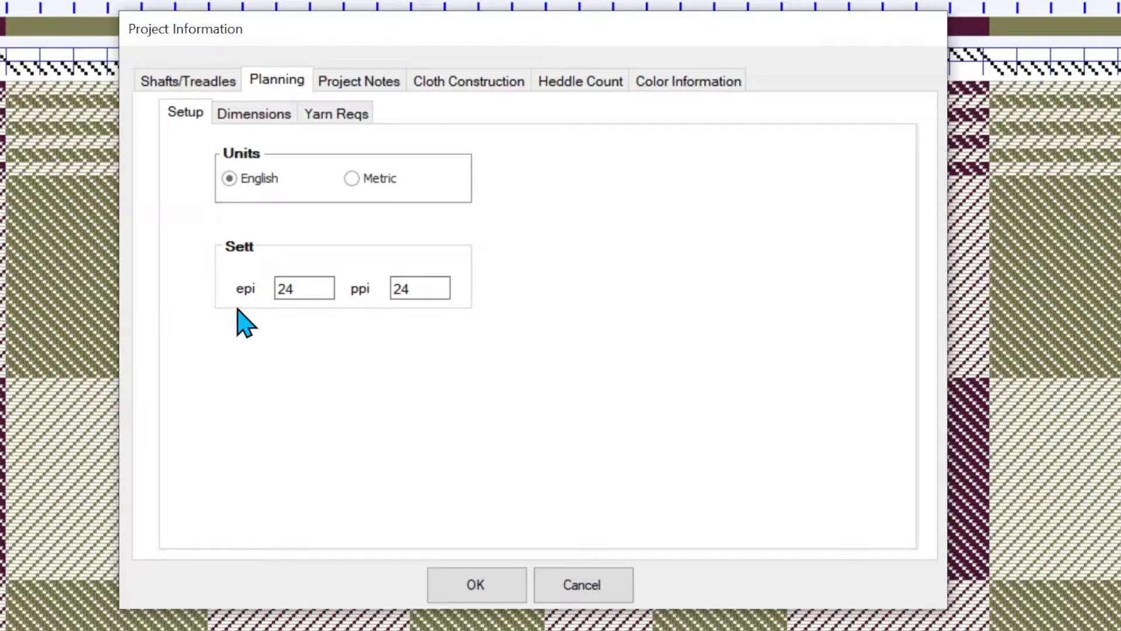
mouse_move(366, 323)
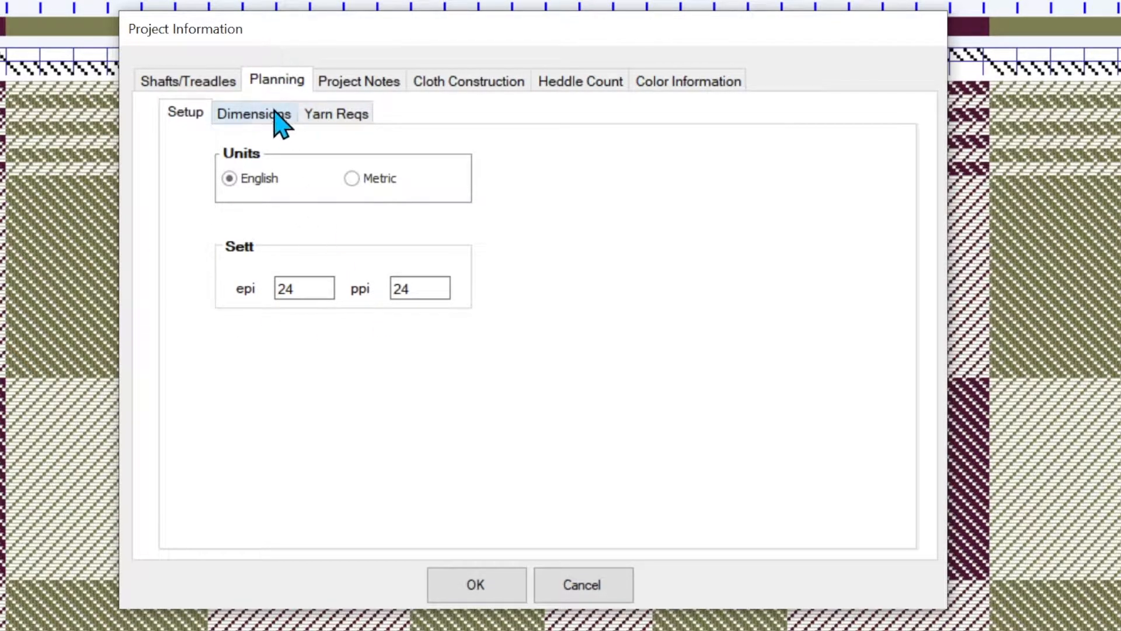
Show the Dimensions page: 408 warp ends, finished estimate 15.35 by 15.81 inches.
left_click(254, 113)
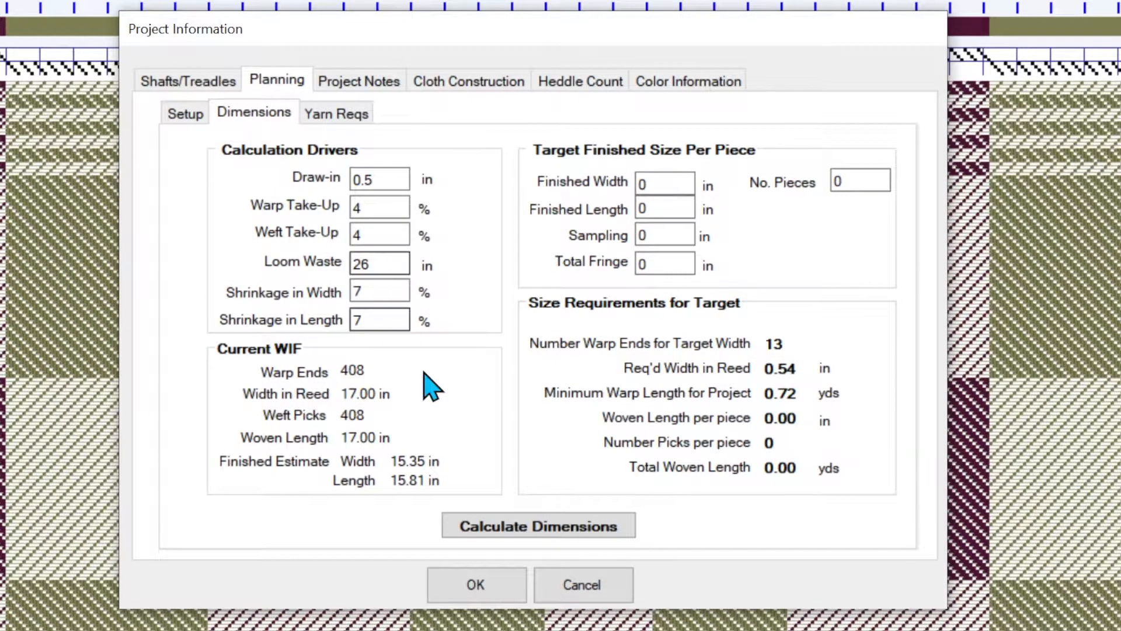
mouse_move(243, 357)
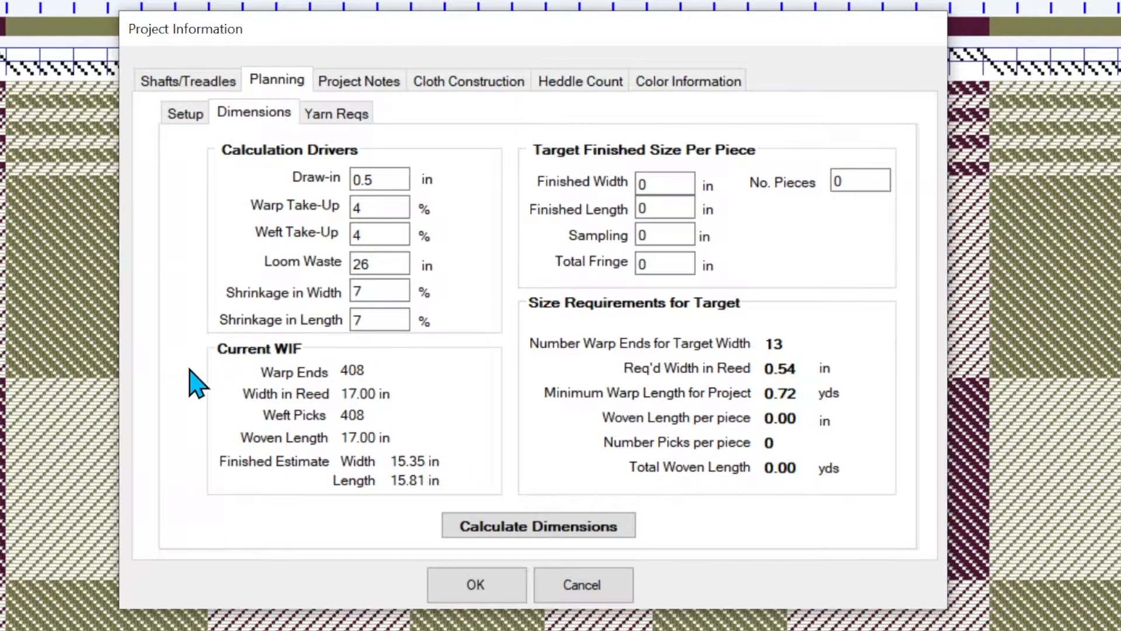
mouse_move(222, 375)
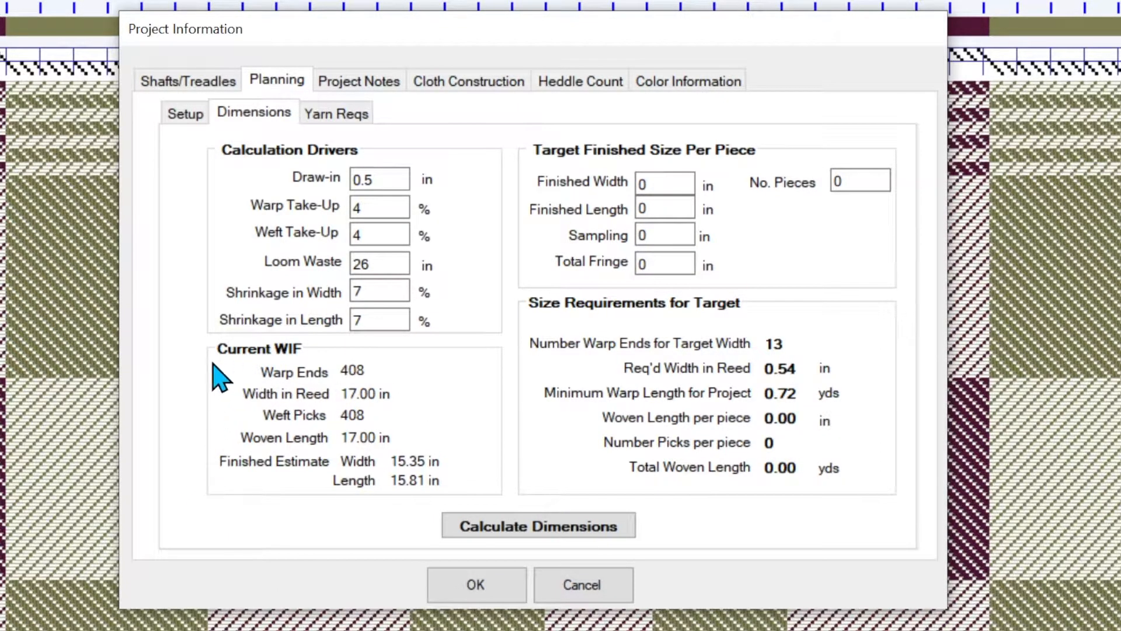
mouse_move(294, 356)
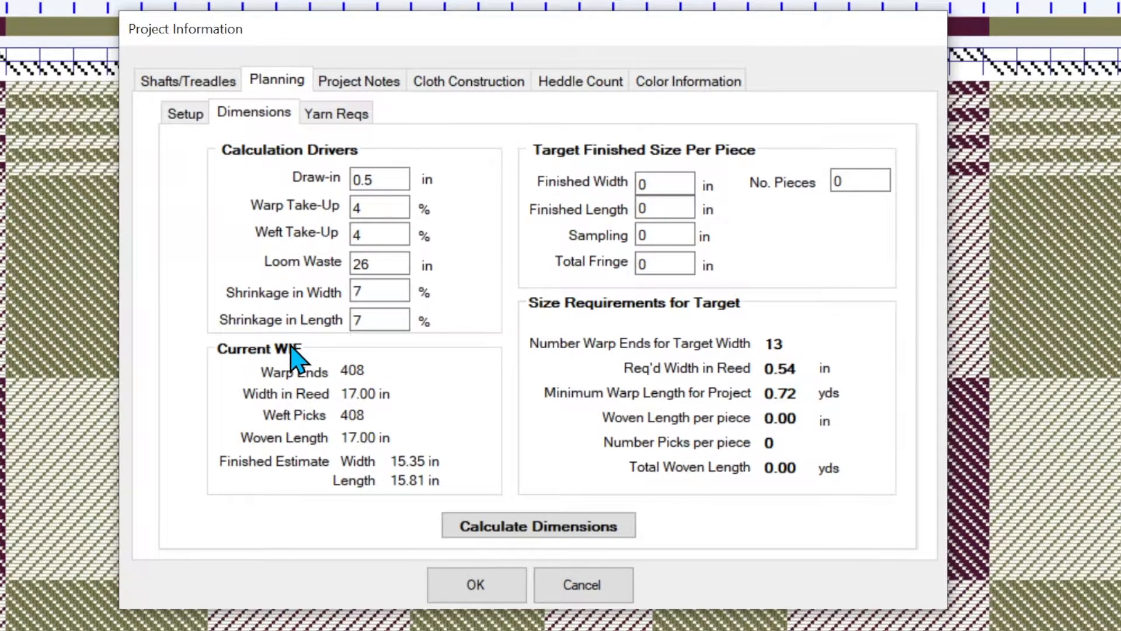
mouse_move(426, 414)
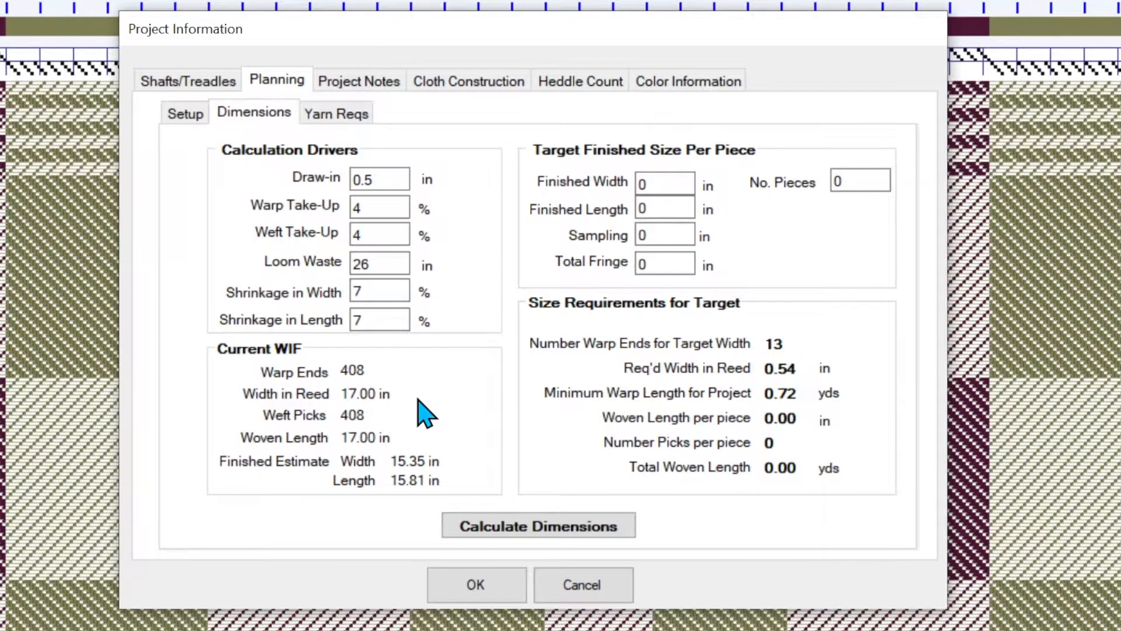
mouse_move(379, 433)
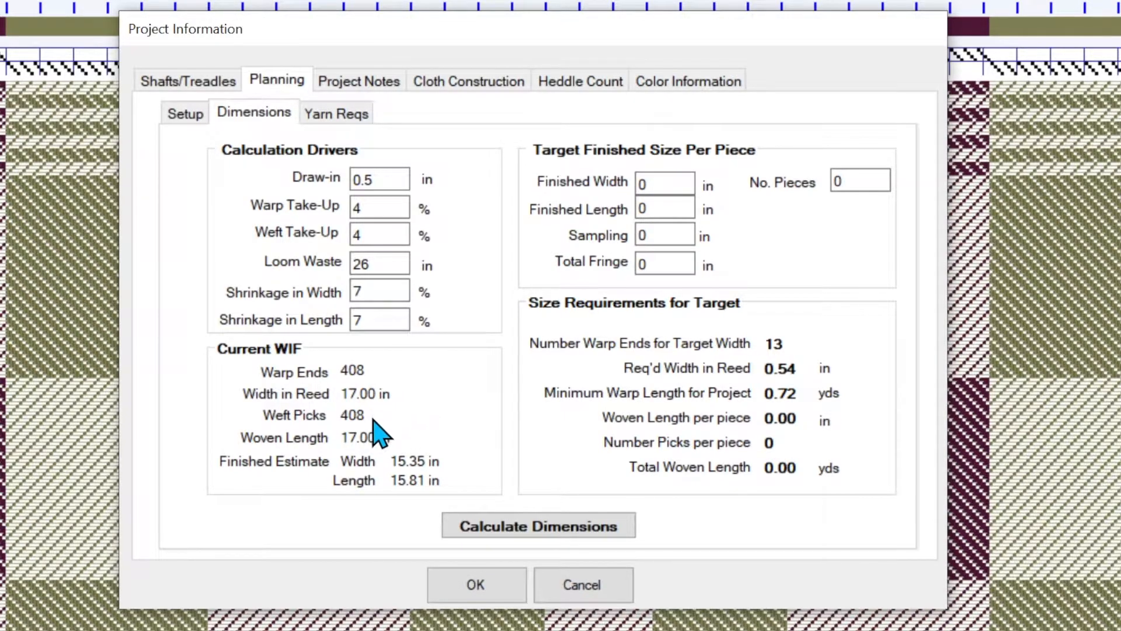
mouse_move(382, 436)
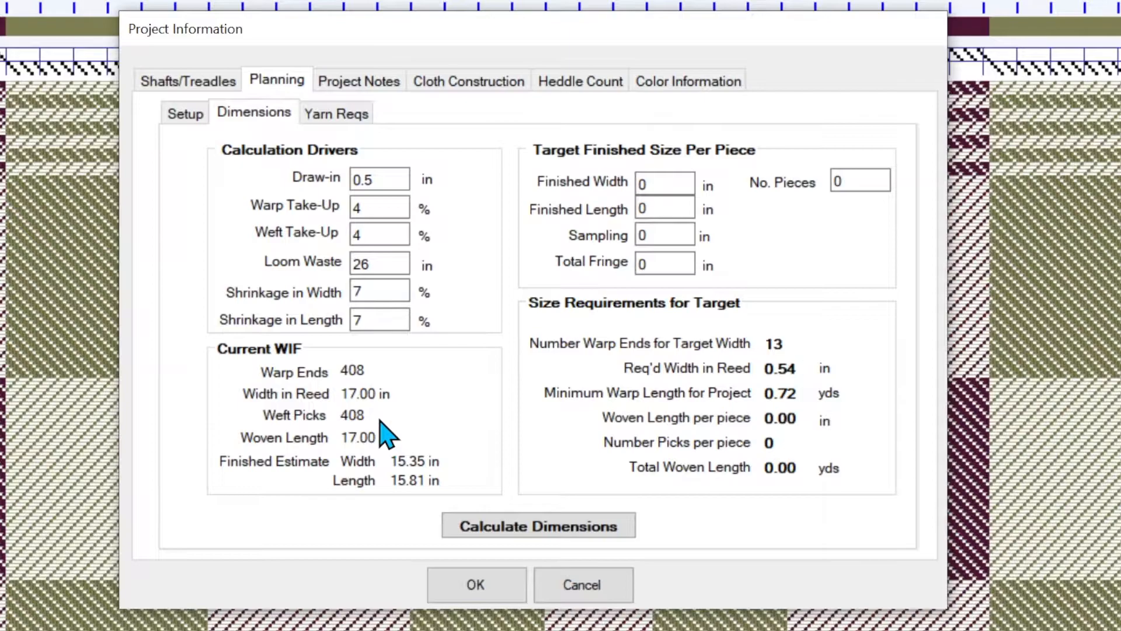
mouse_move(422, 461)
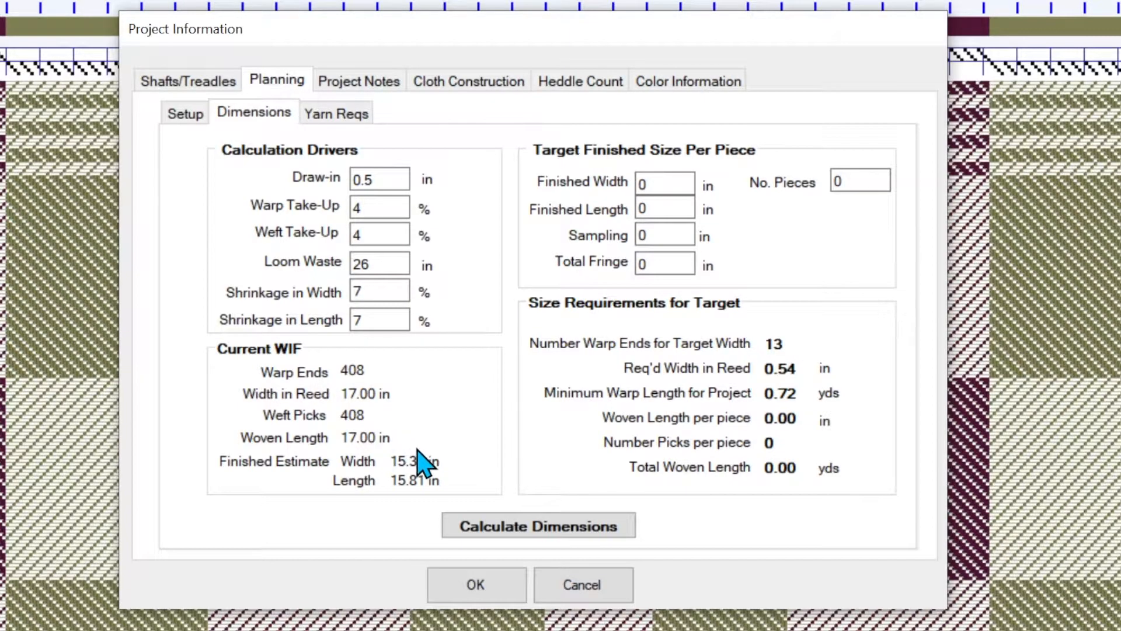
mouse_move(421, 455)
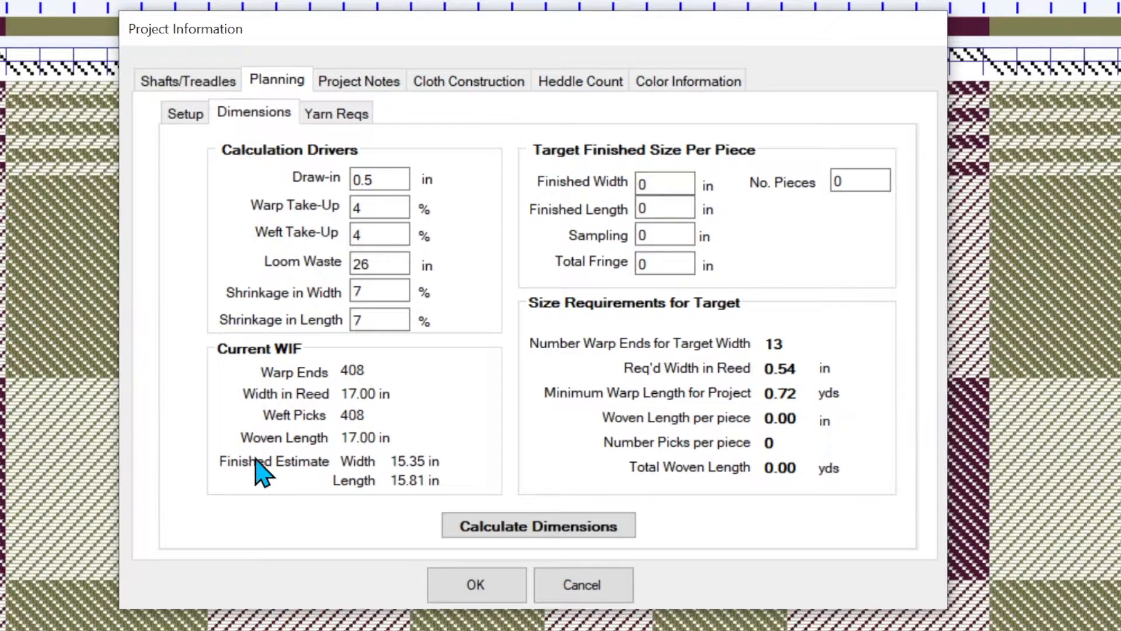
mouse_move(465, 479)
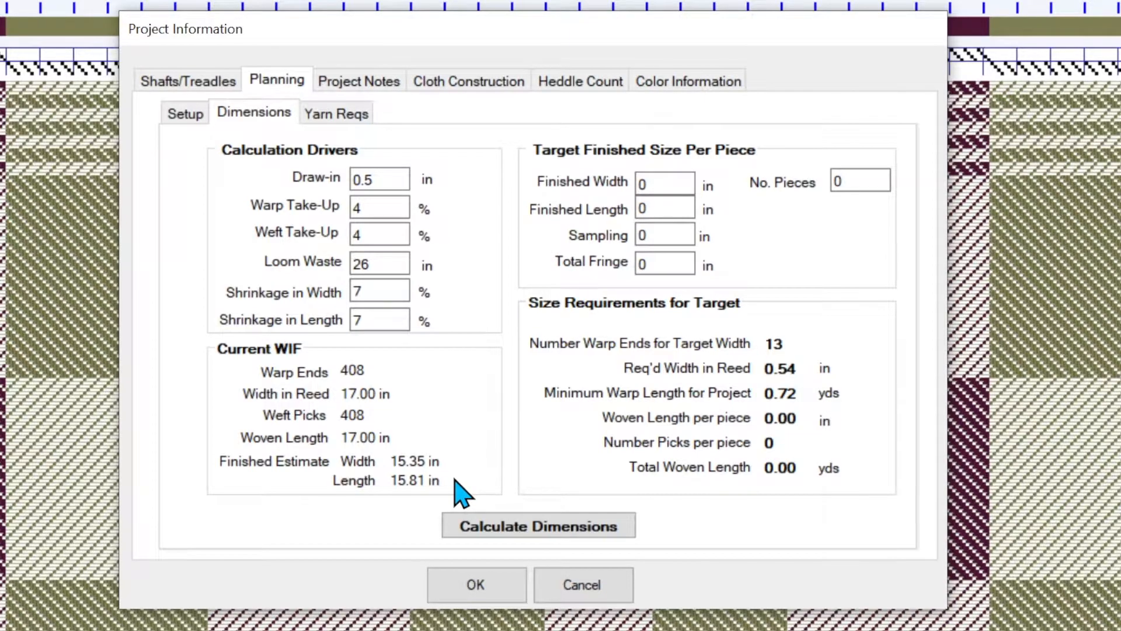
mouse_move(468, 443)
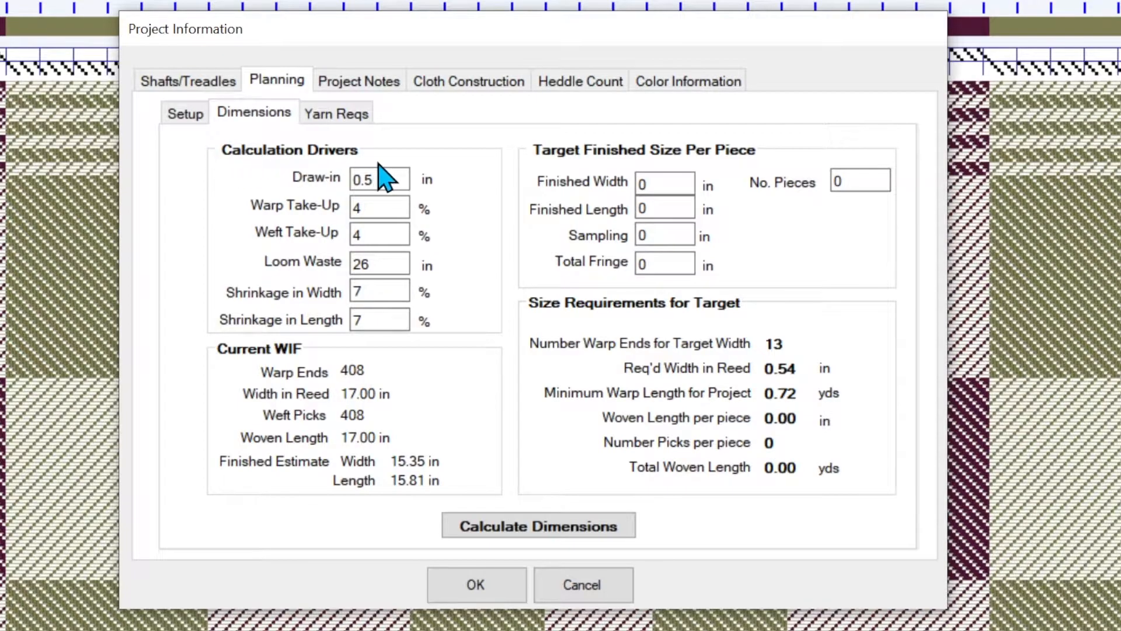
mouse_move(427, 156)
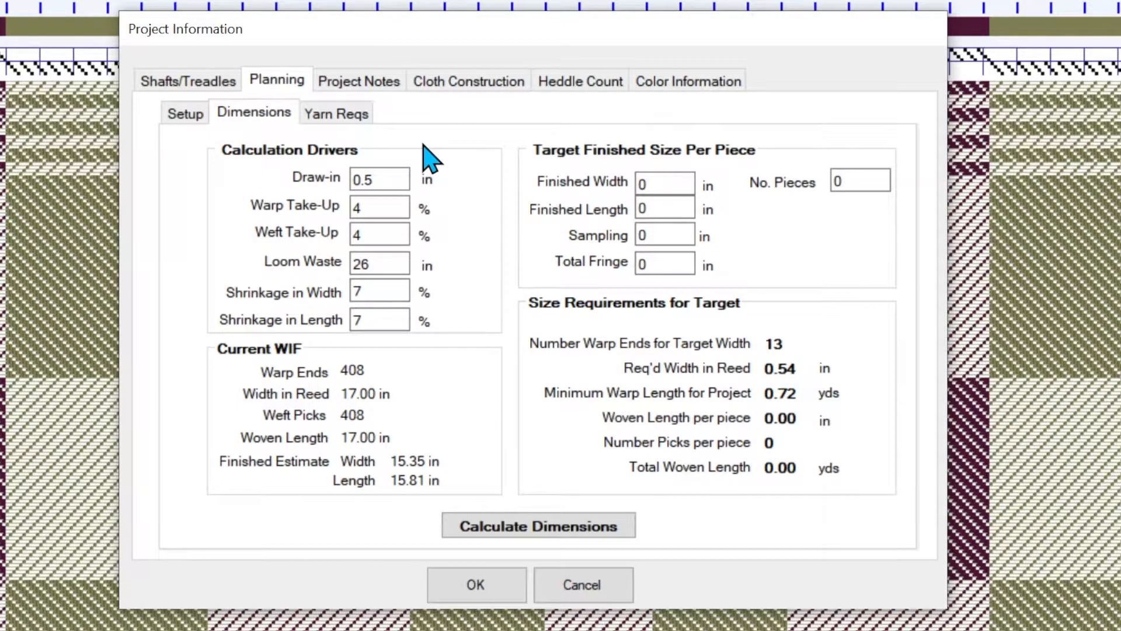
mouse_move(223, 198)
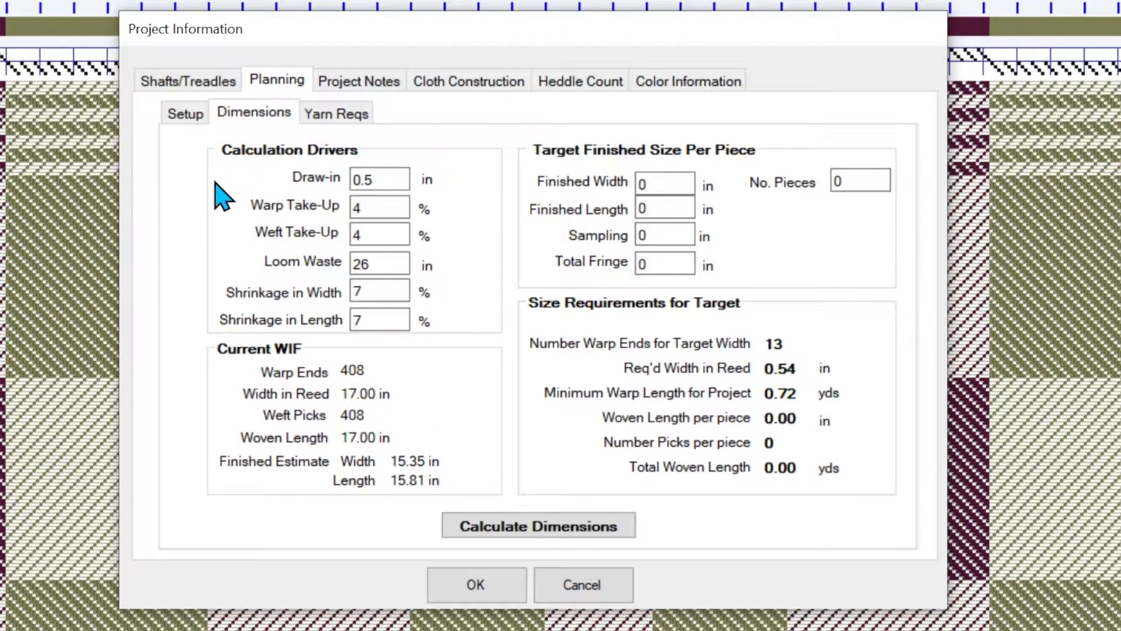
mouse_move(207, 222)
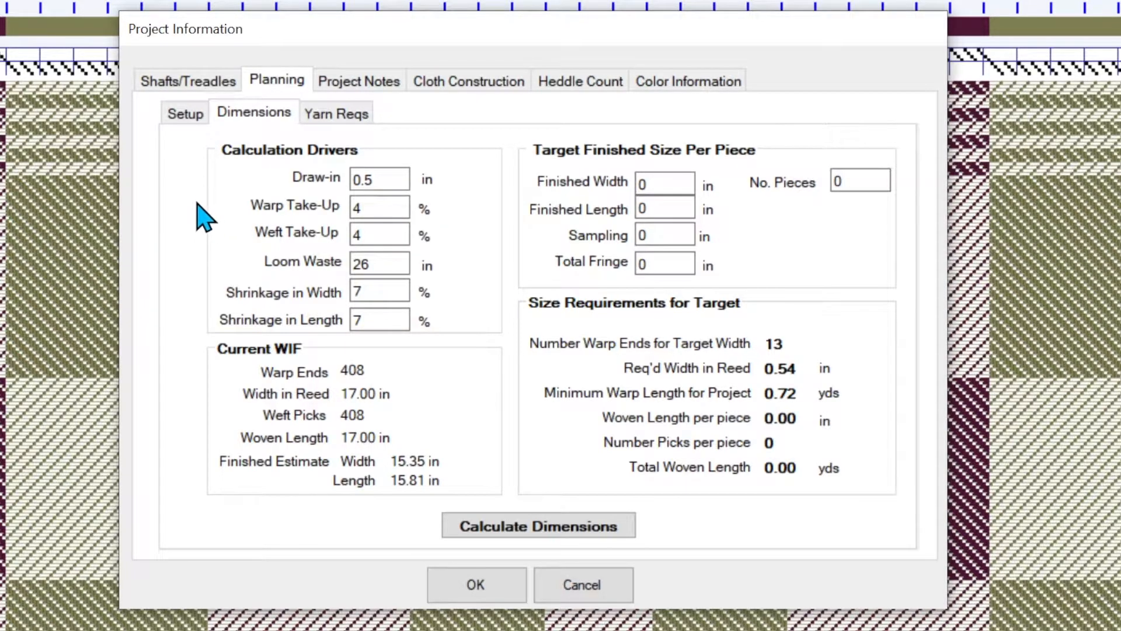
mouse_move(447, 208)
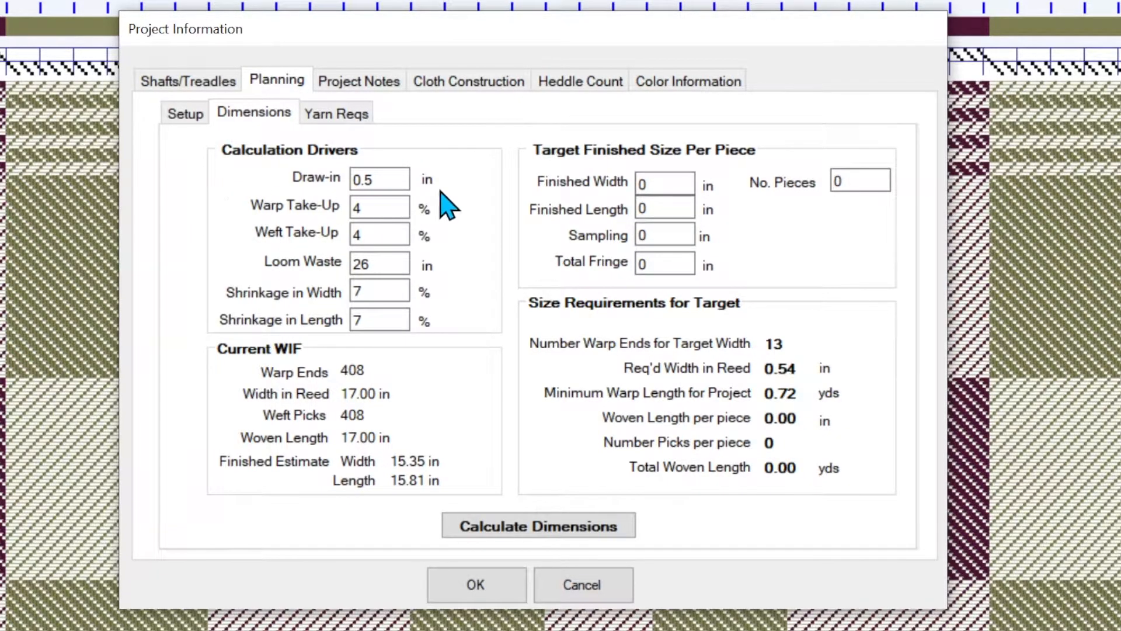
mouse_move(471, 186)
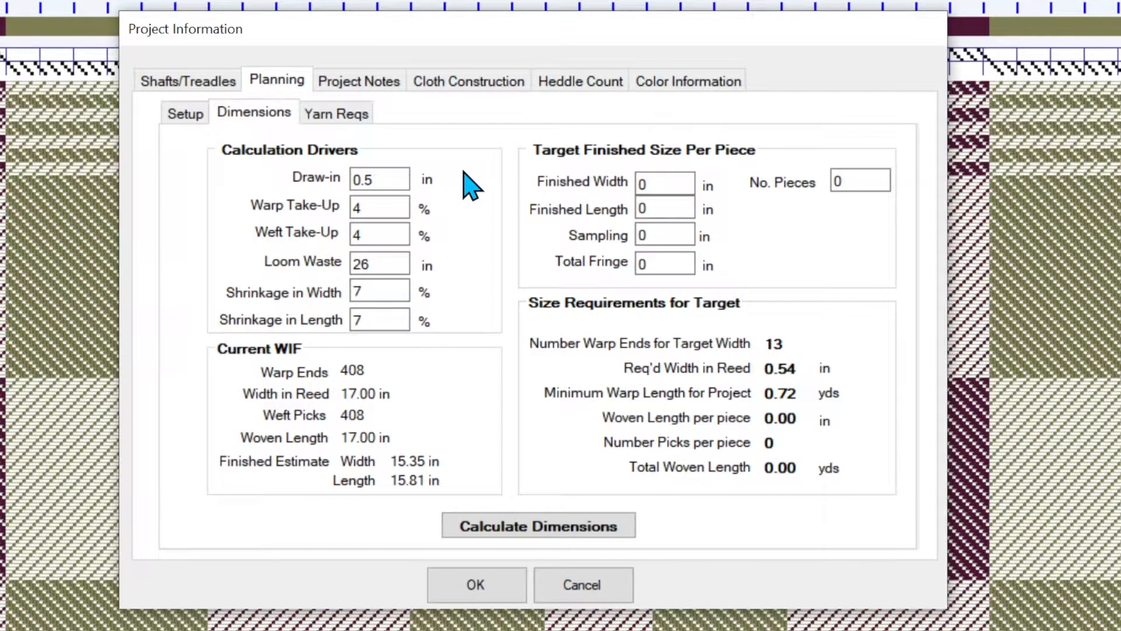
mouse_move(469, 189)
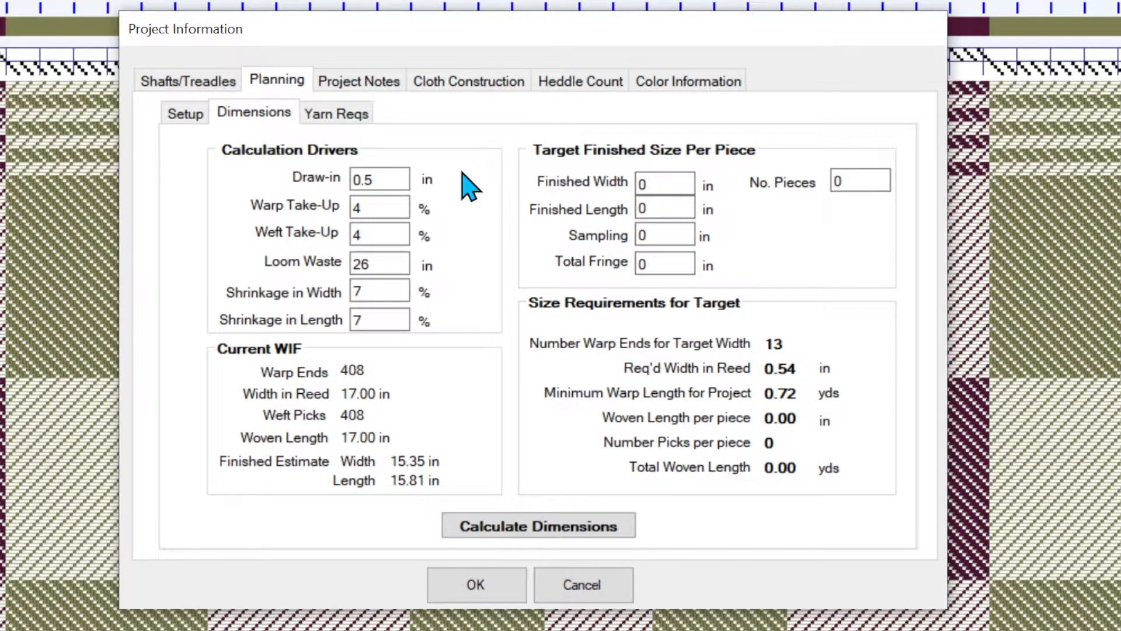
mouse_move(179, 254)
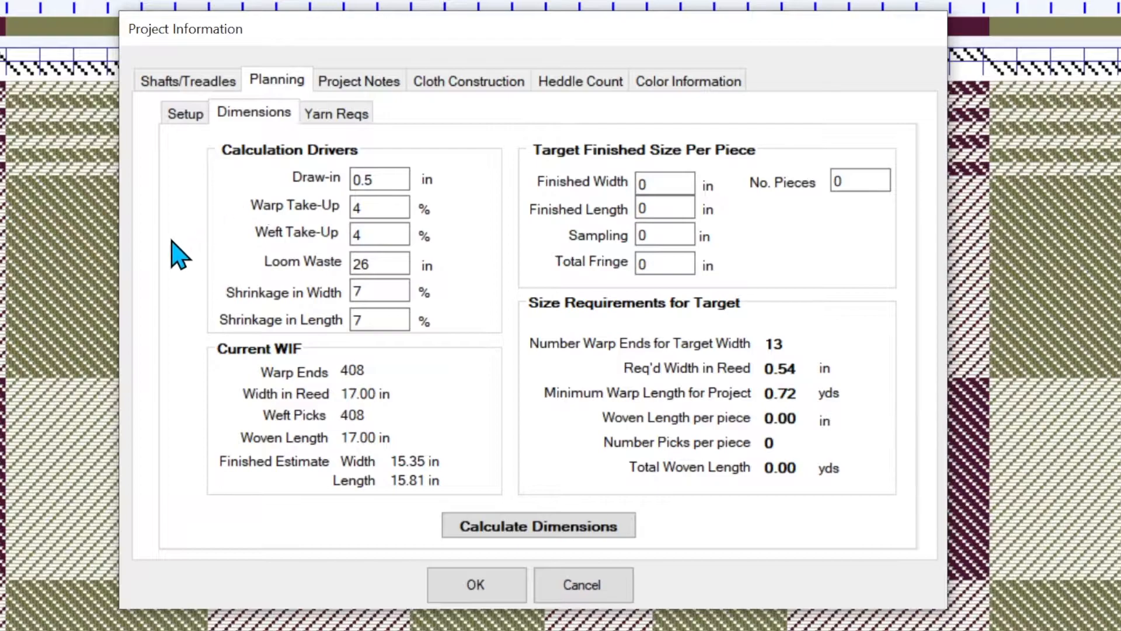
mouse_move(292, 251)
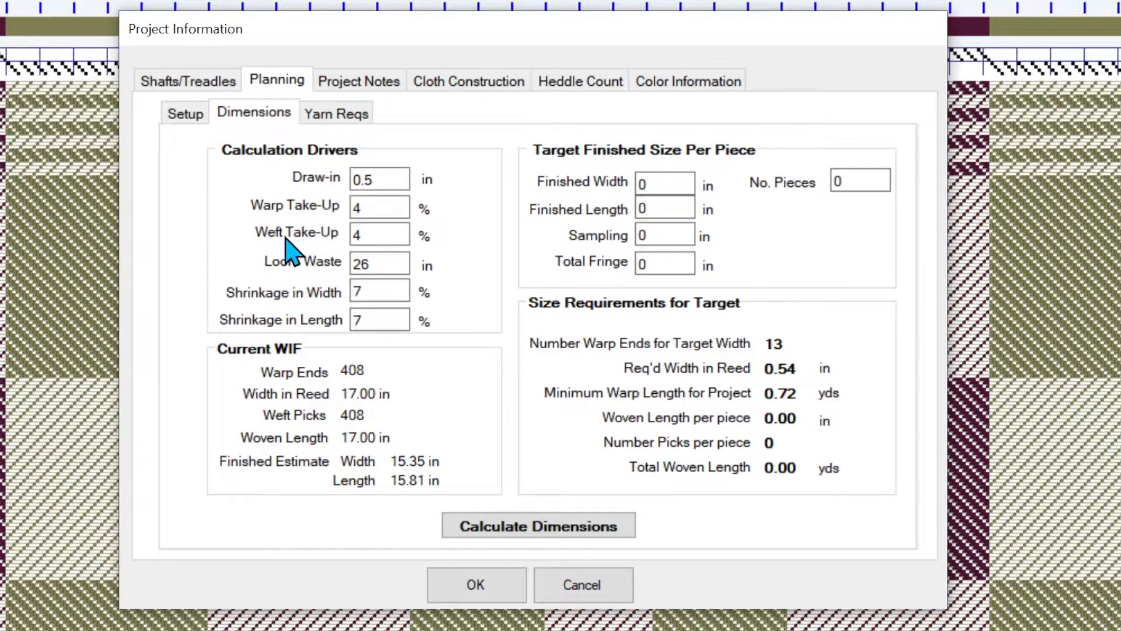
mouse_move(254, 468)
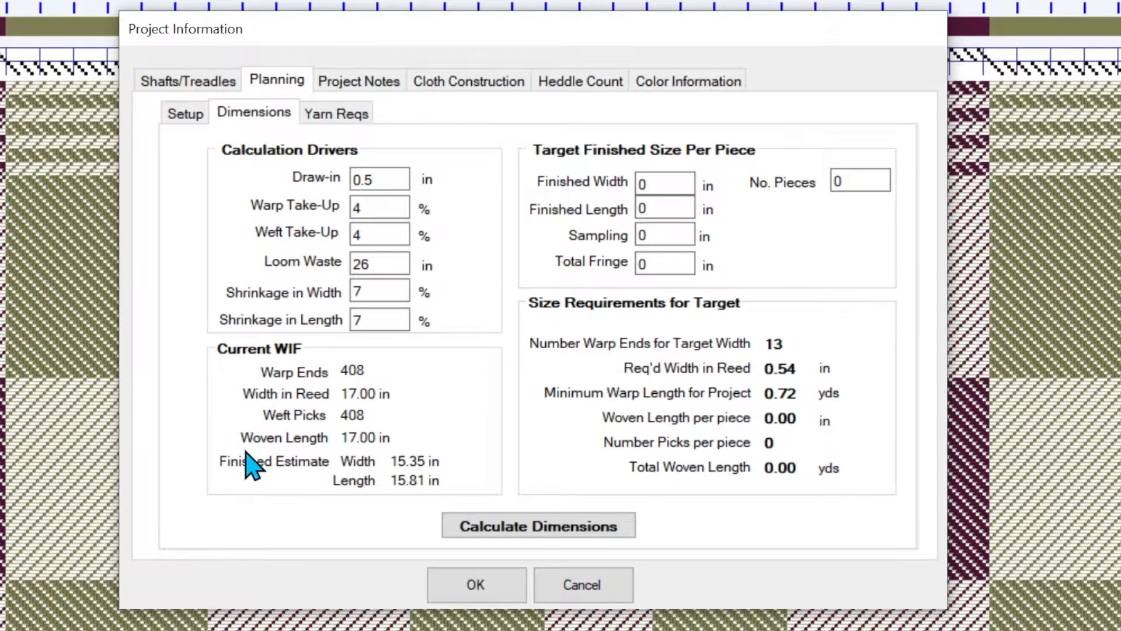
mouse_move(268, 497)
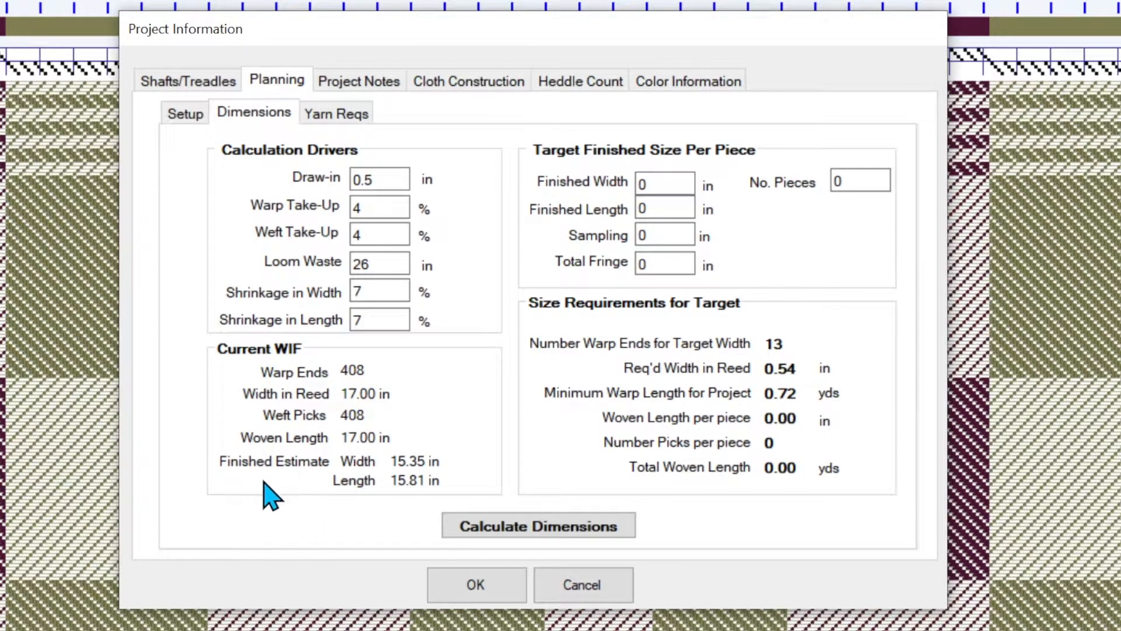
mouse_move(268, 236)
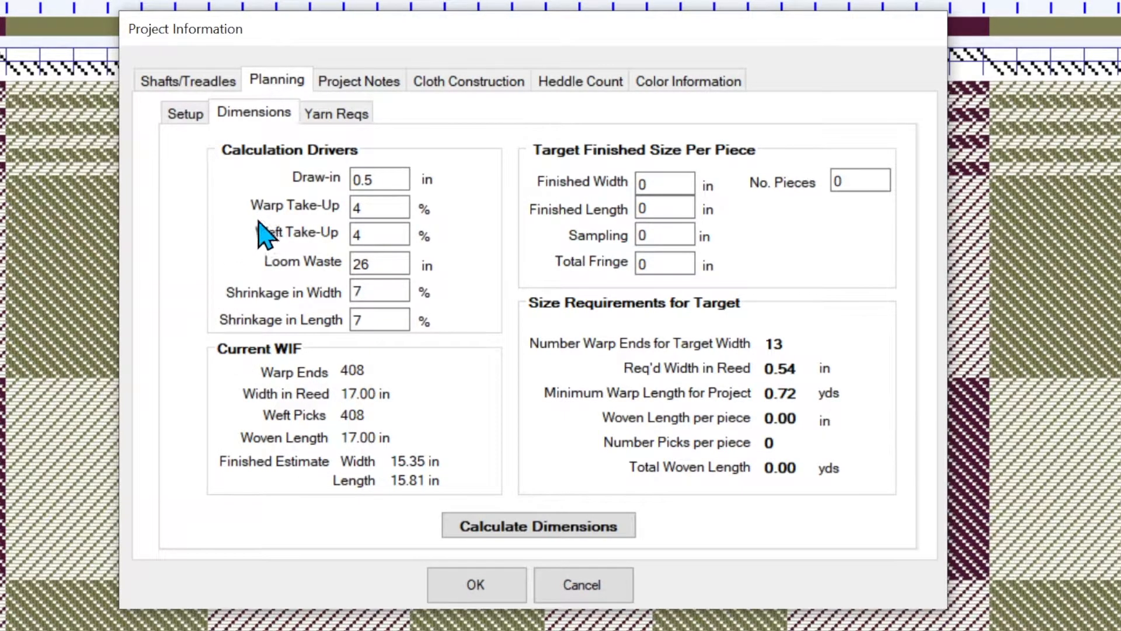
mouse_move(268, 247)
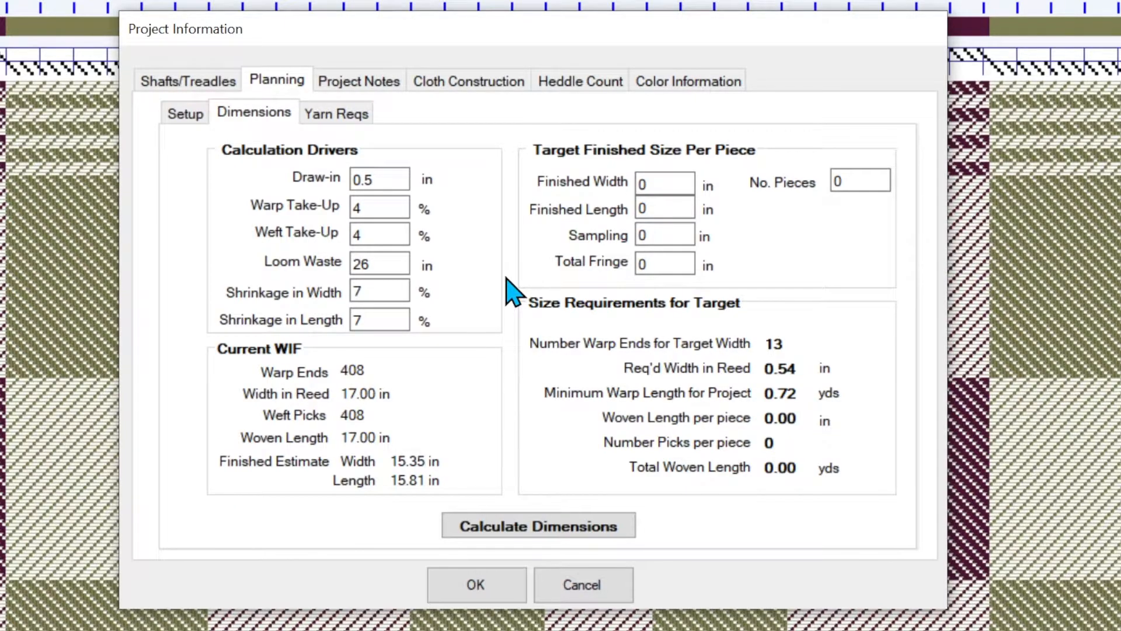
mouse_move(472, 300)
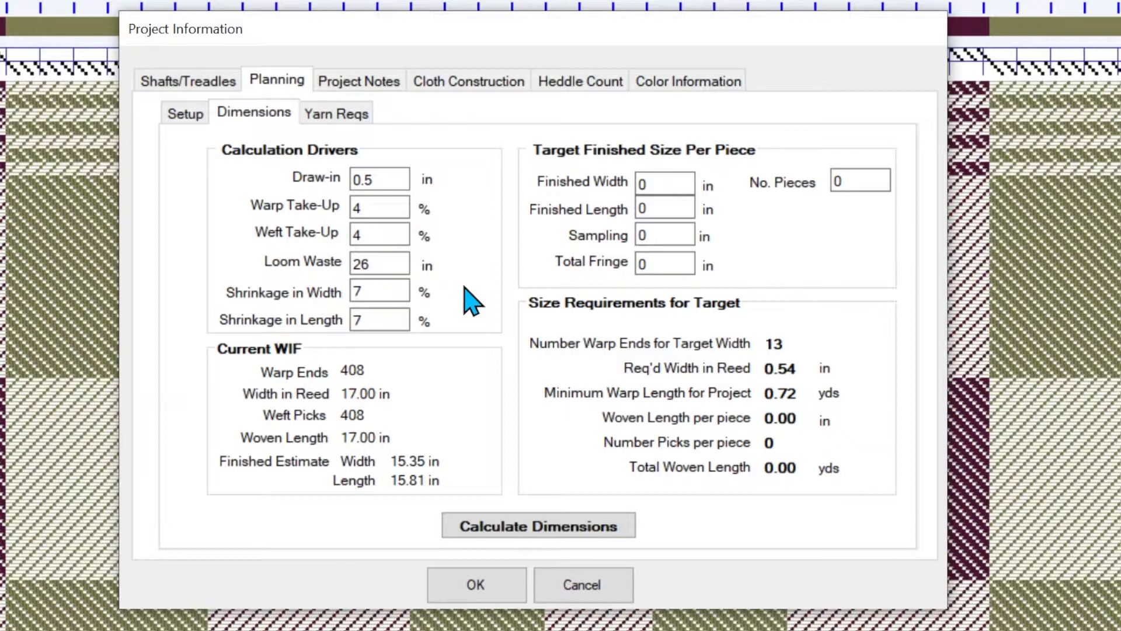
mouse_move(464, 331)
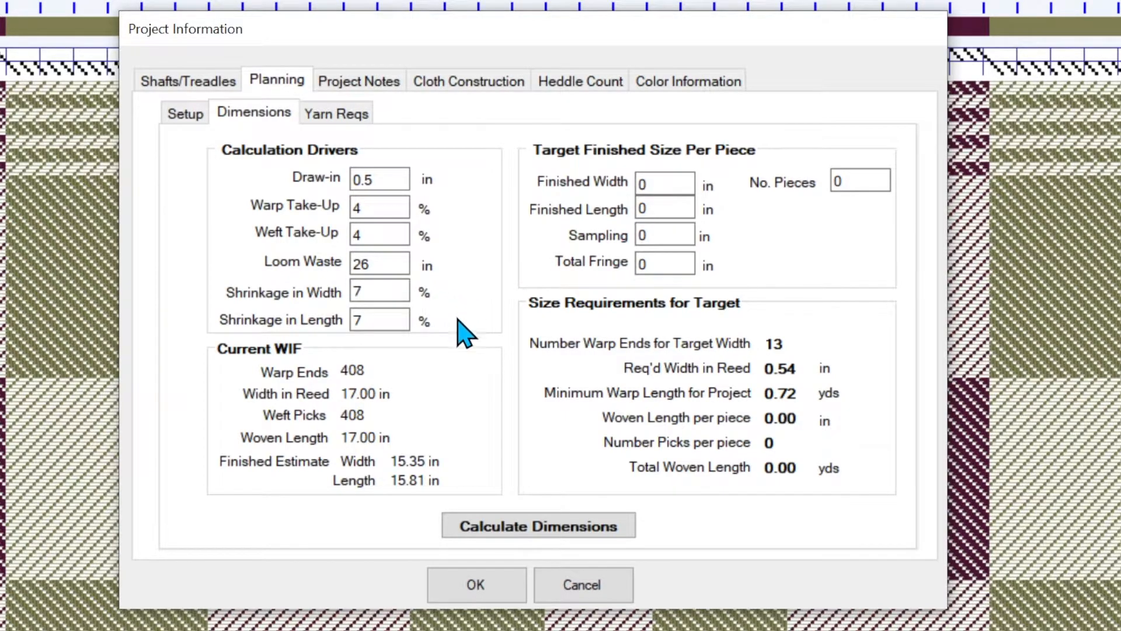
mouse_move(382, 354)
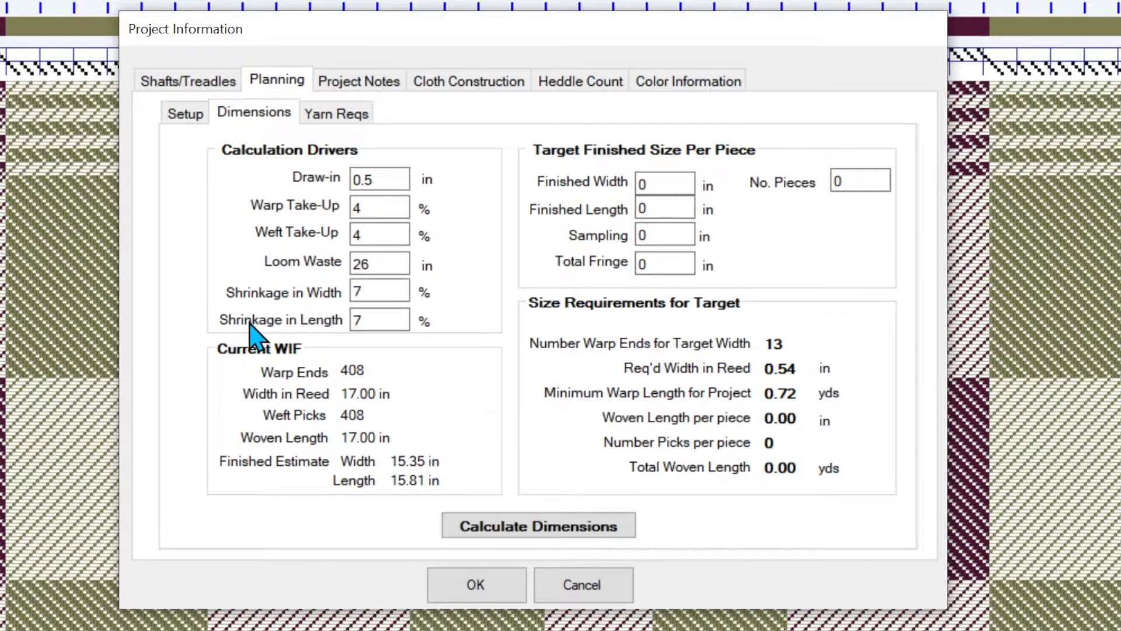
mouse_move(280, 327)
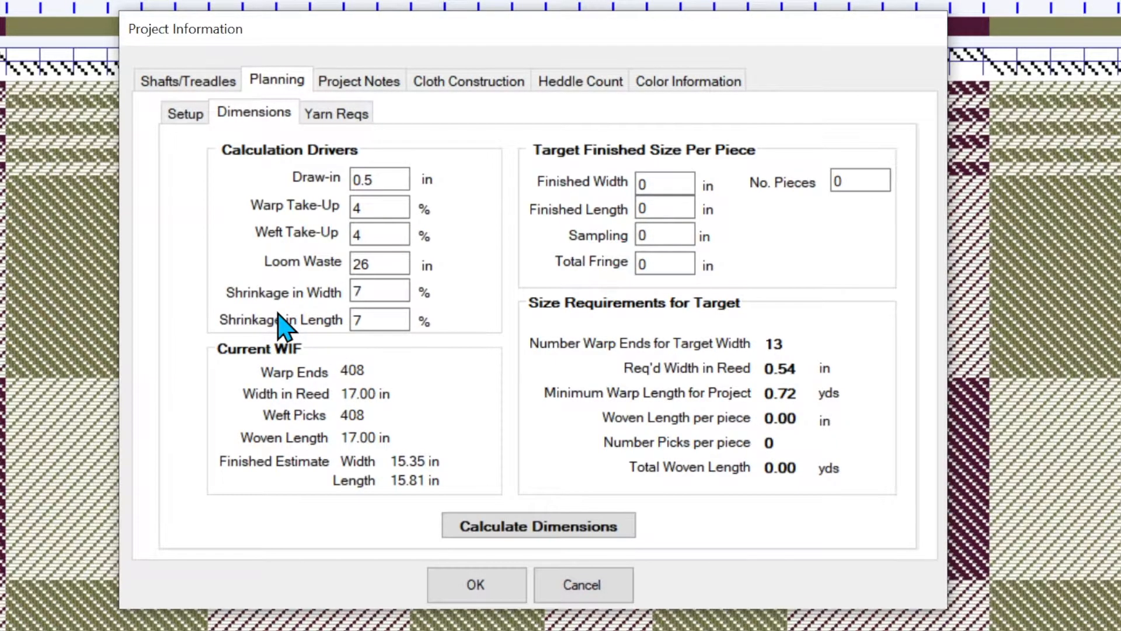
mouse_move(368, 475)
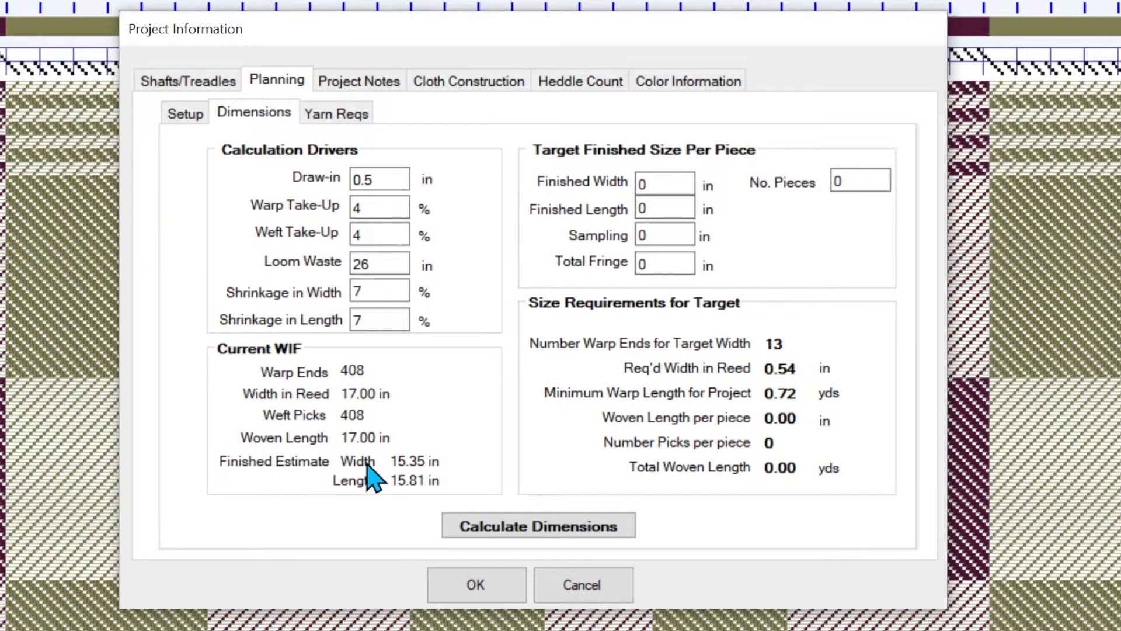
mouse_move(486, 475)
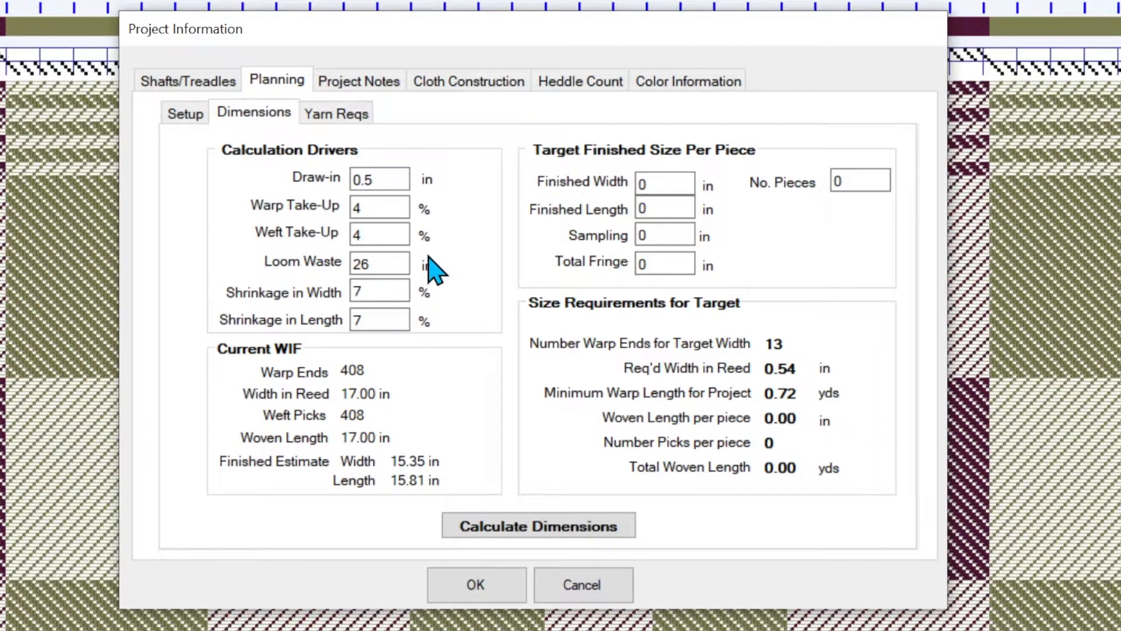
mouse_move(488, 575)
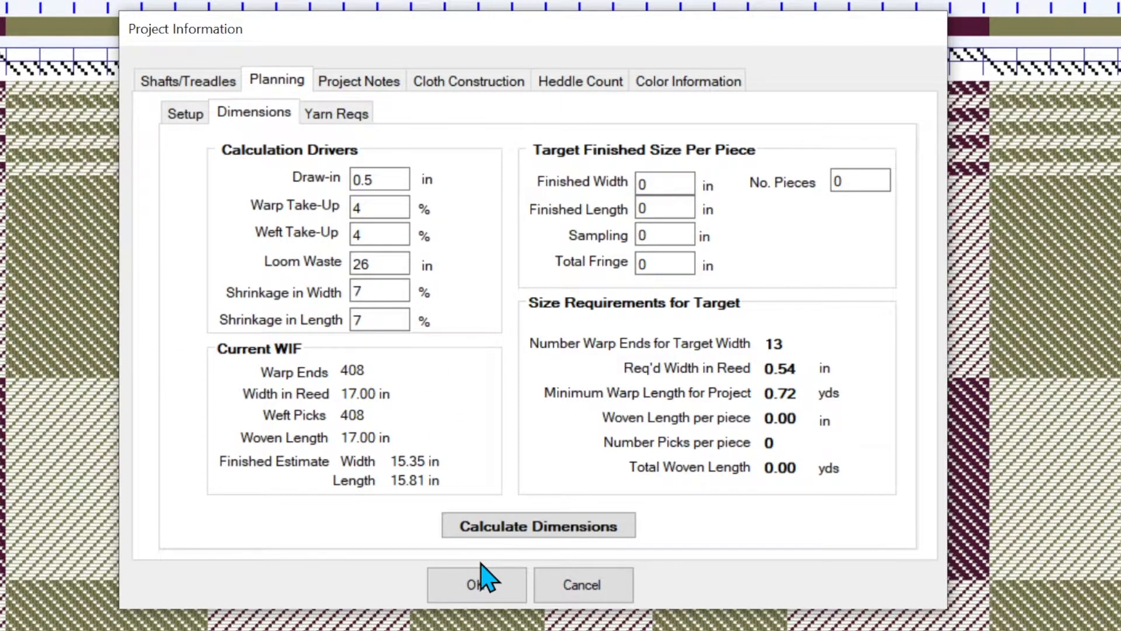
mouse_move(275, 397)
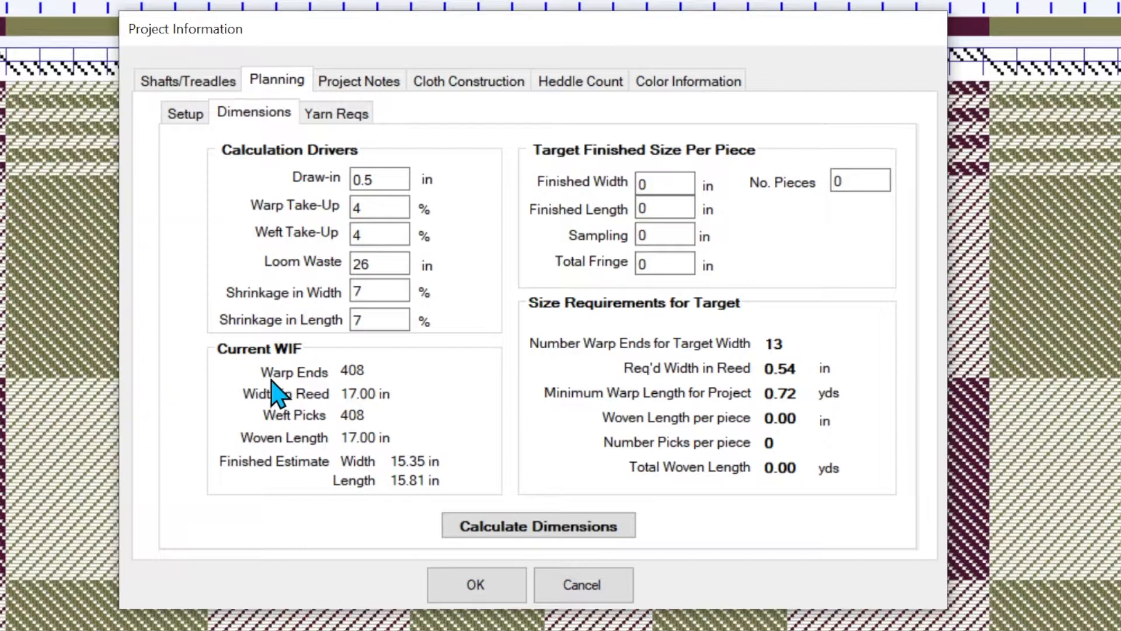
mouse_move(535, 463)
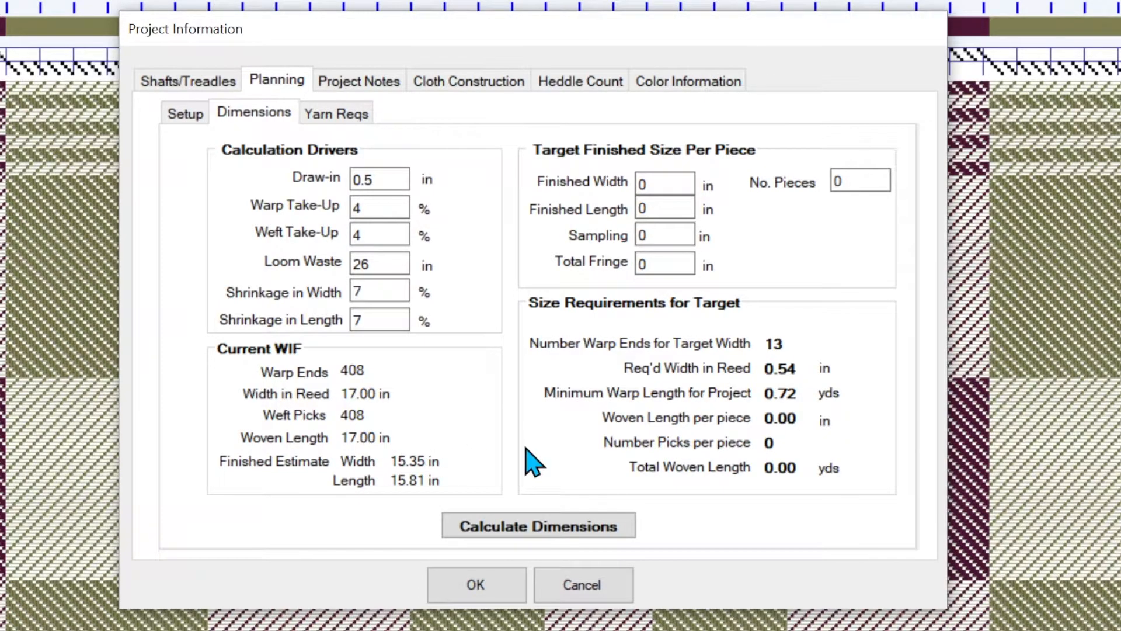
mouse_move(980, 182)
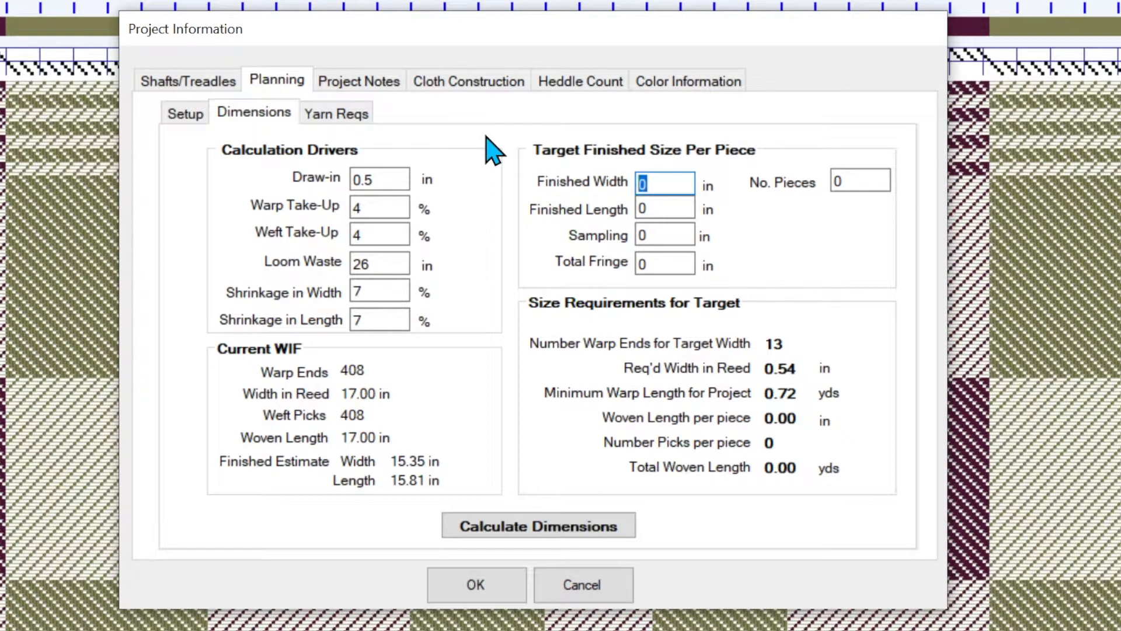
Enter finished width 15.3, length 15.3, 2 pieces and 4 inches of sampling.
type("15.3")
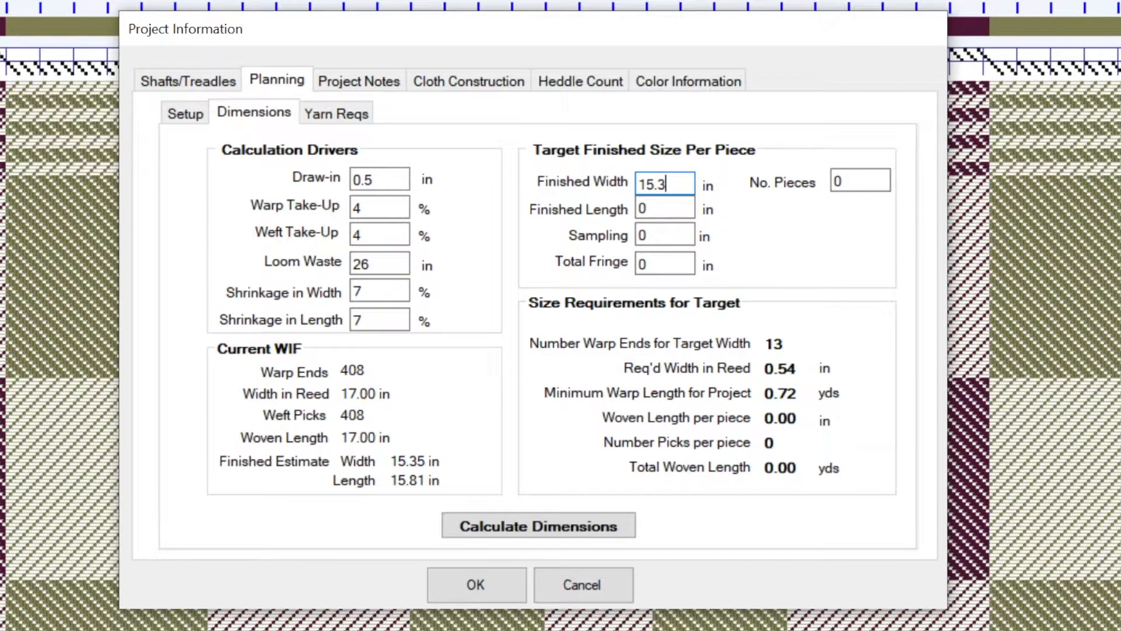
left_click(663, 208)
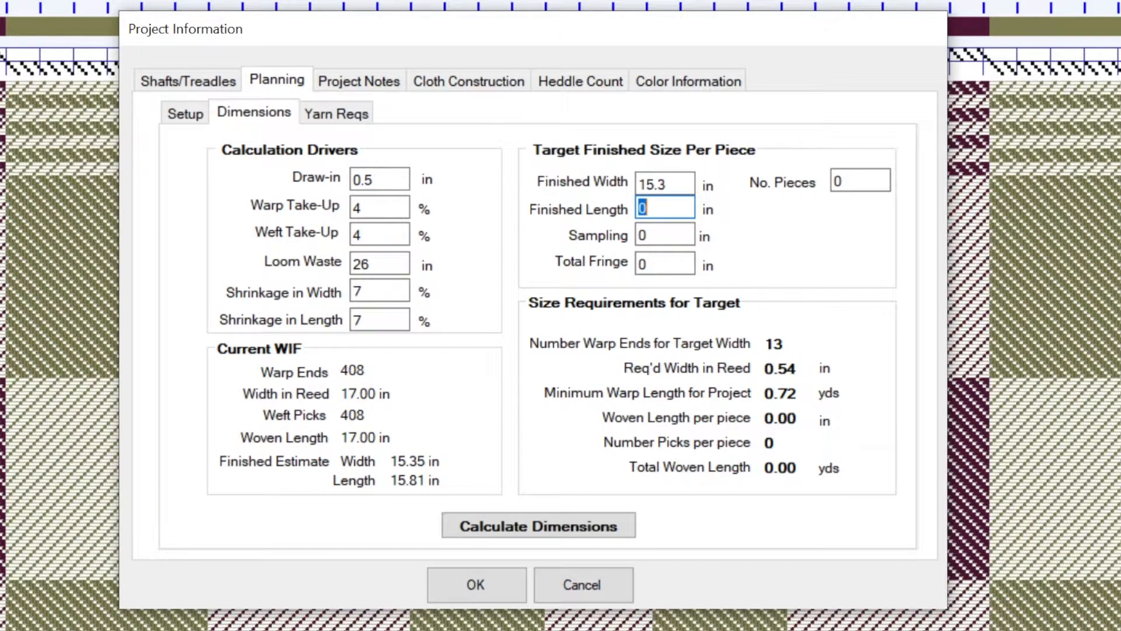
type("15.3")
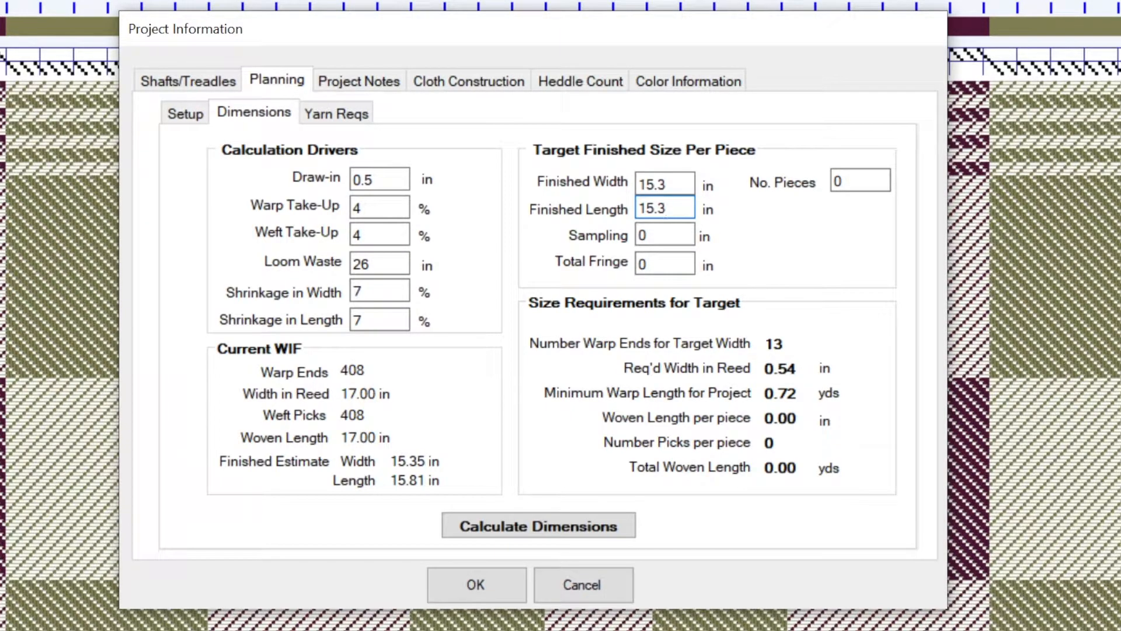
left_click(859, 179)
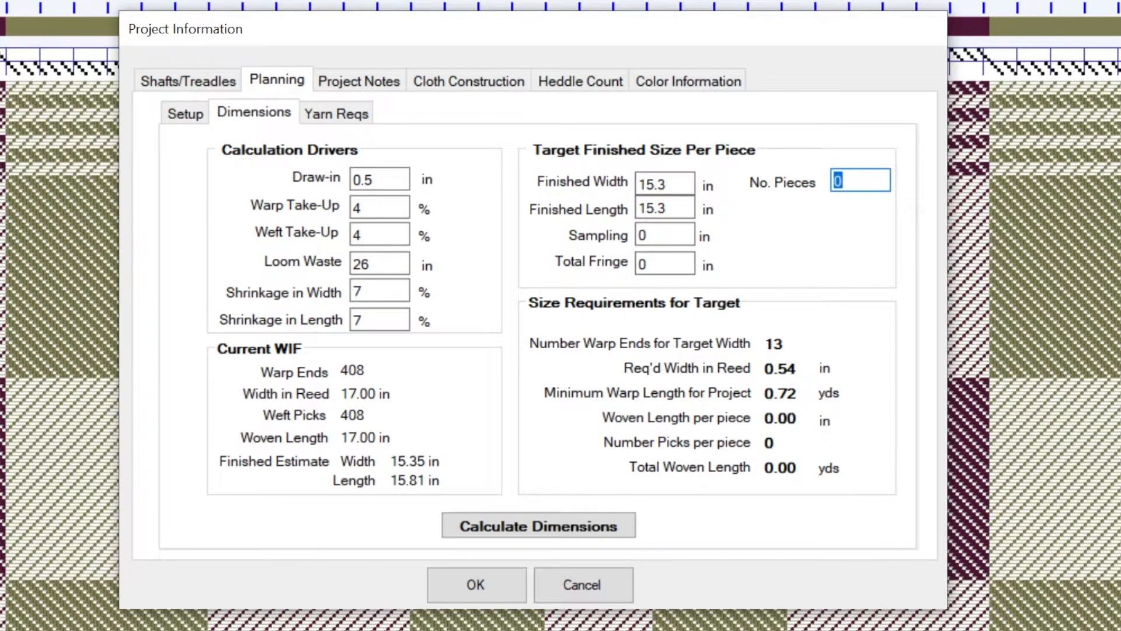
type("2")
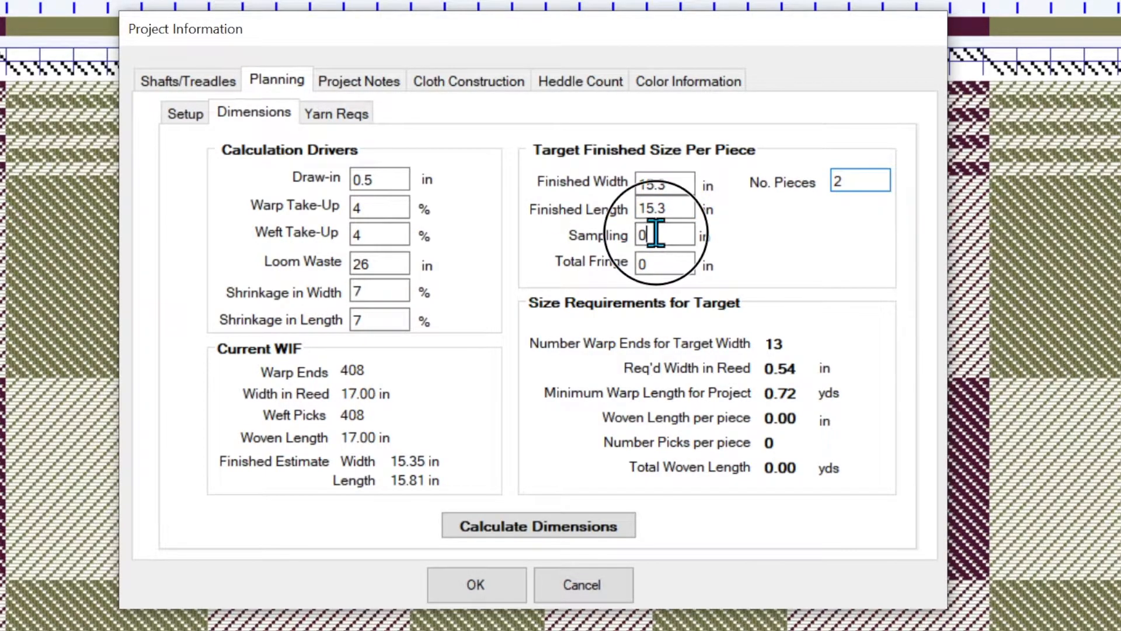
left_click(663, 235)
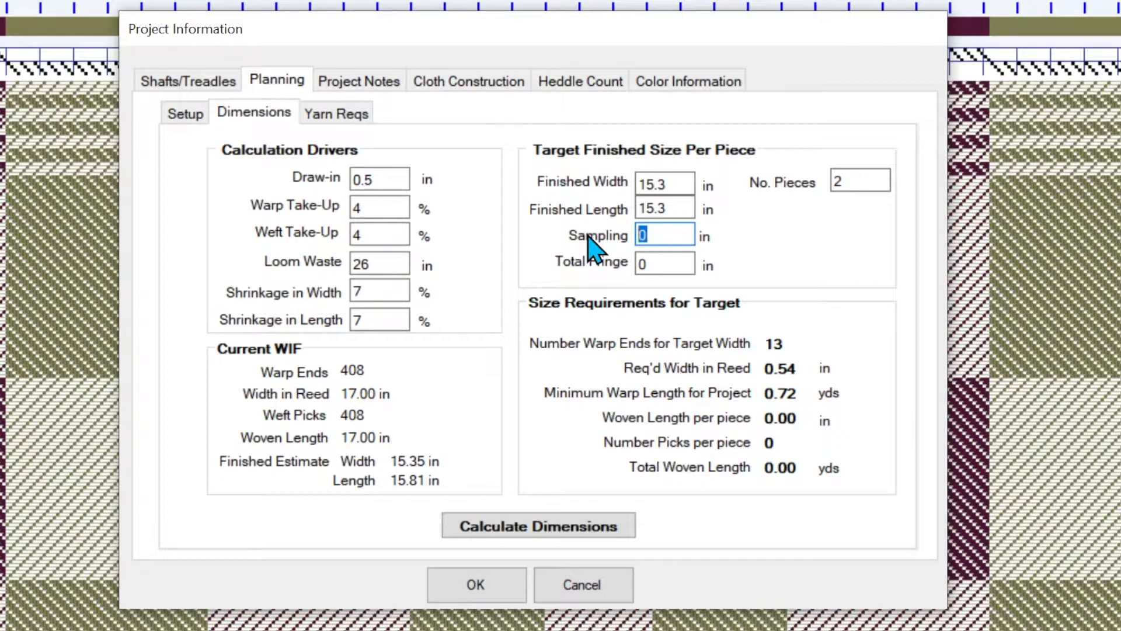
type("4")
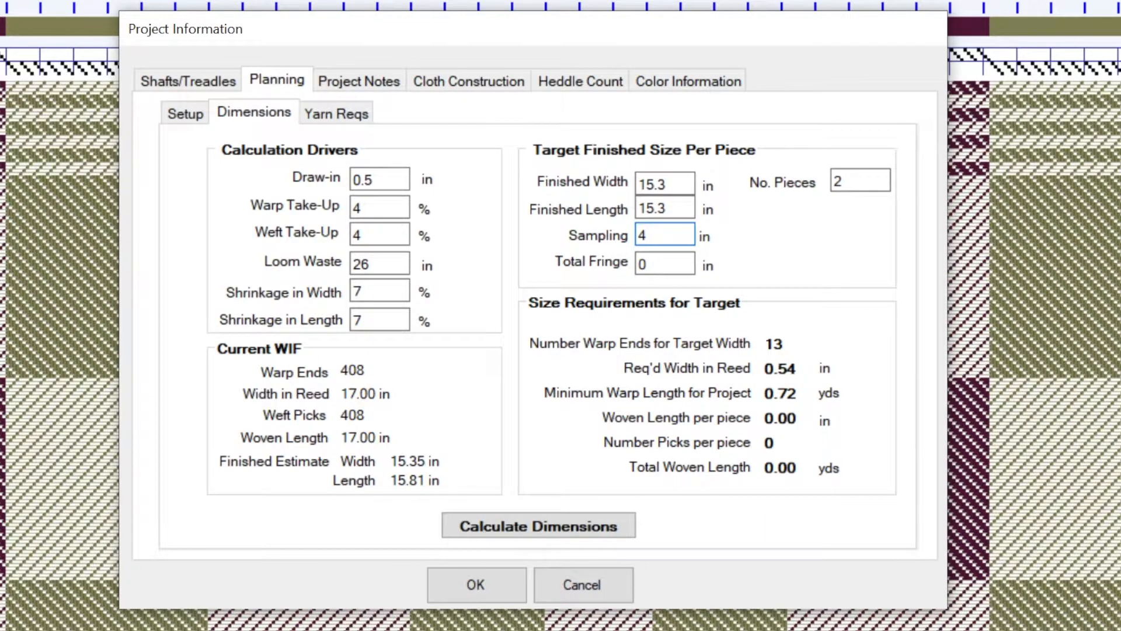
left_click(664, 234)
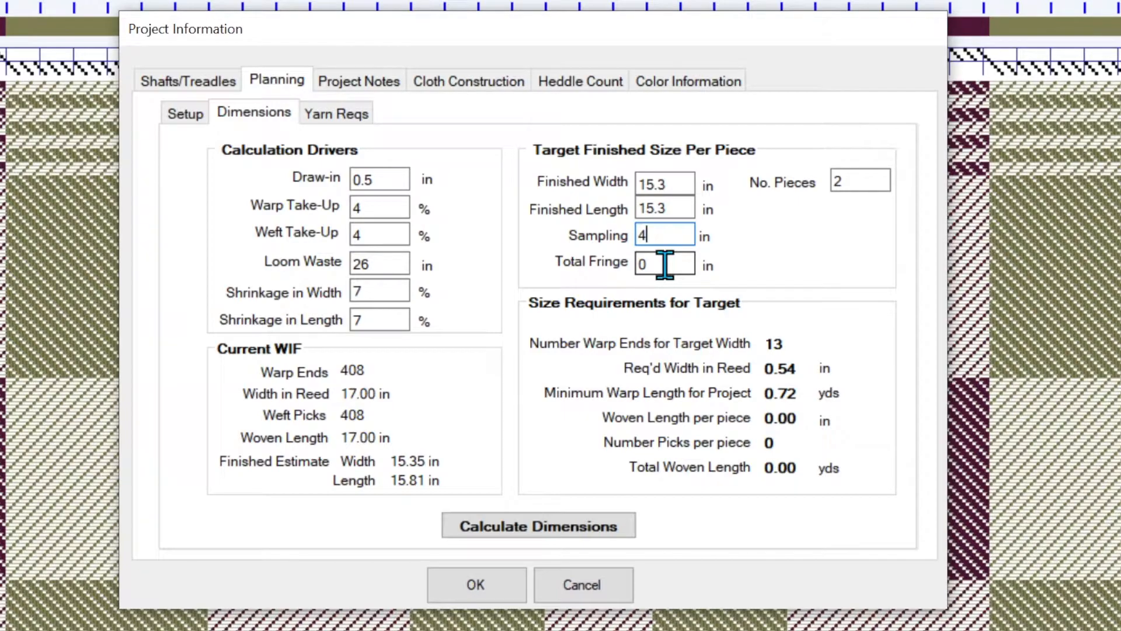
mouse_move(715, 268)
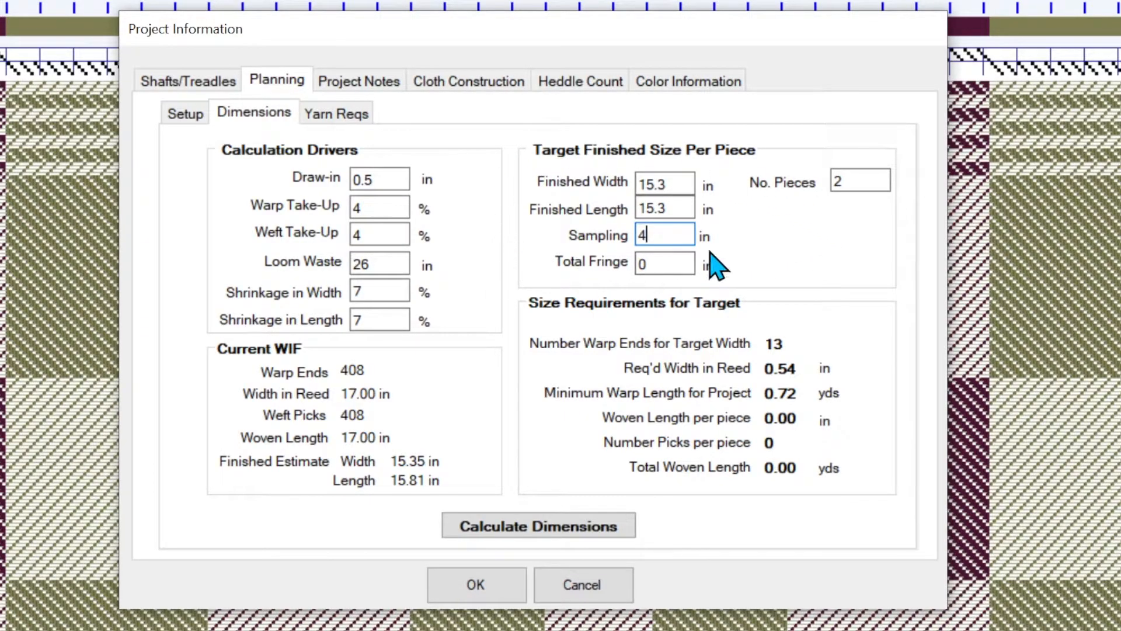
mouse_move(858, 181)
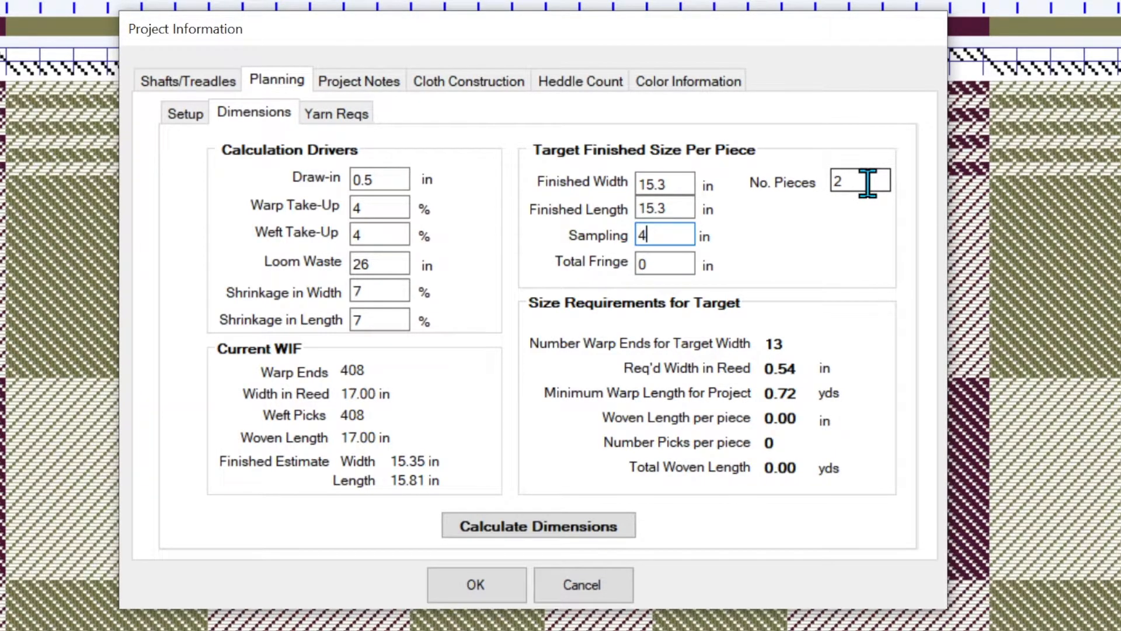
mouse_move(797, 279)
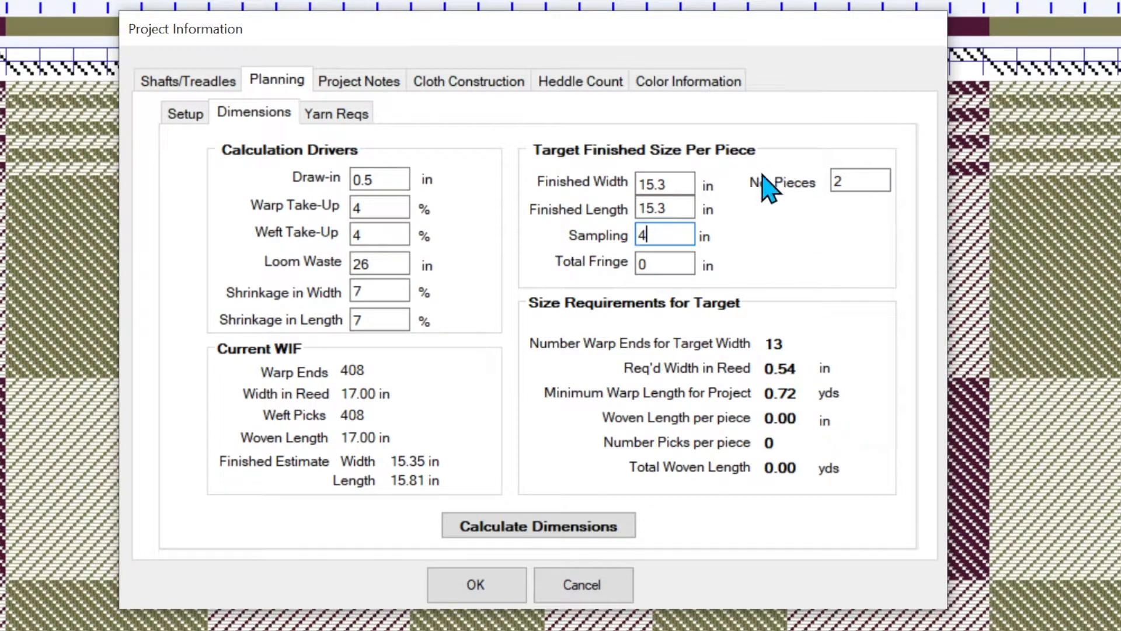
mouse_move(554, 246)
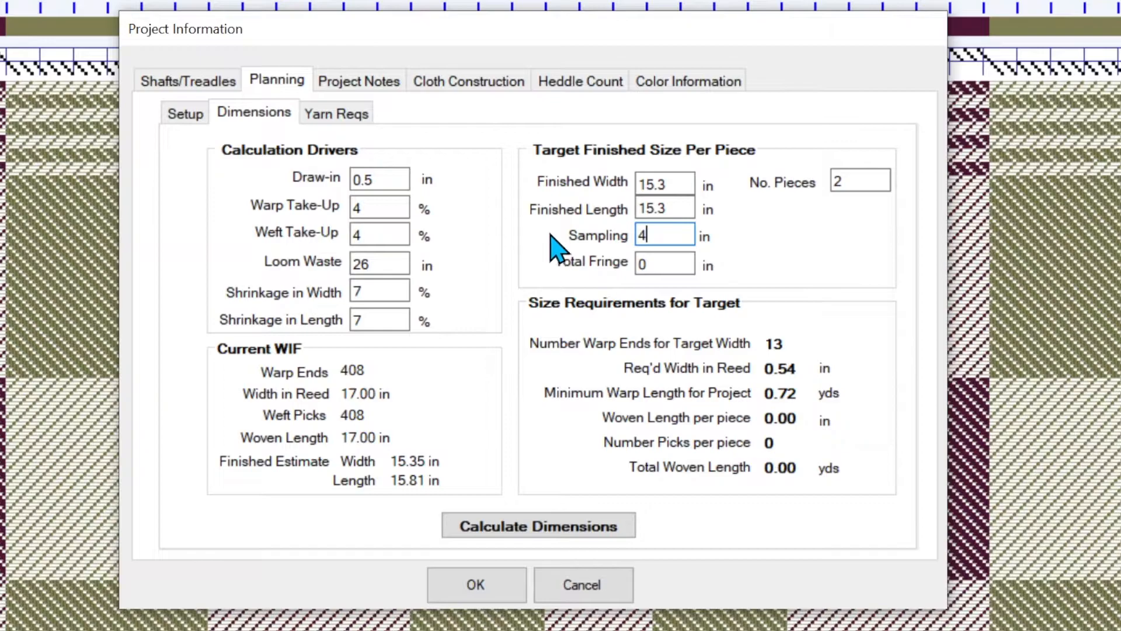
mouse_move(597, 254)
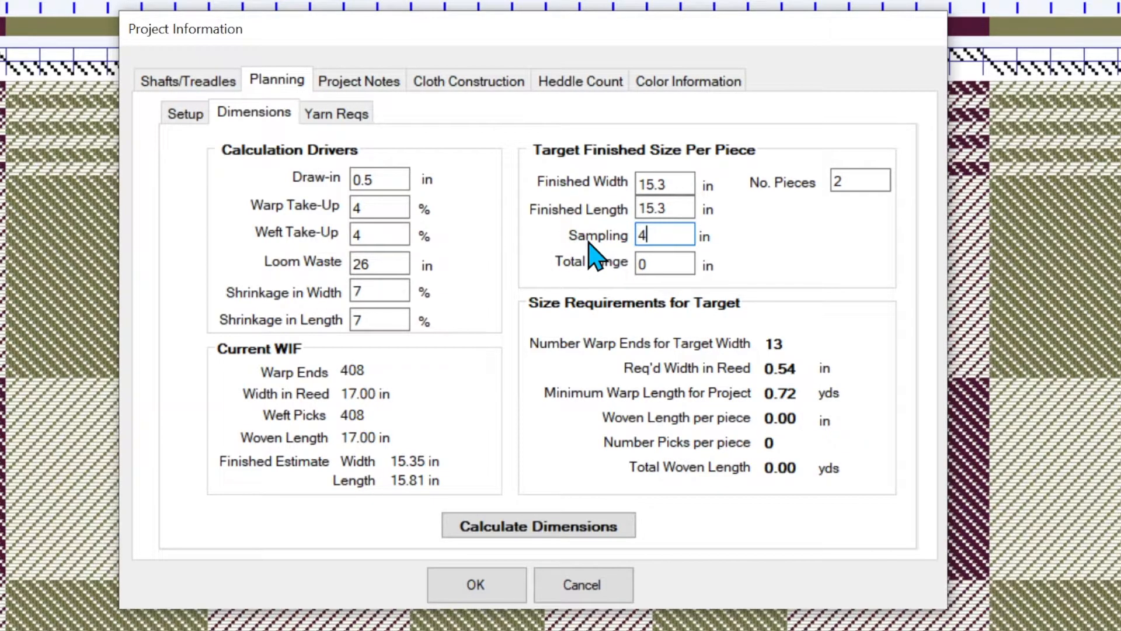
mouse_move(737, 360)
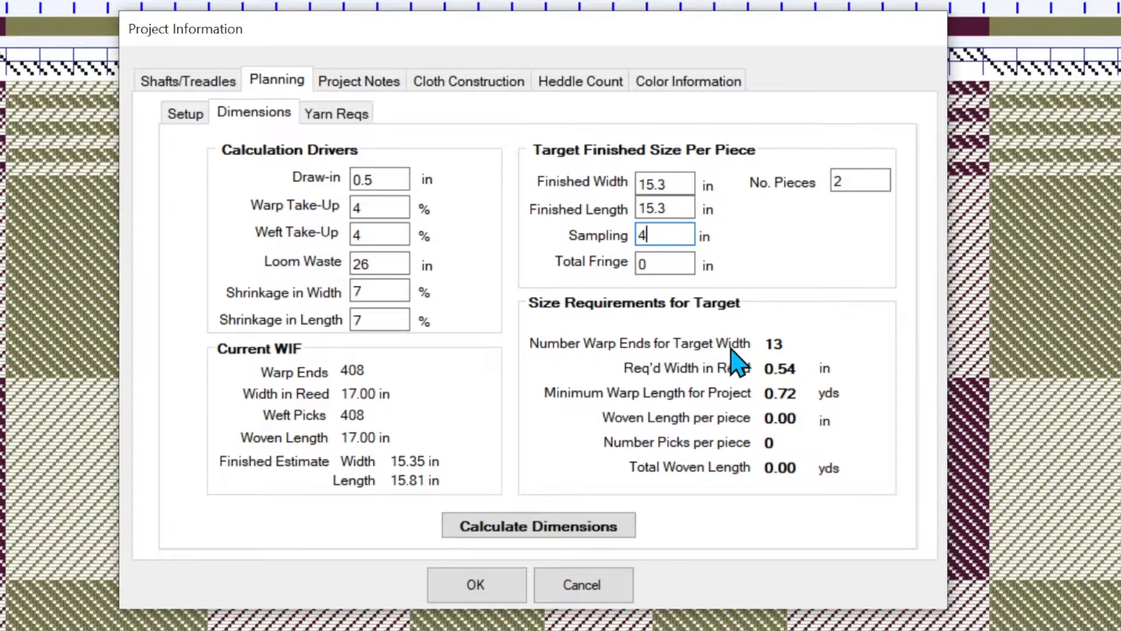
mouse_move(539, 511)
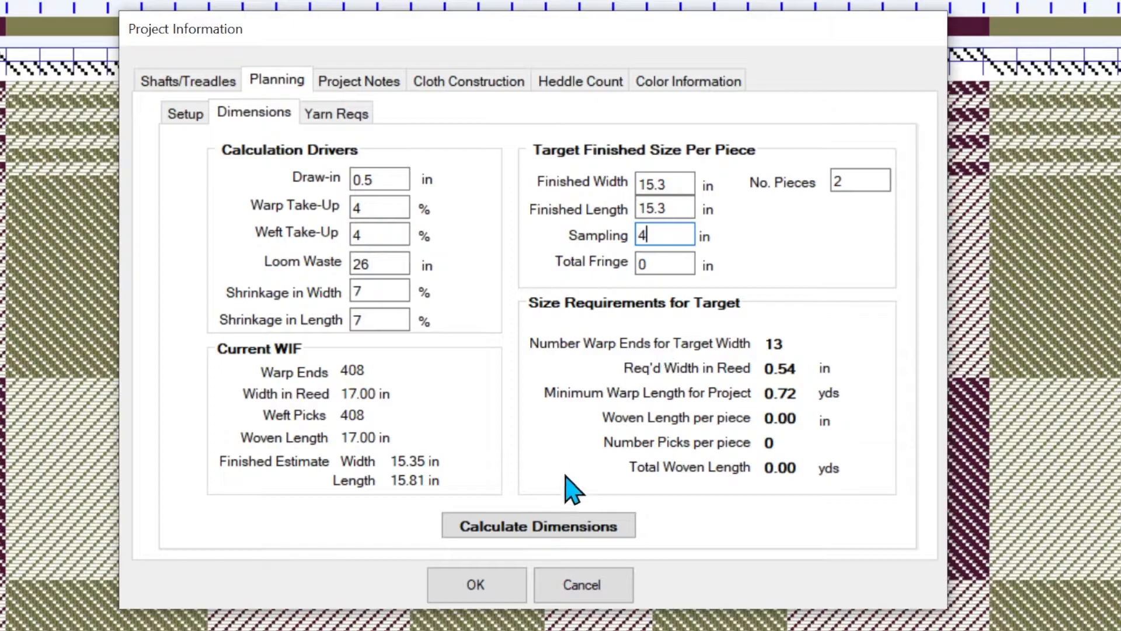
left_click(537, 526)
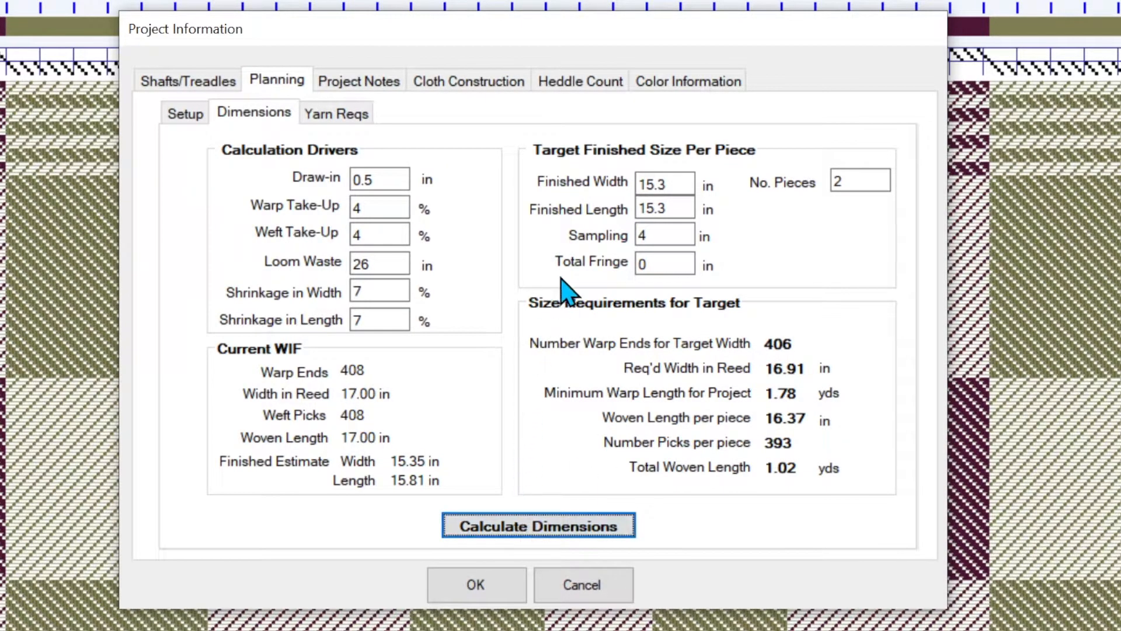
mouse_move(590, 204)
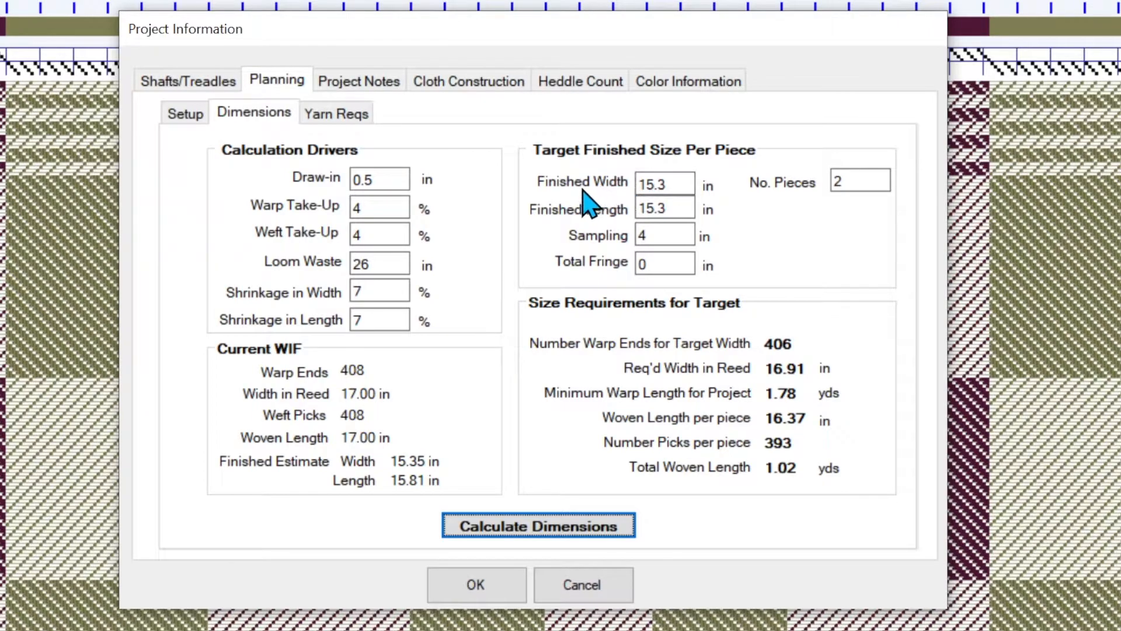
mouse_move(730, 369)
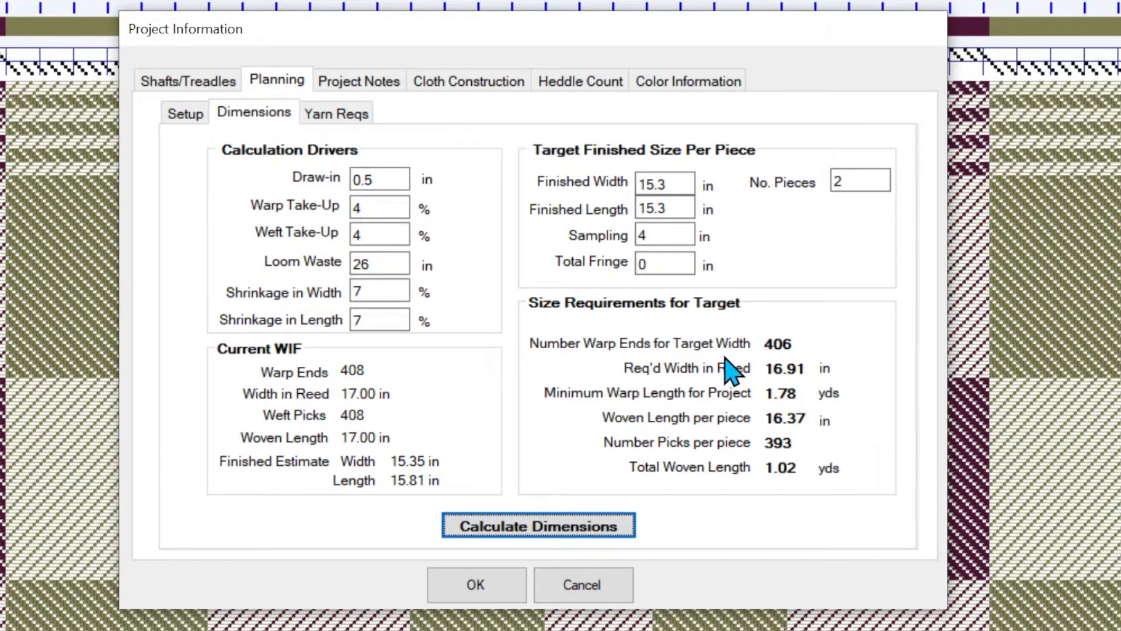
mouse_move(781, 368)
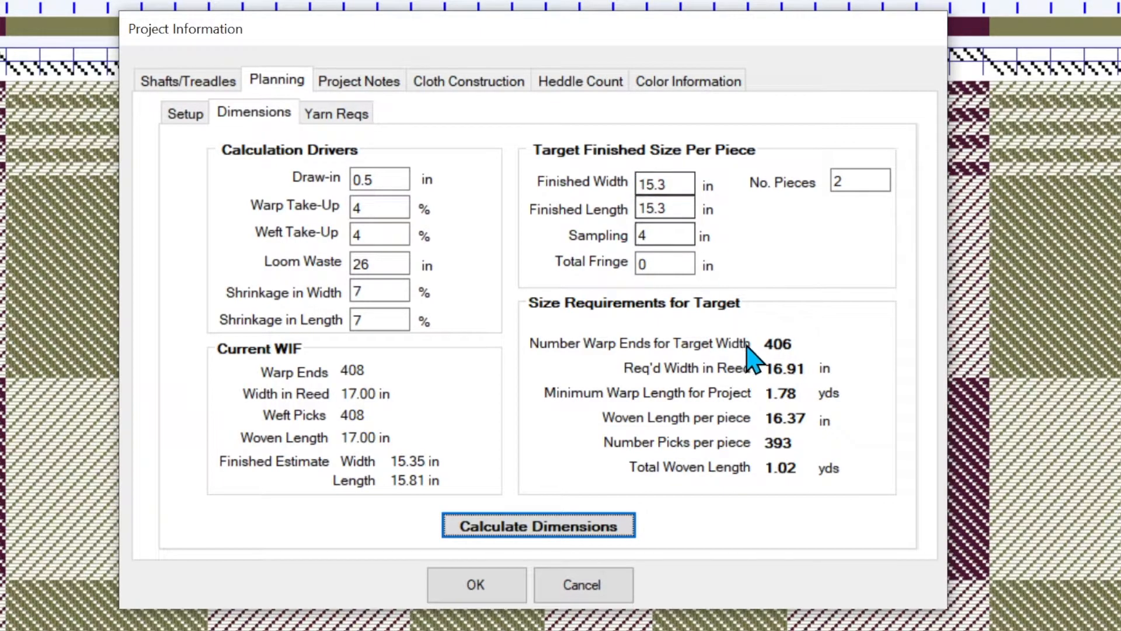
mouse_move(806, 367)
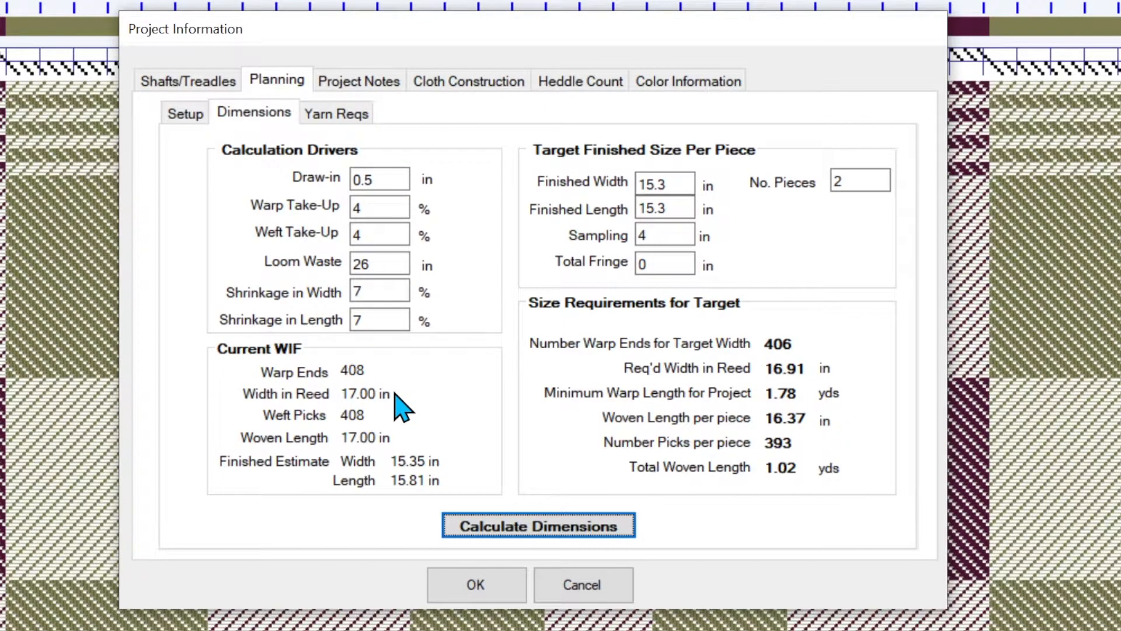
mouse_move(740, 404)
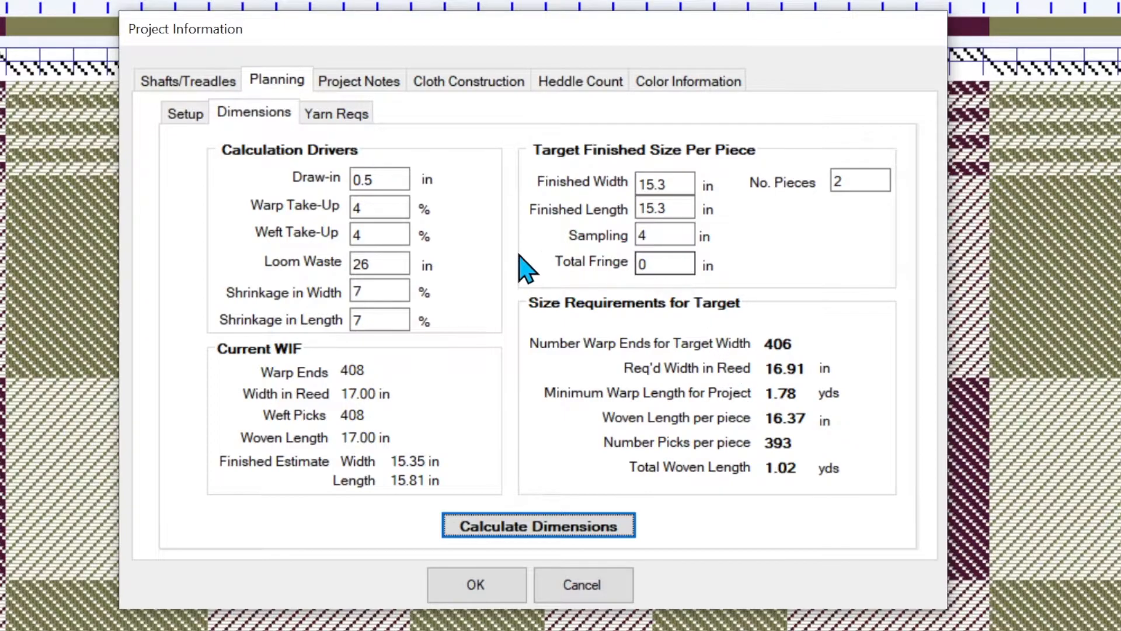
mouse_move(325, 465)
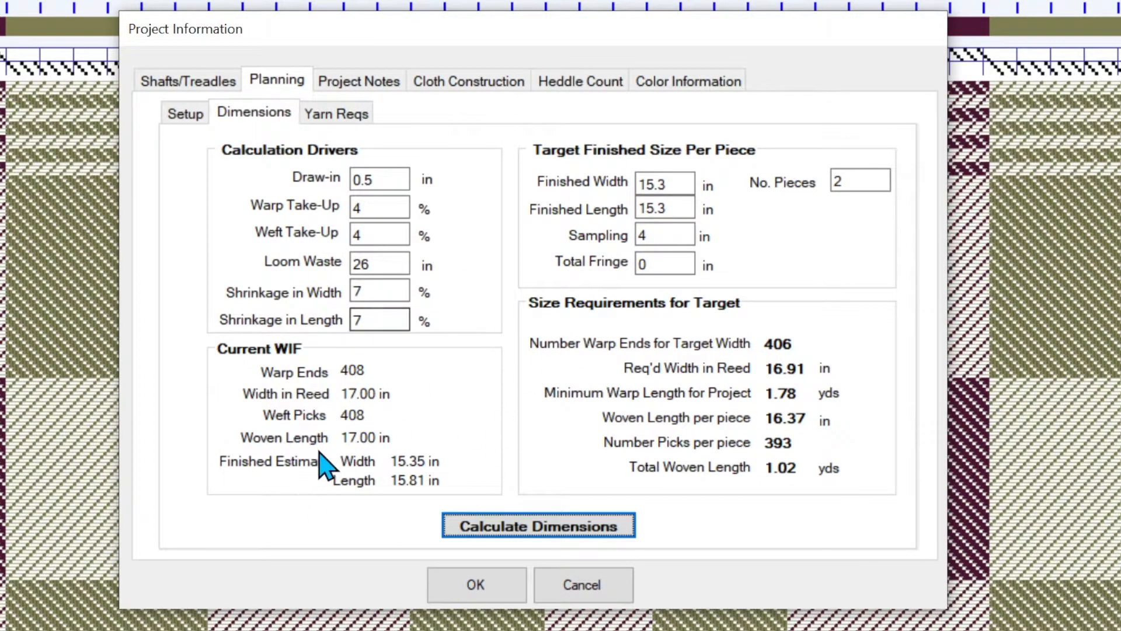
mouse_move(886, 146)
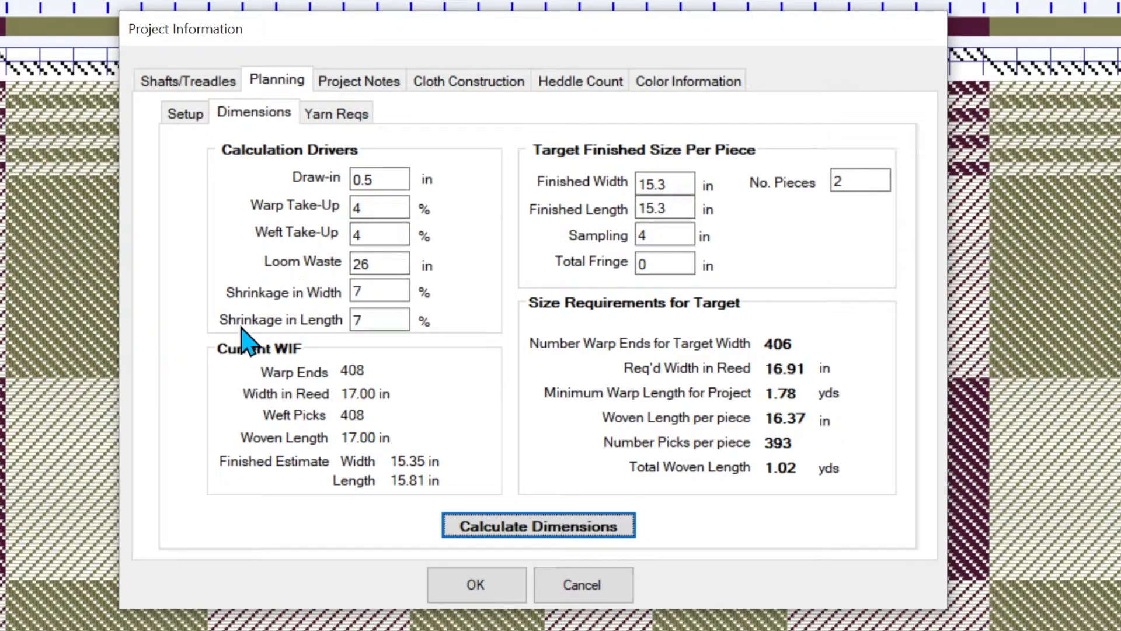
mouse_move(654, 426)
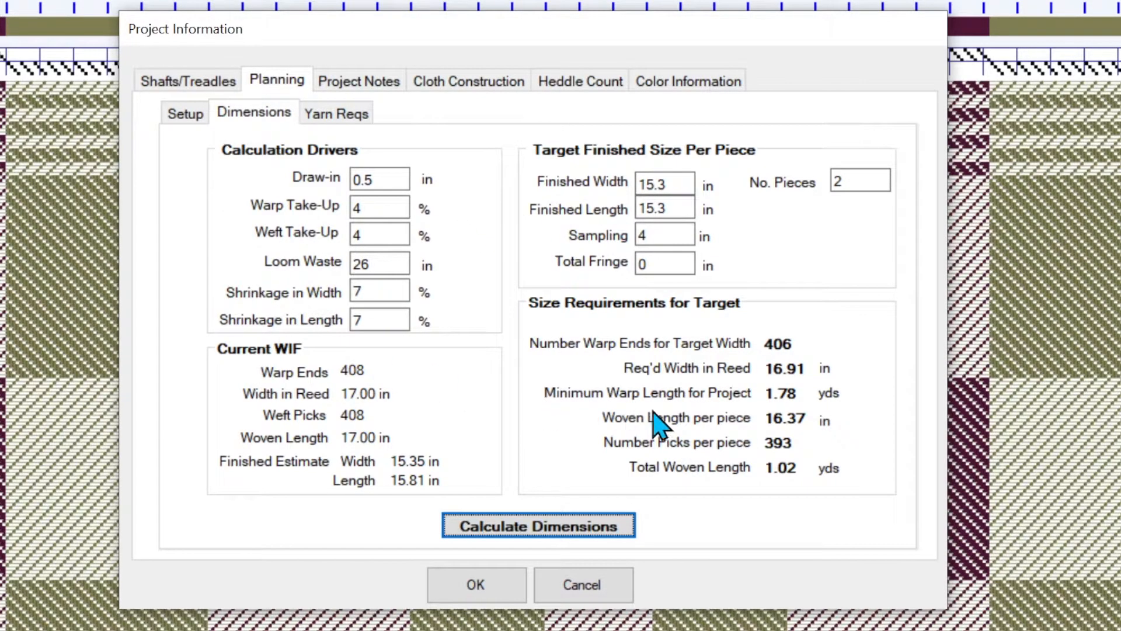
mouse_move(700, 435)
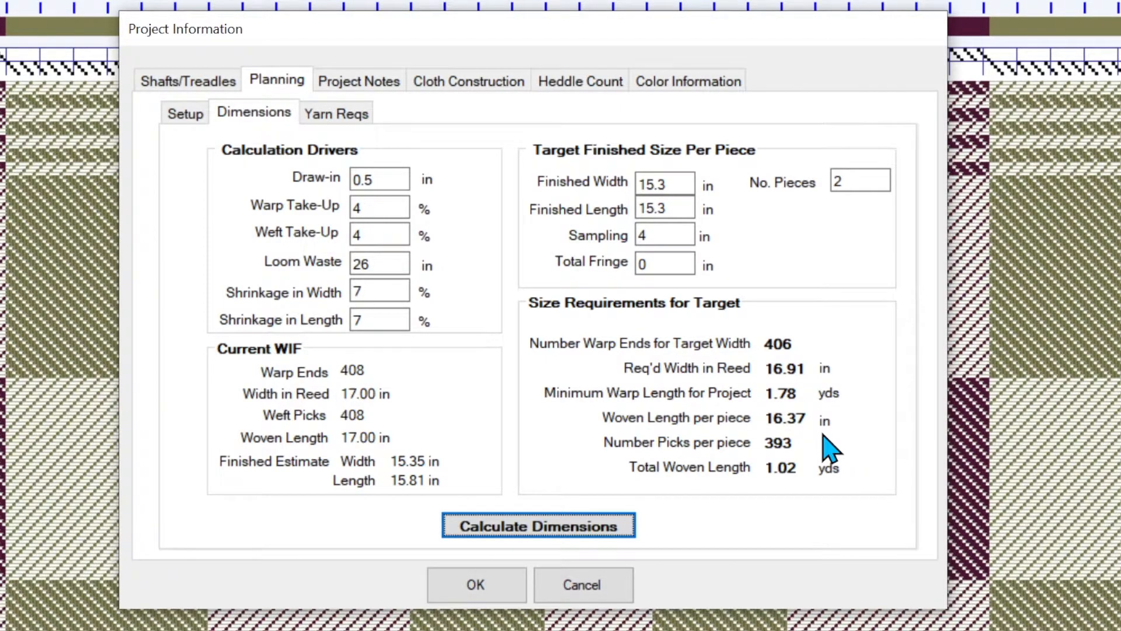
mouse_move(726, 440)
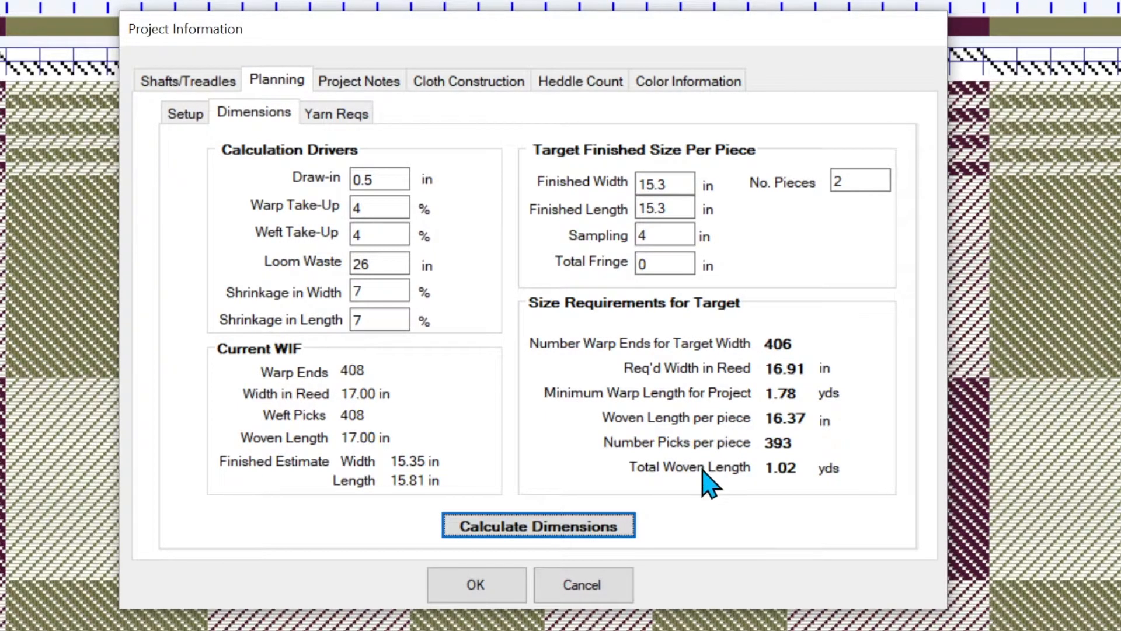
mouse_move(651, 483)
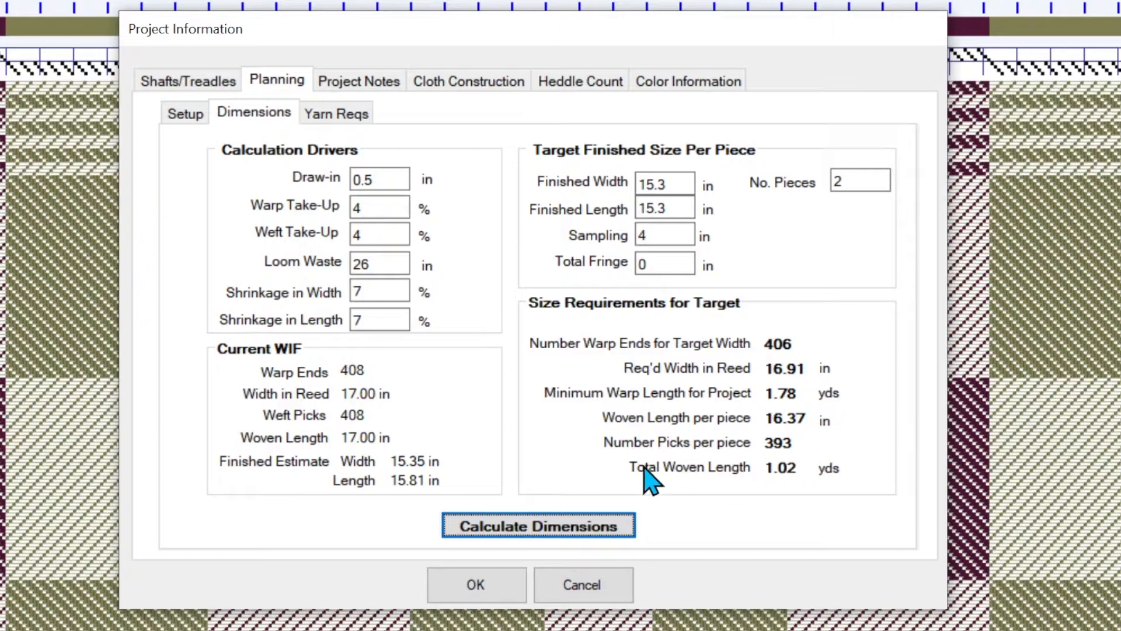
mouse_move(880, 497)
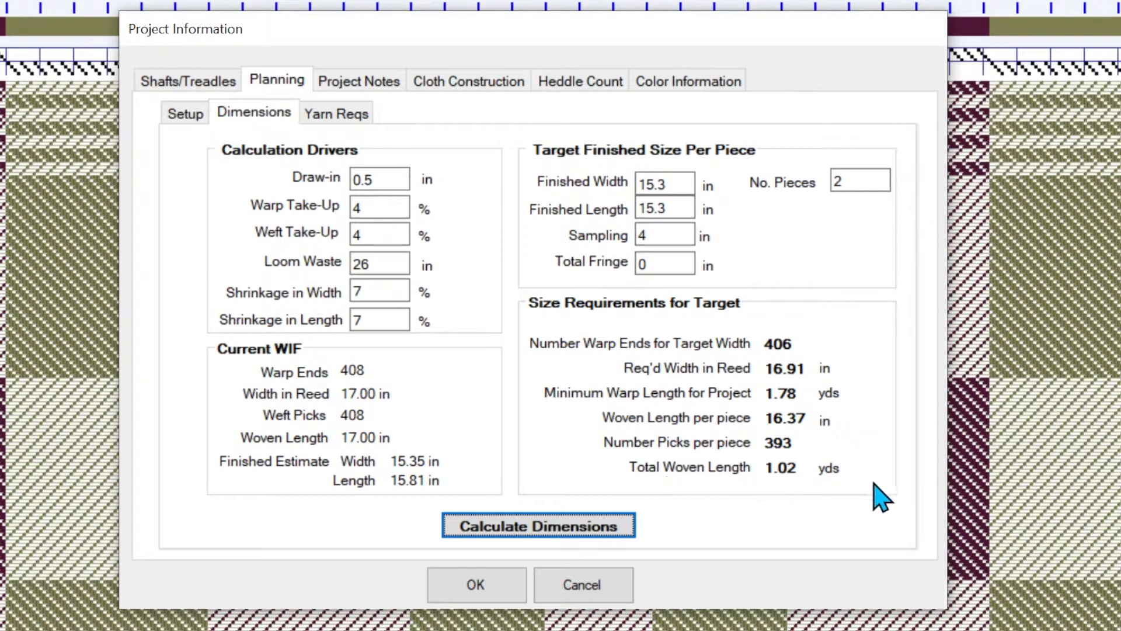
mouse_move(851, 487)
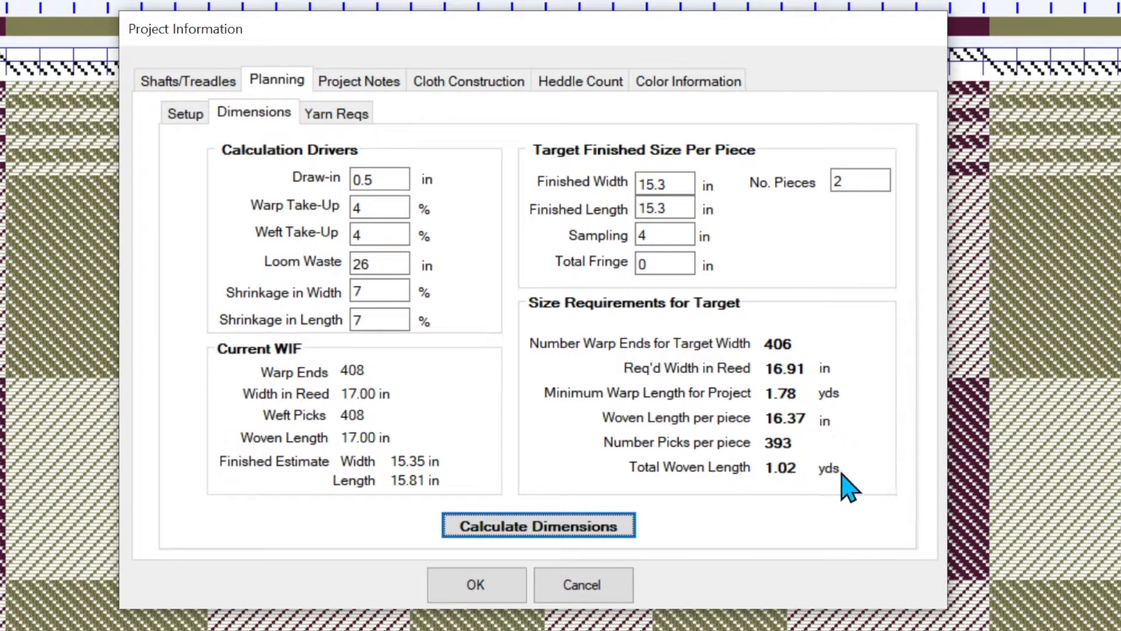
mouse_move(848, 490)
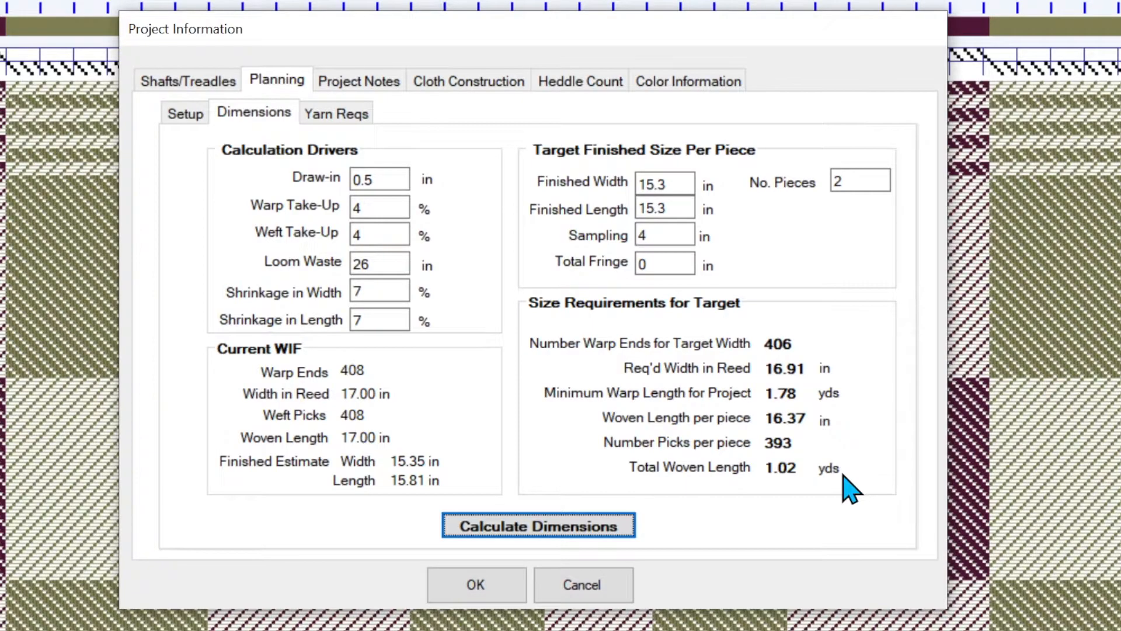
mouse_move(774, 225)
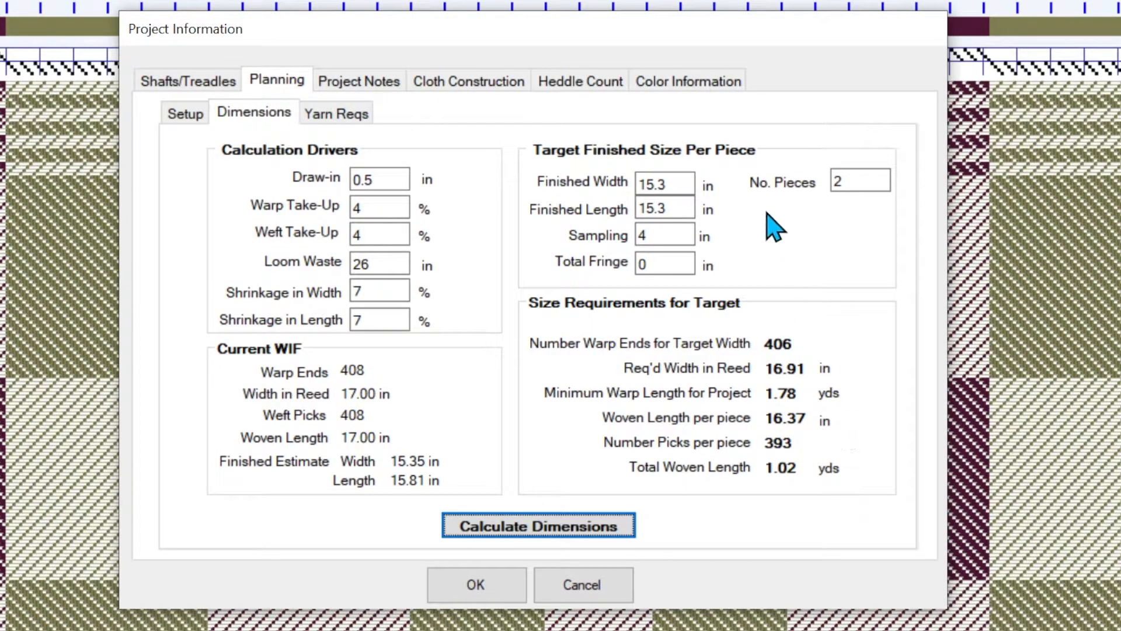
mouse_move(750, 436)
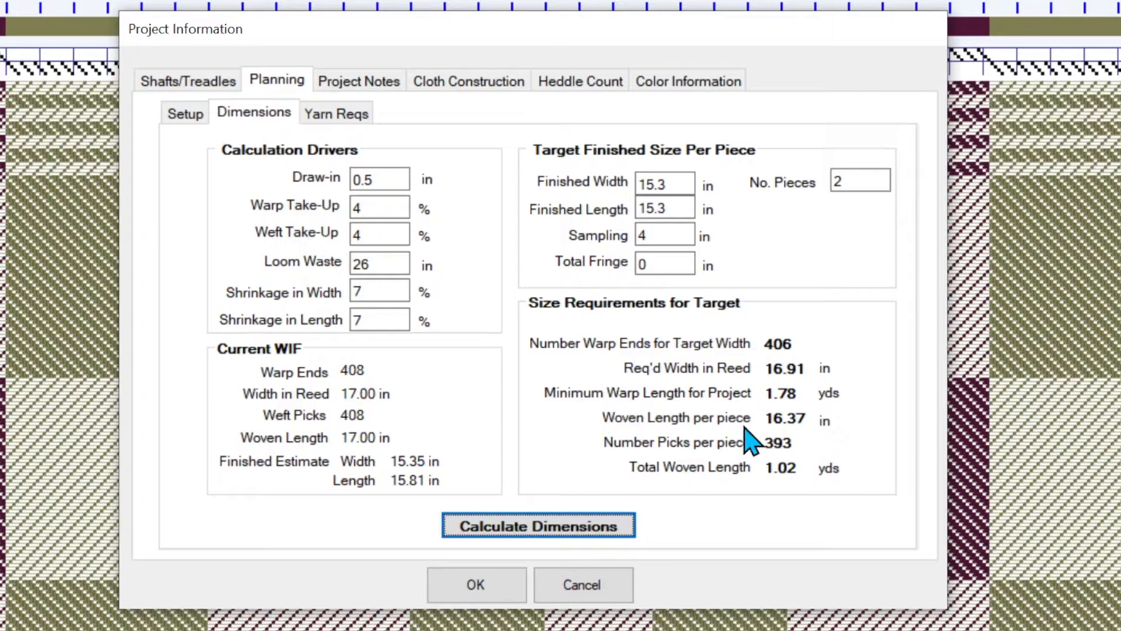
left_click(538, 526)
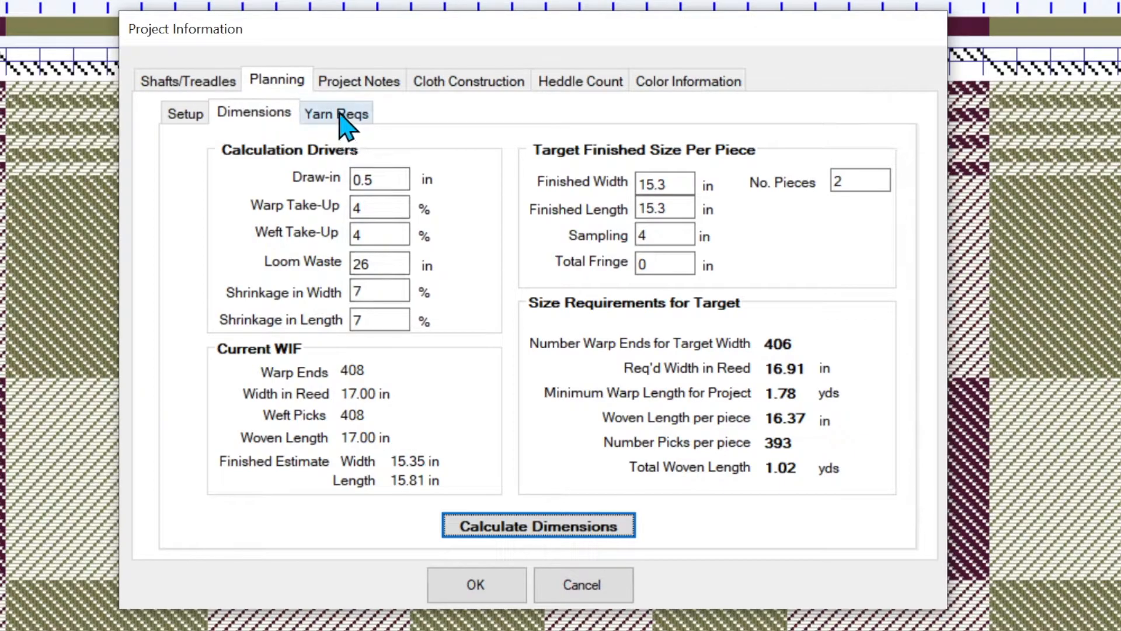
Calculate yarn for a 2-yard warp and 1.4-yard woven length: 816 yds warp, 594 yds weft.
left_click(335, 112)
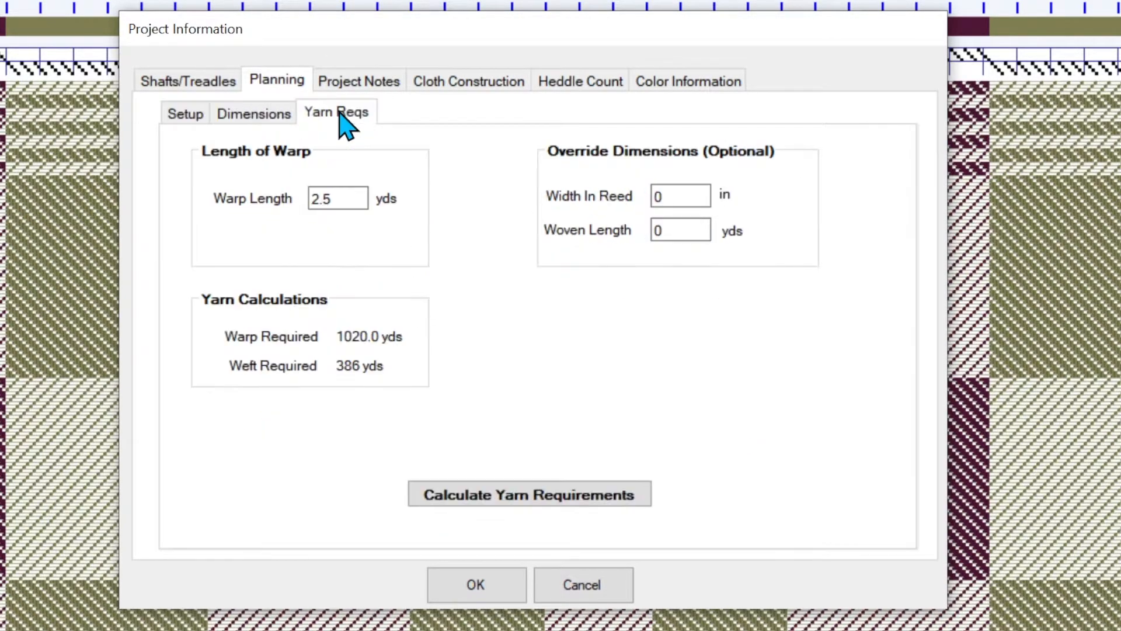
mouse_move(351, 254)
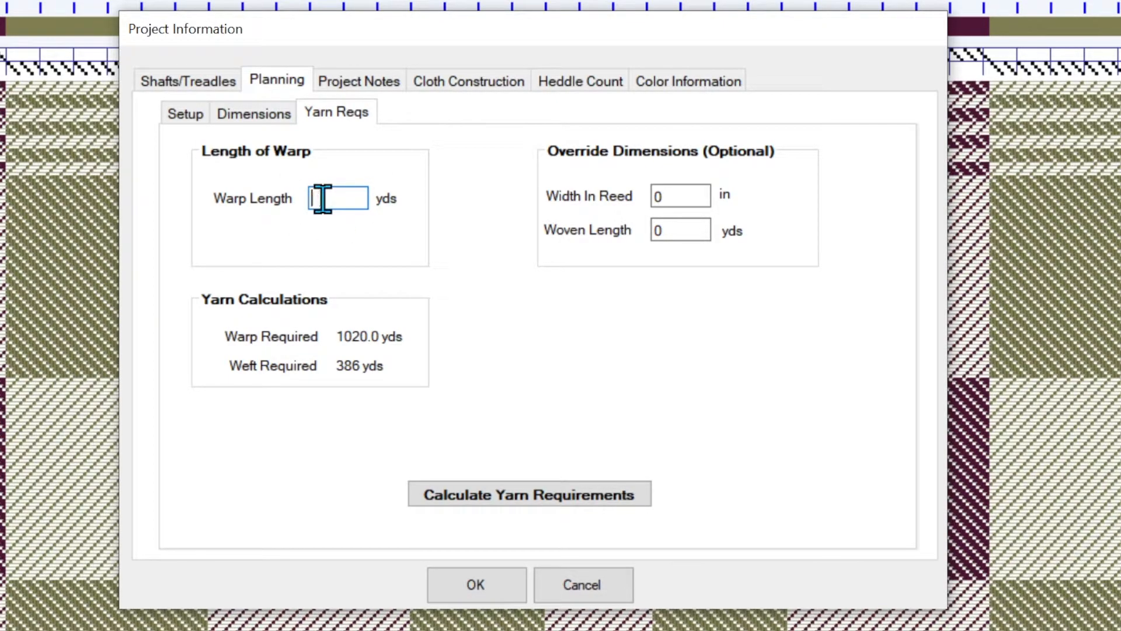
left_click(252, 112)
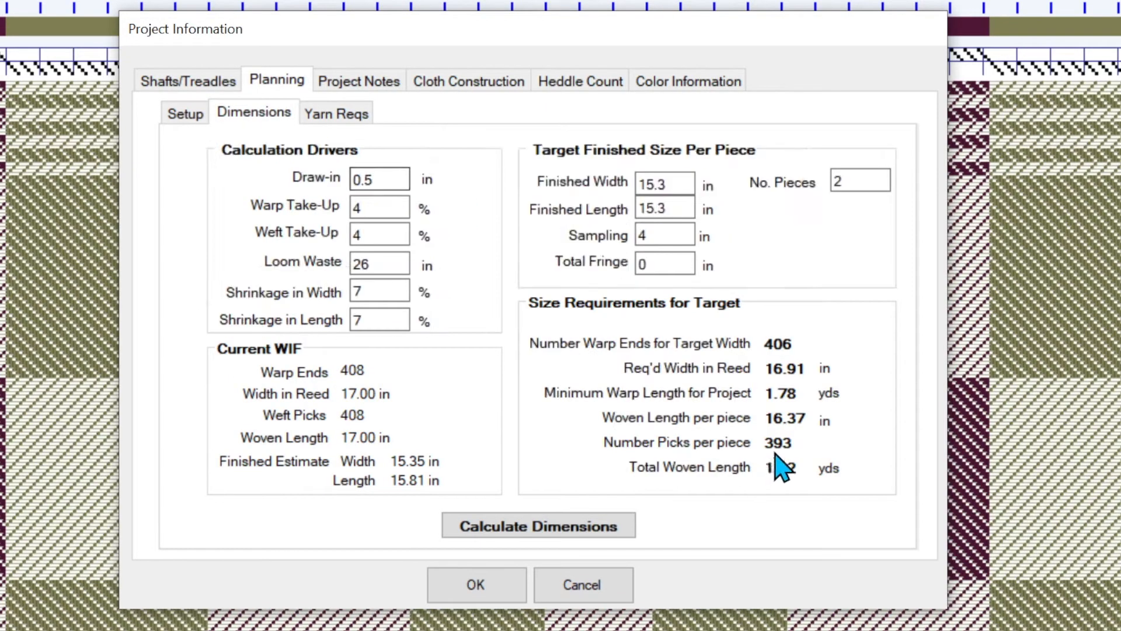
left_click(335, 112)
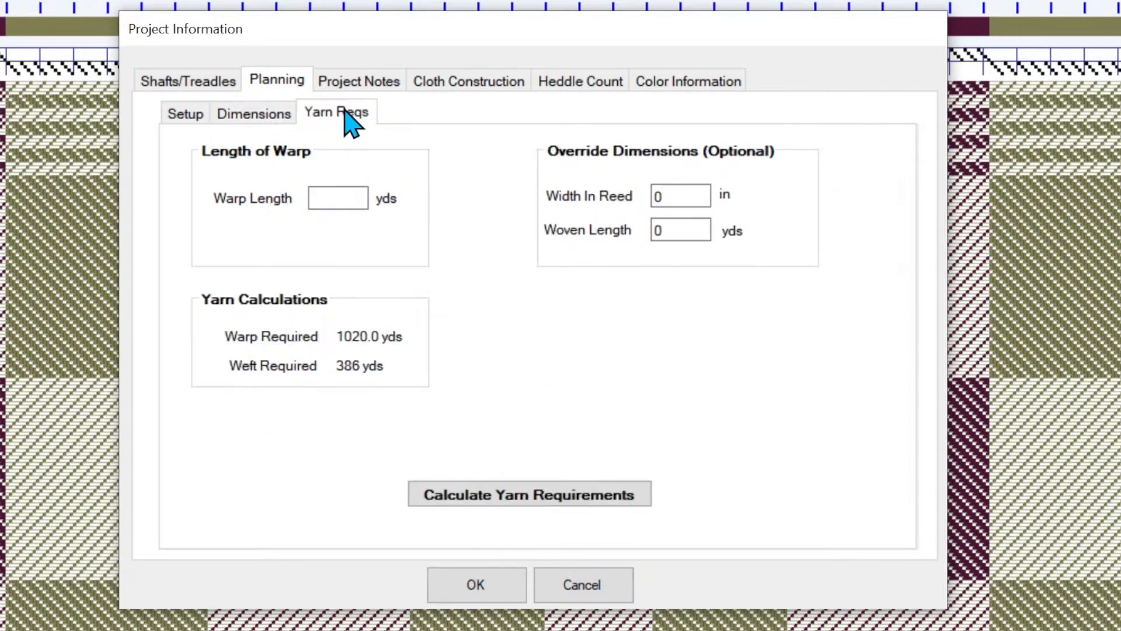
type("2")
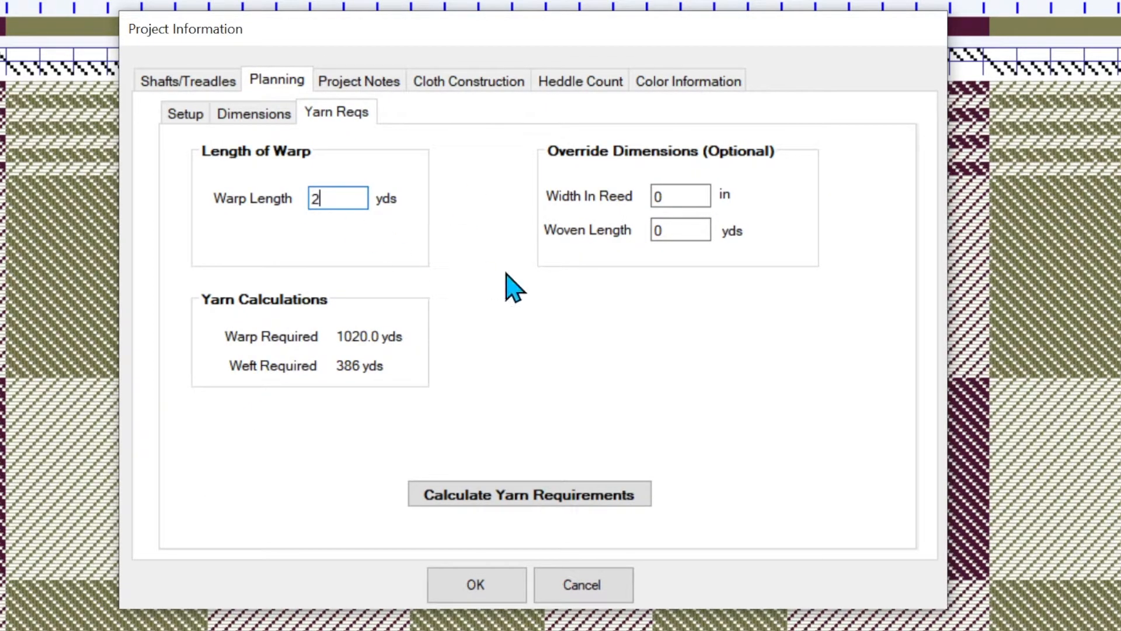
mouse_move(656, 393)
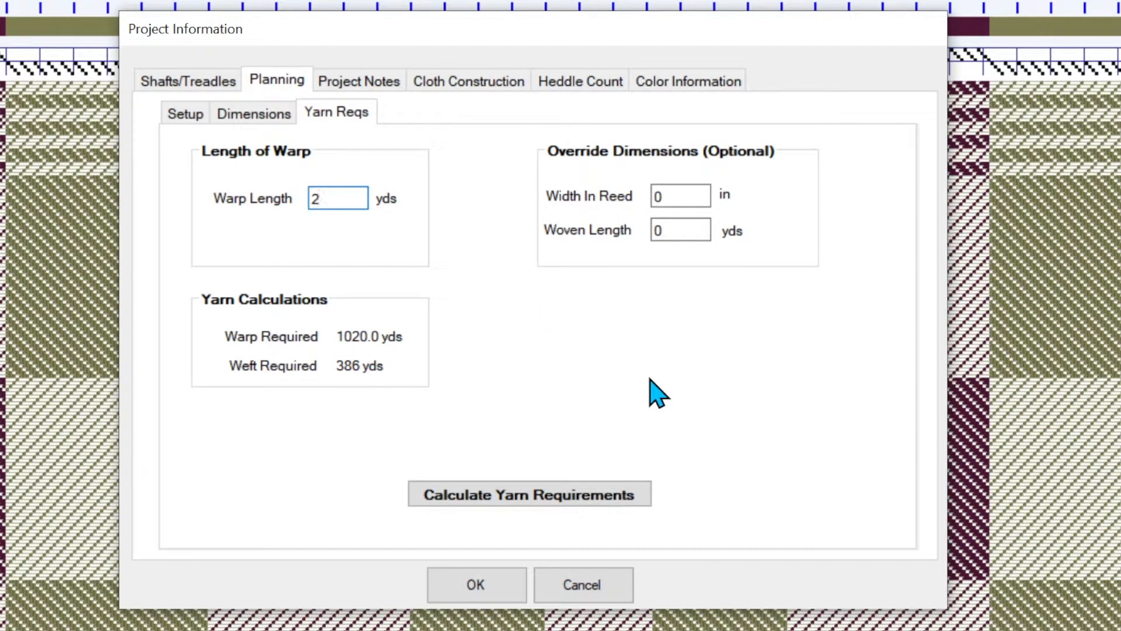
left_click(338, 198)
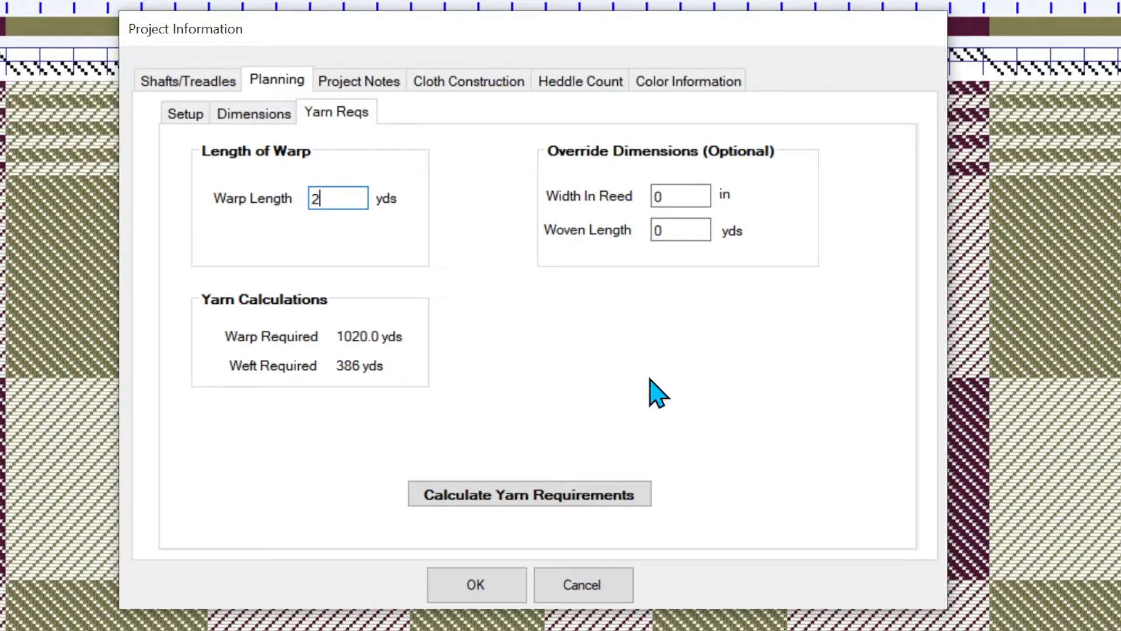
mouse_move(715, 71)
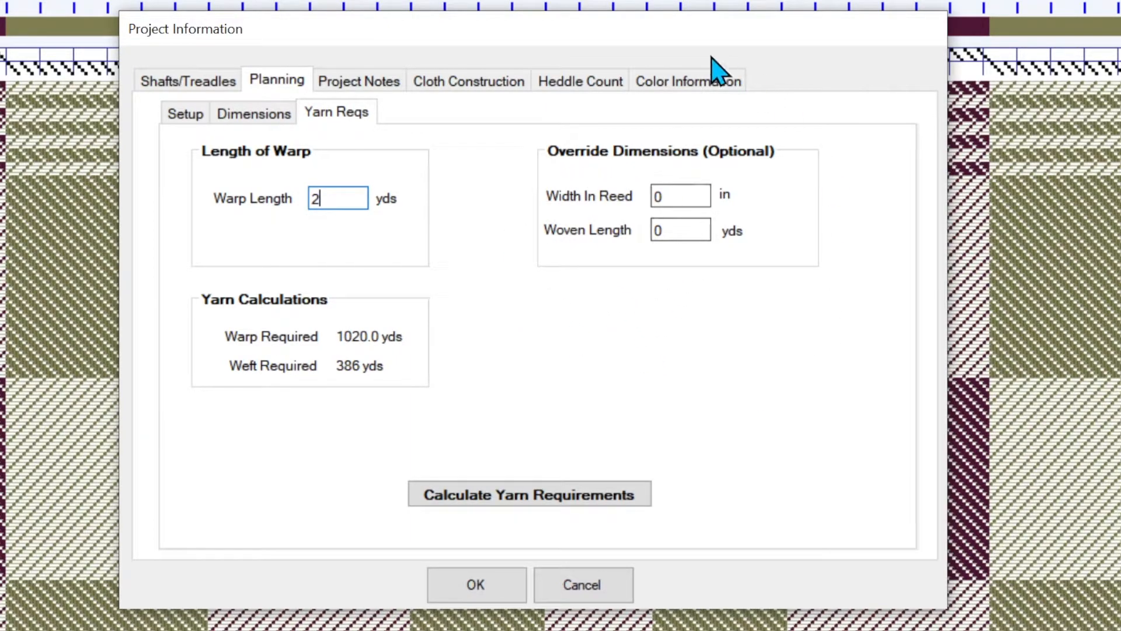
mouse_move(547, 370)
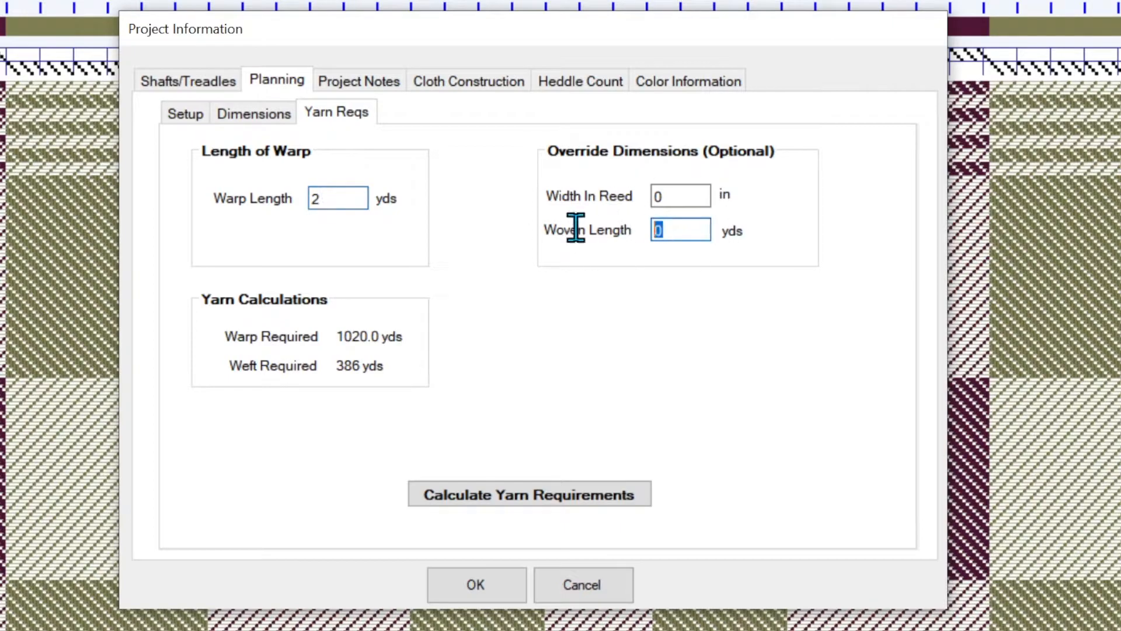
type("1.4")
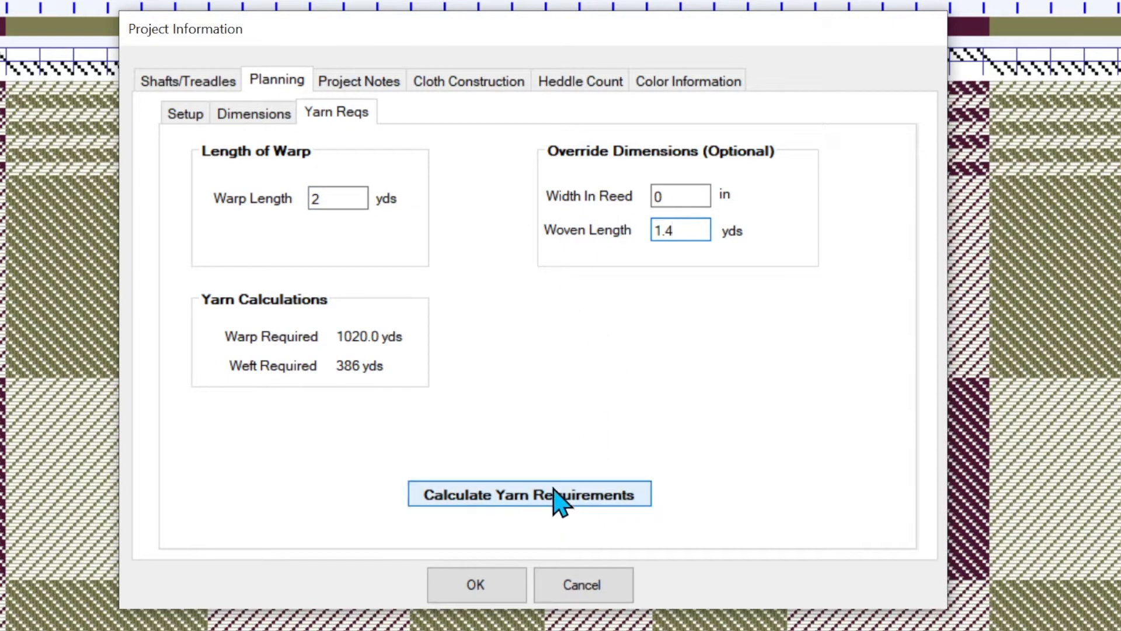
left_click(530, 494)
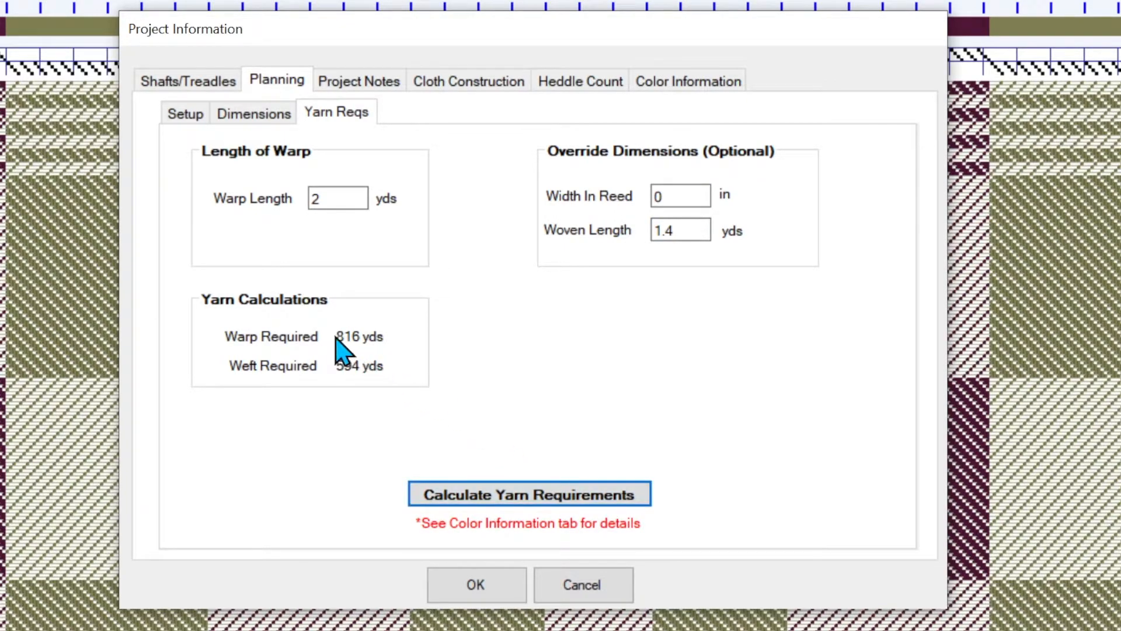
mouse_move(399, 402)
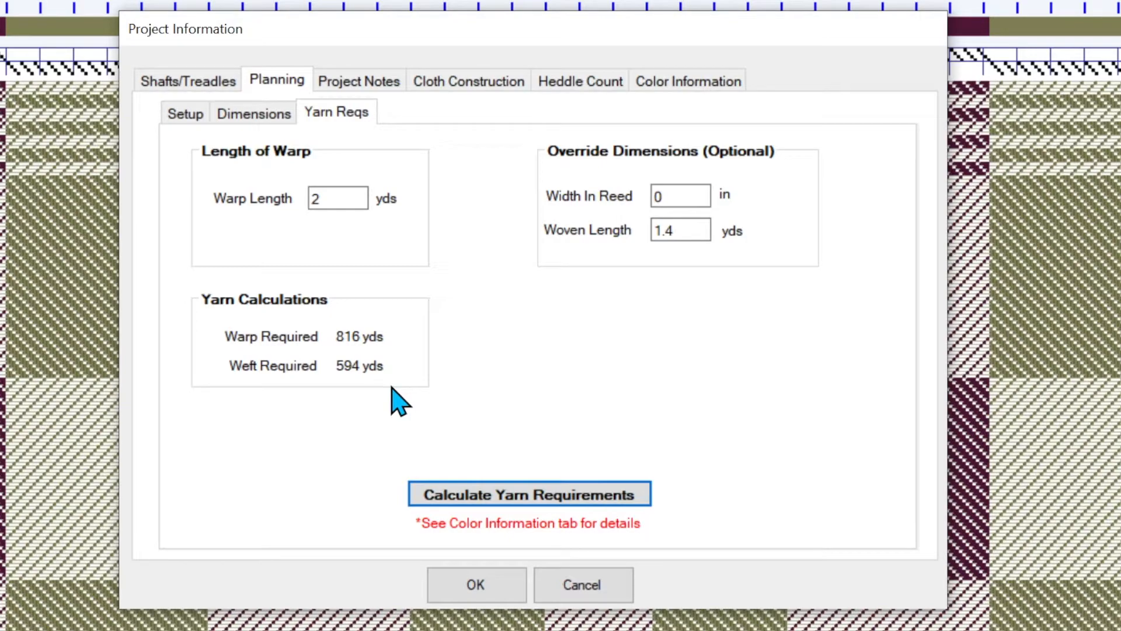
mouse_move(429, 537)
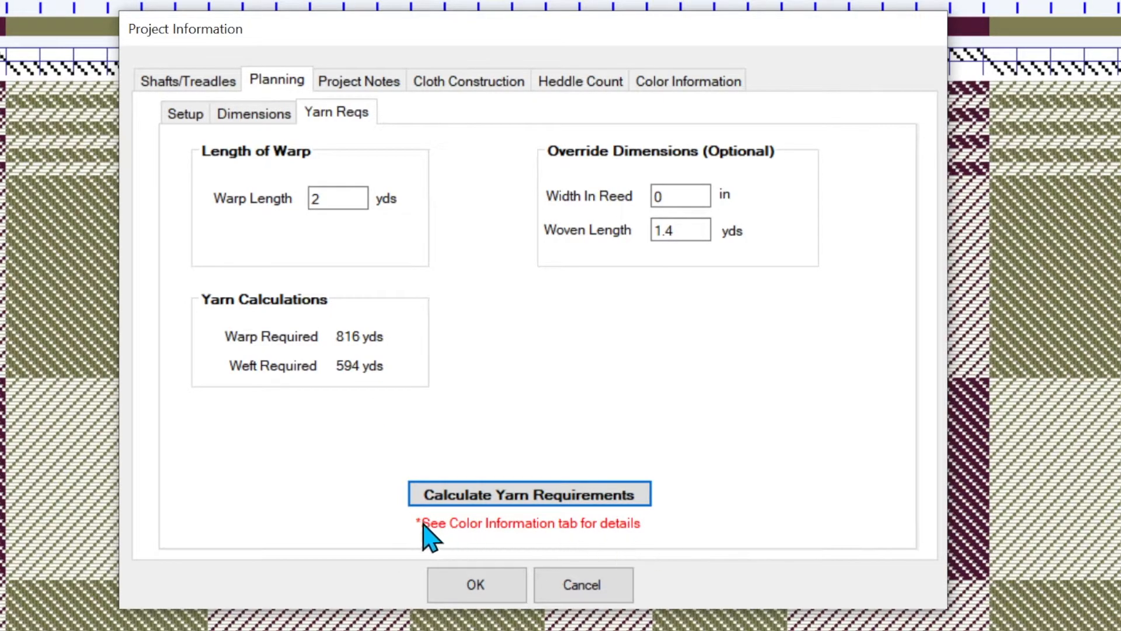
mouse_move(711, 75)
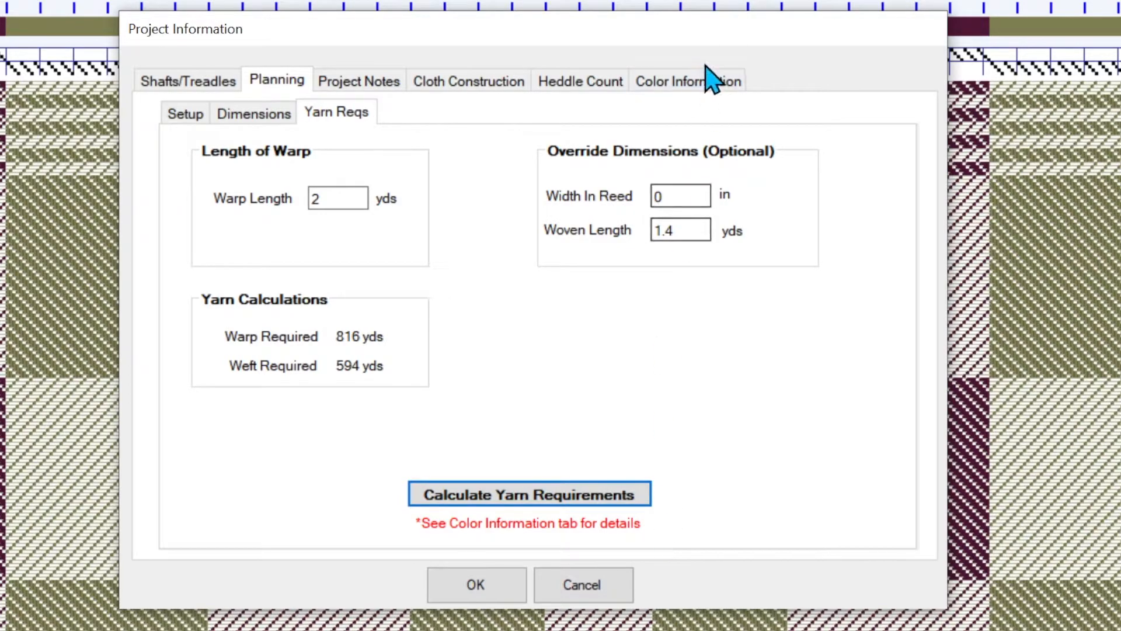
Check the Eggplant, Olive and Cream yardage on Color Information, then close the dialog.
left_click(687, 80)
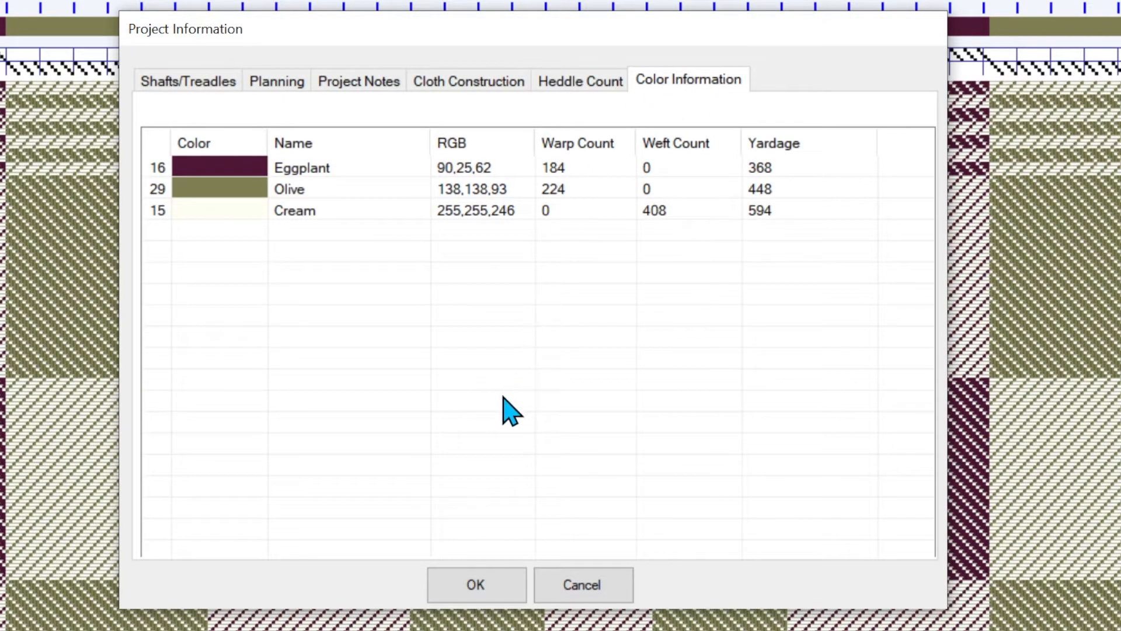
mouse_move(576, 182)
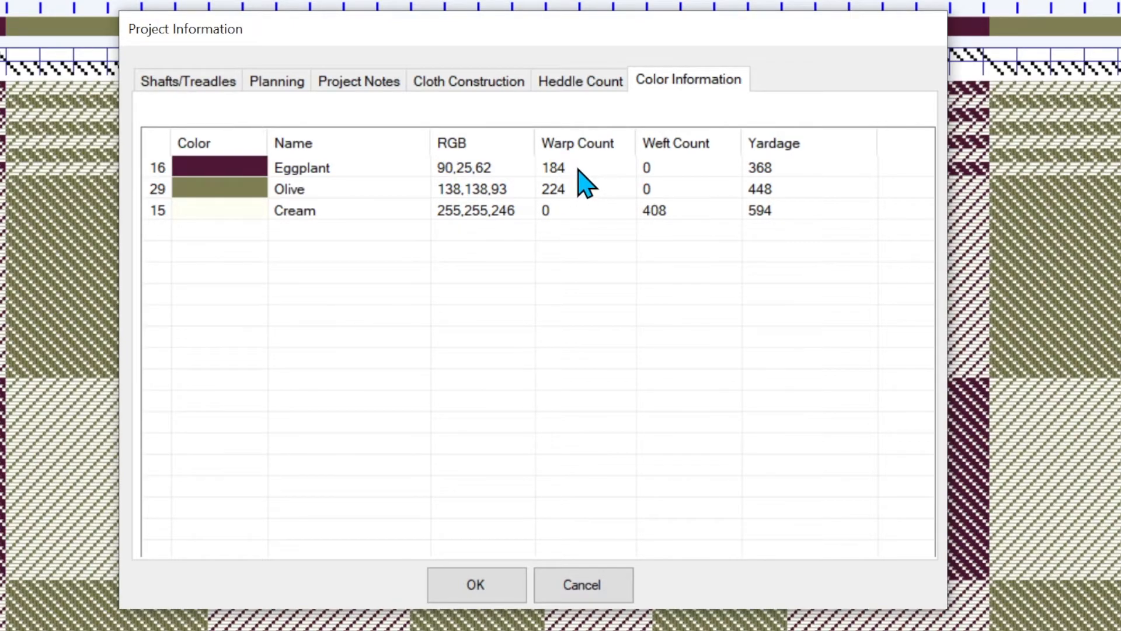
mouse_move(815, 183)
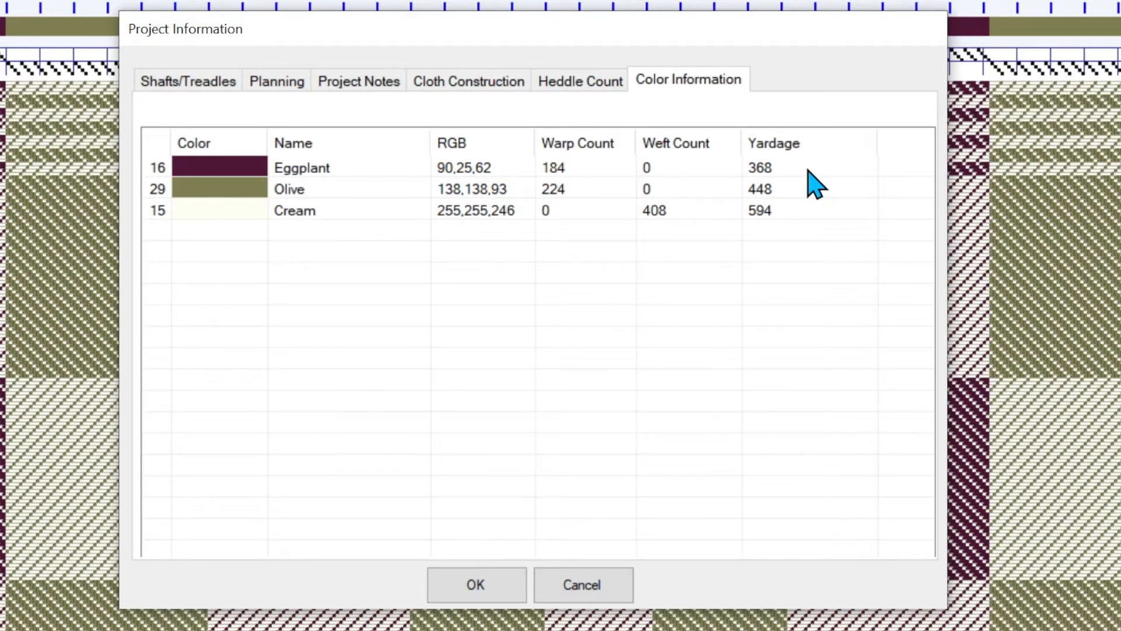
mouse_move(783, 218)
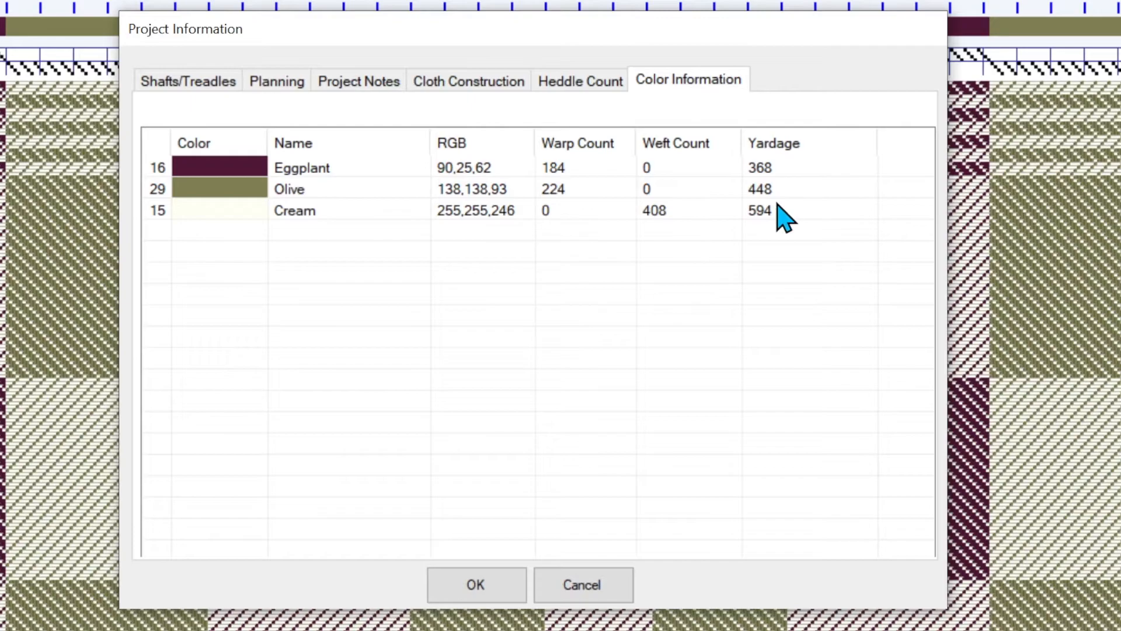
mouse_move(692, 236)
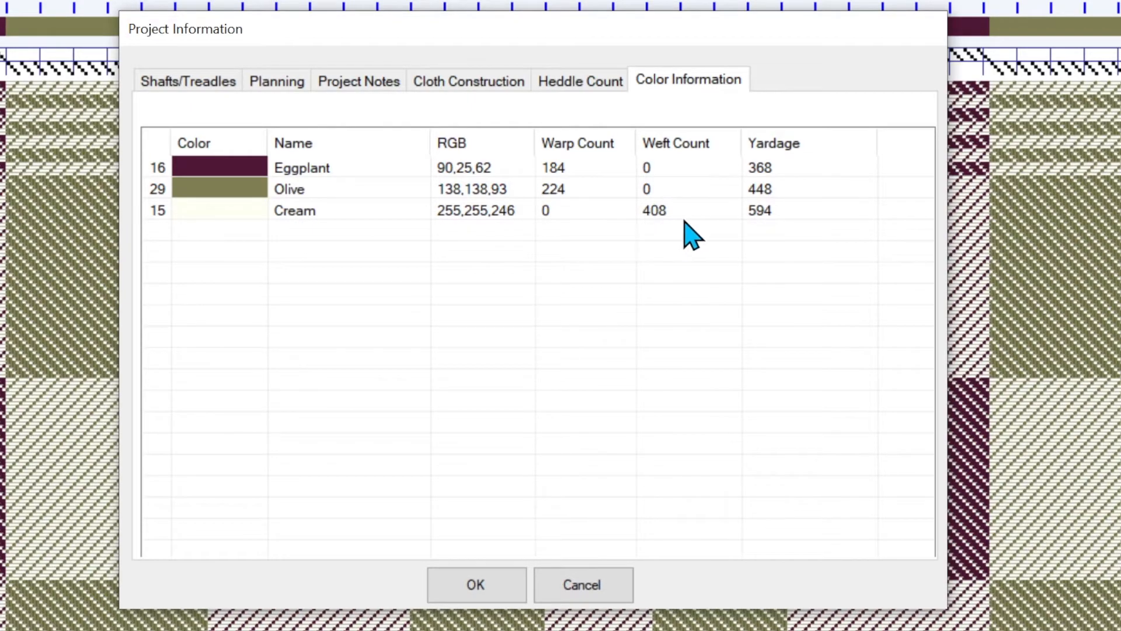
mouse_move(701, 227)
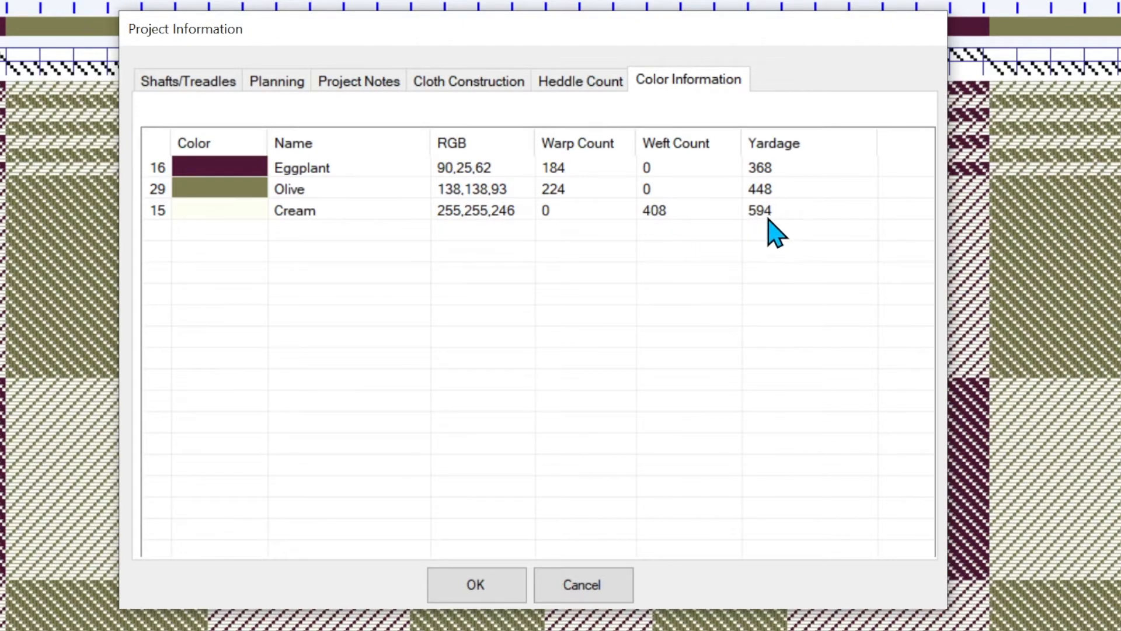
mouse_move(729, 325)
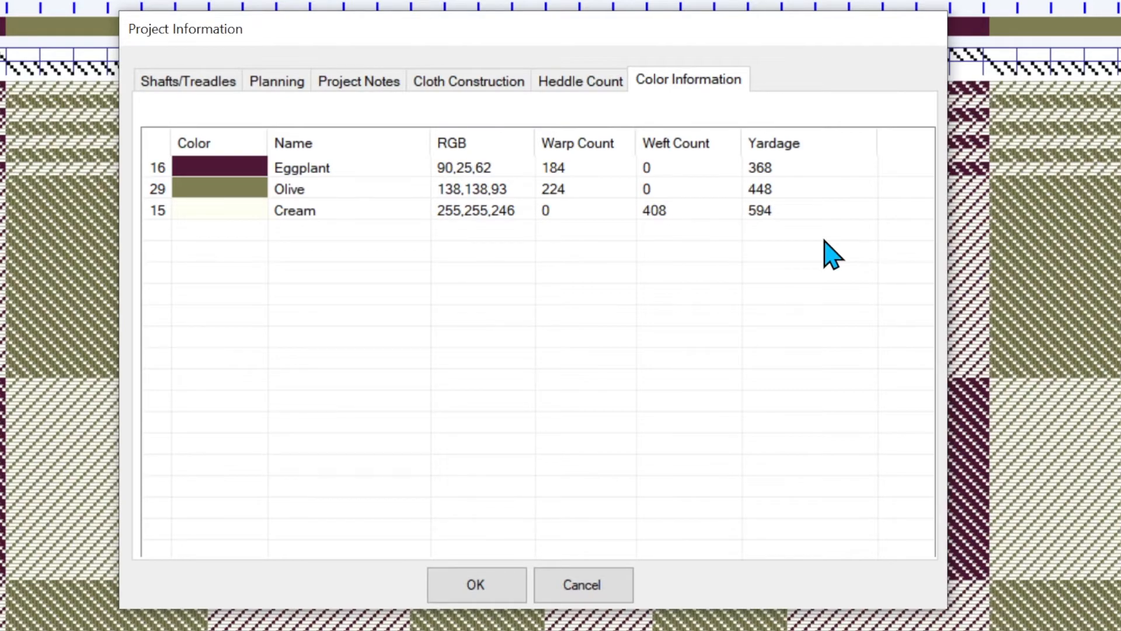
mouse_move(498, 561)
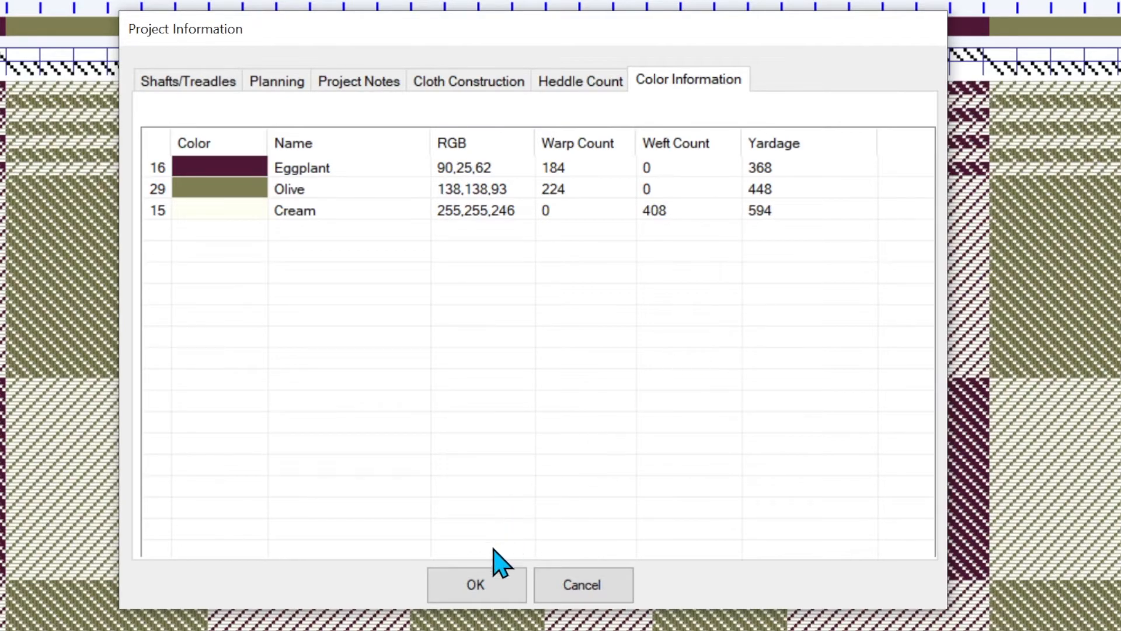
left_click(188, 80)
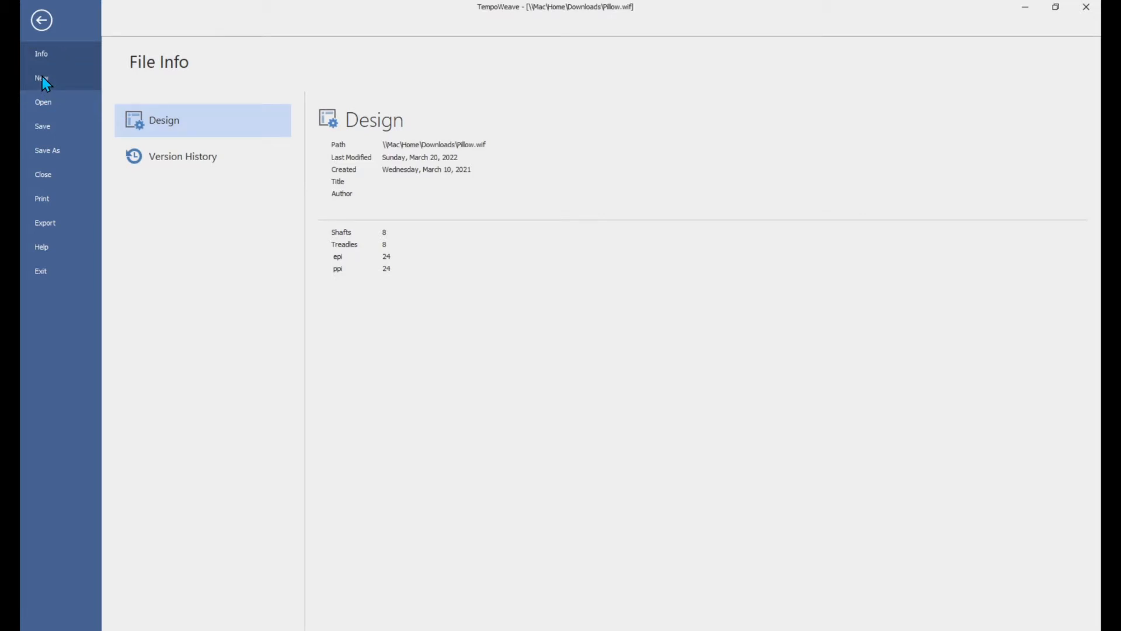
mouse_move(117, 106)
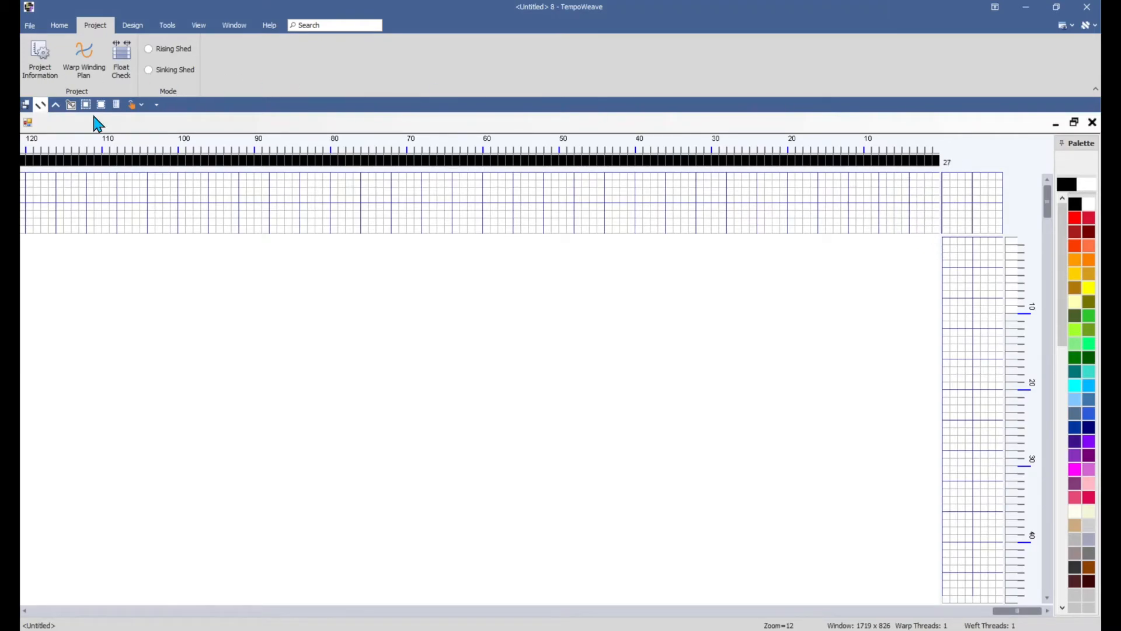
Open the new untitled draft's Project Information, showing 8 shafts and 8 treadles.
left_click(39, 61)
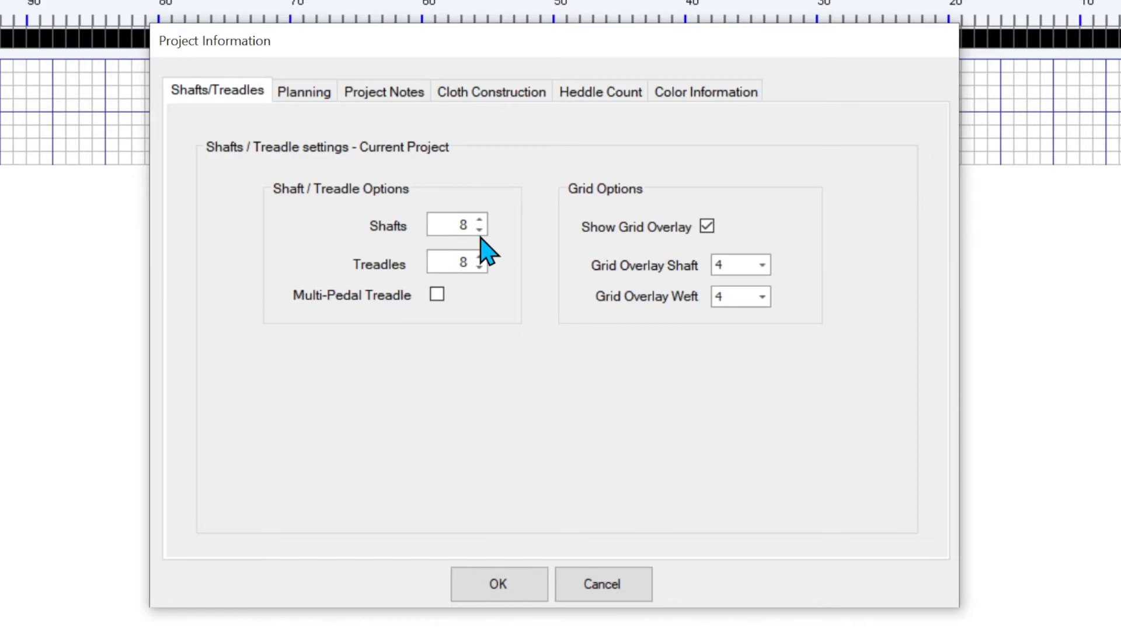
Set 4 shafts, adjust the treadle count, and enter an 18 epi, 18 ppi sett.
left_click(479, 229)
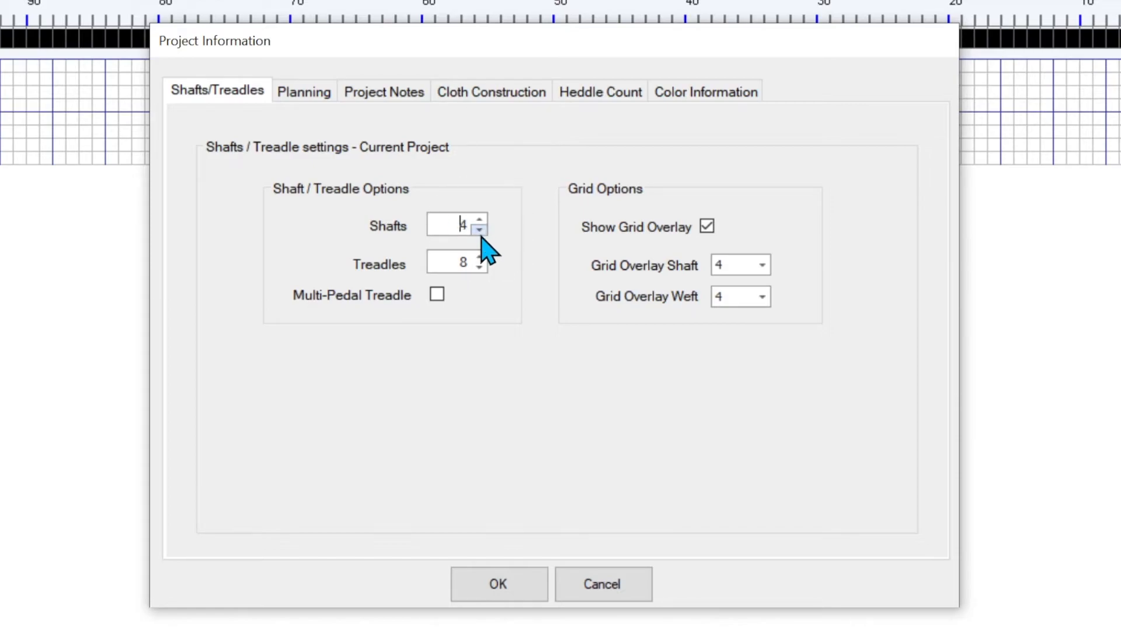
left_click(479, 258)
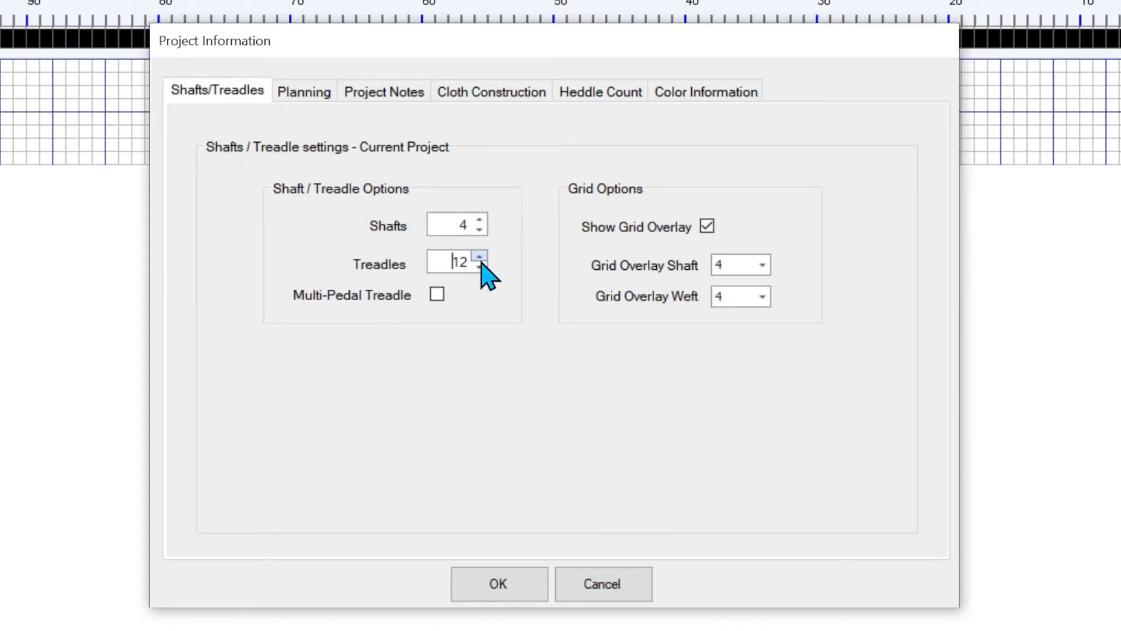
left_click(478, 265)
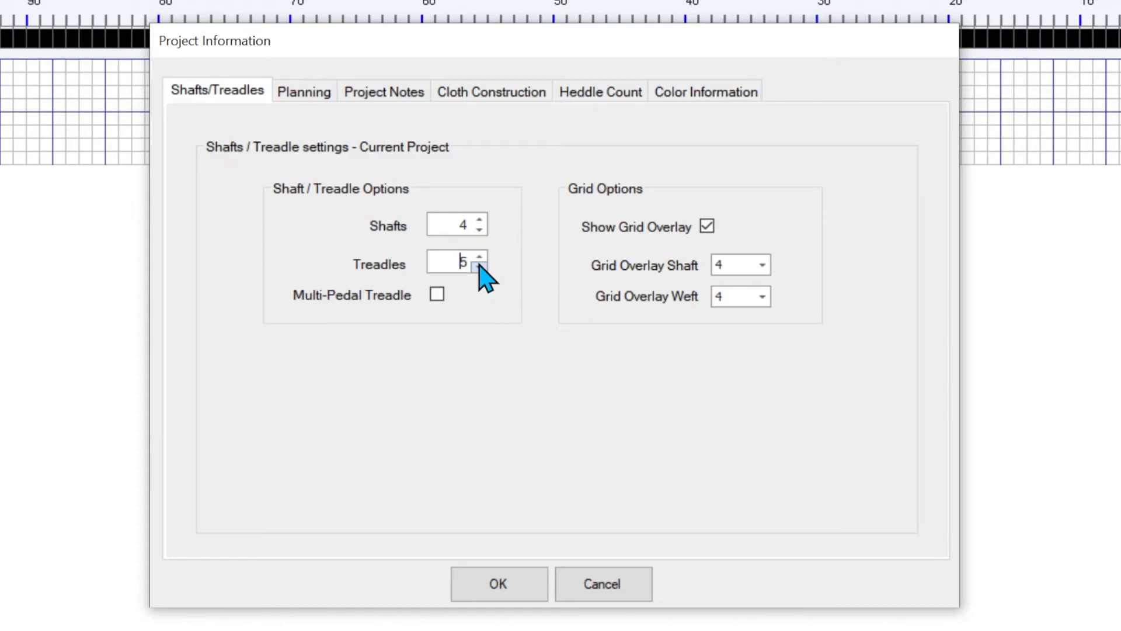
left_click(304, 92)
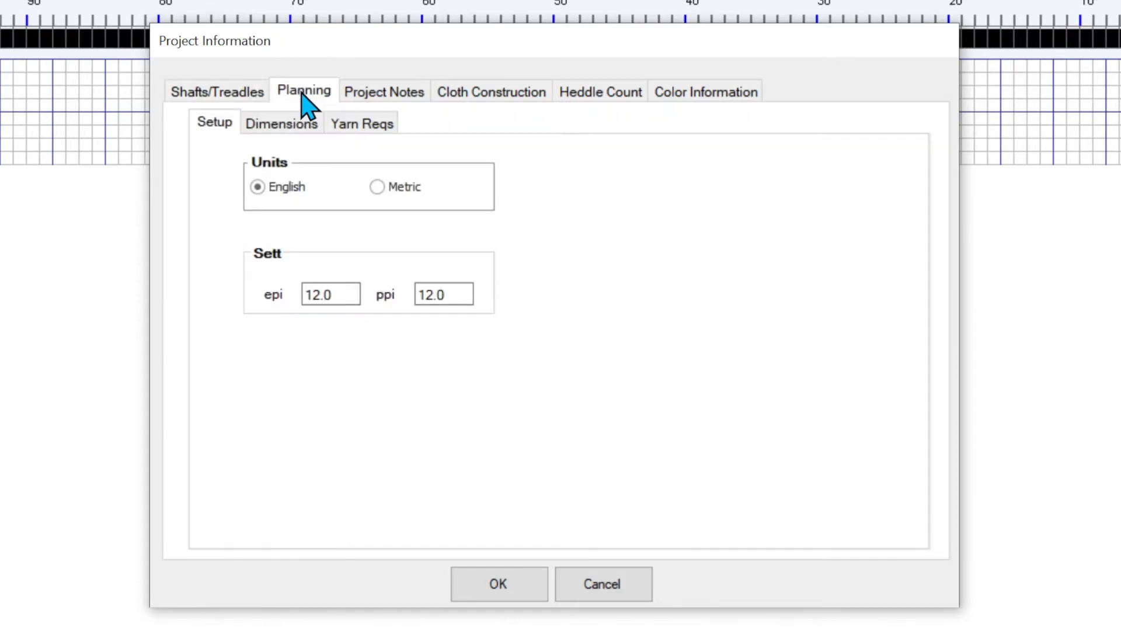
type("18")
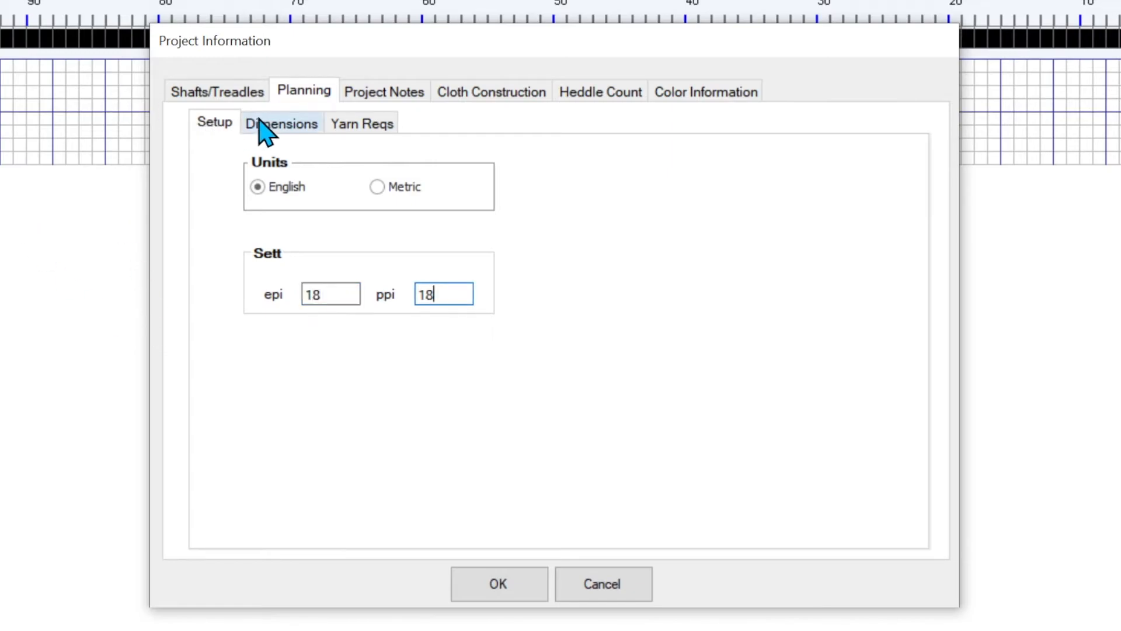
Enter a 20 by 30 inch size with .75 draw-in and 8 take-up, calculating 411 warp ends.
left_click(281, 122)
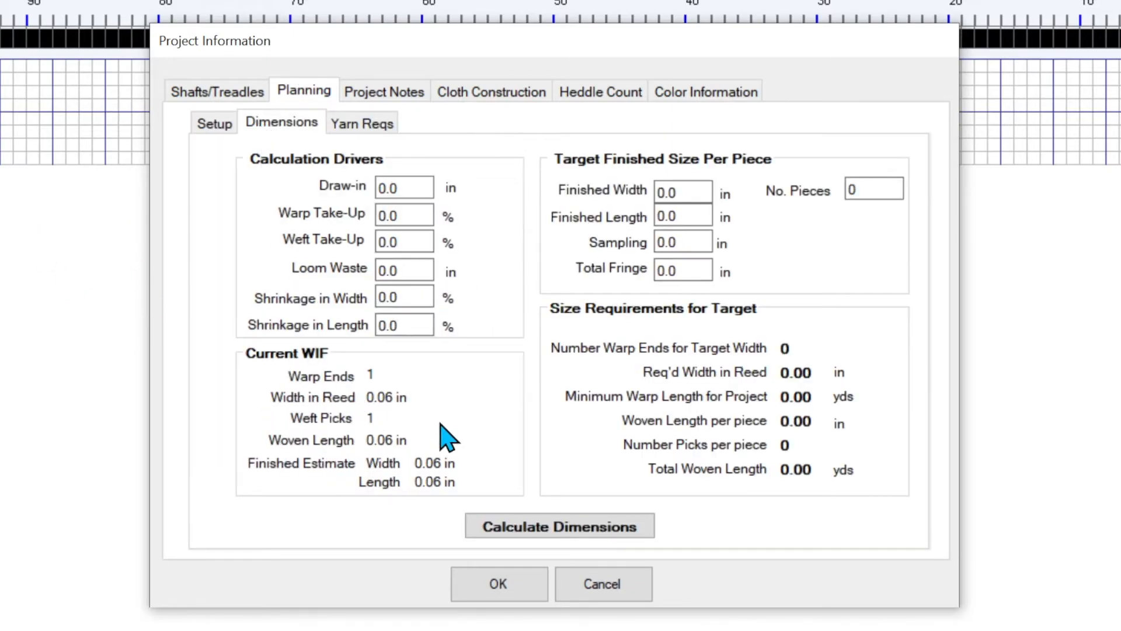
mouse_move(258, 532)
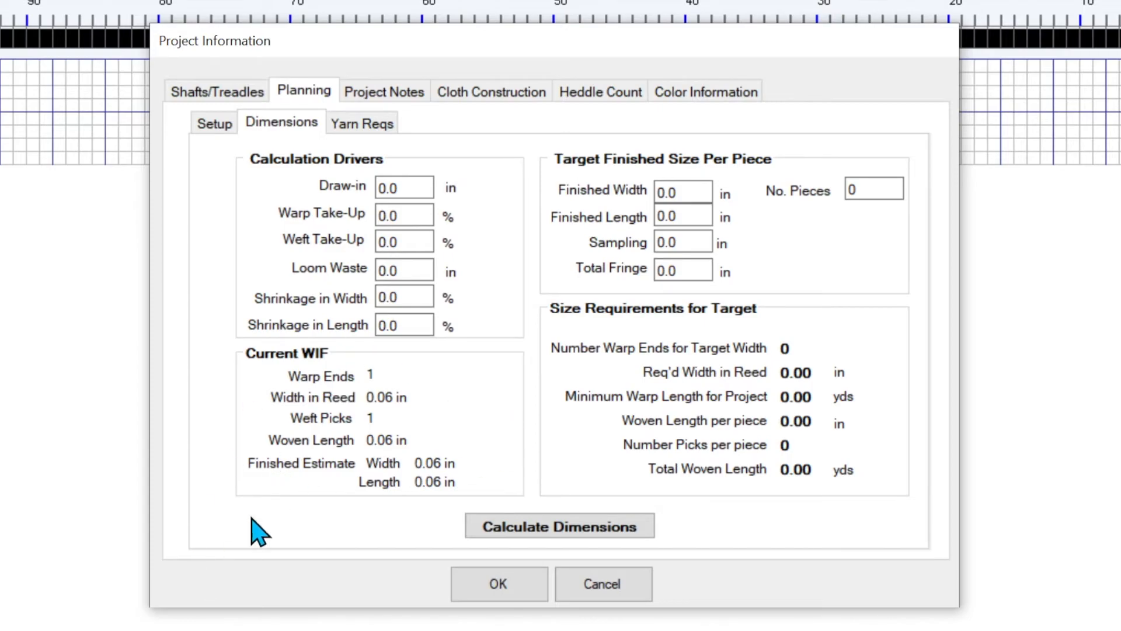
left_click(681, 190)
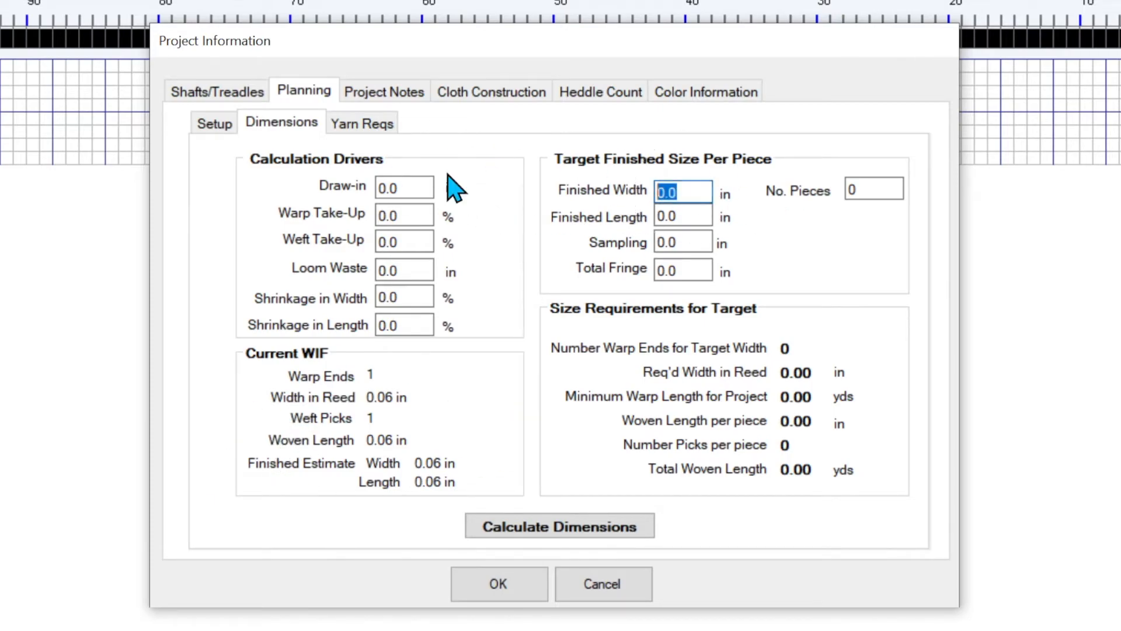
type("20")
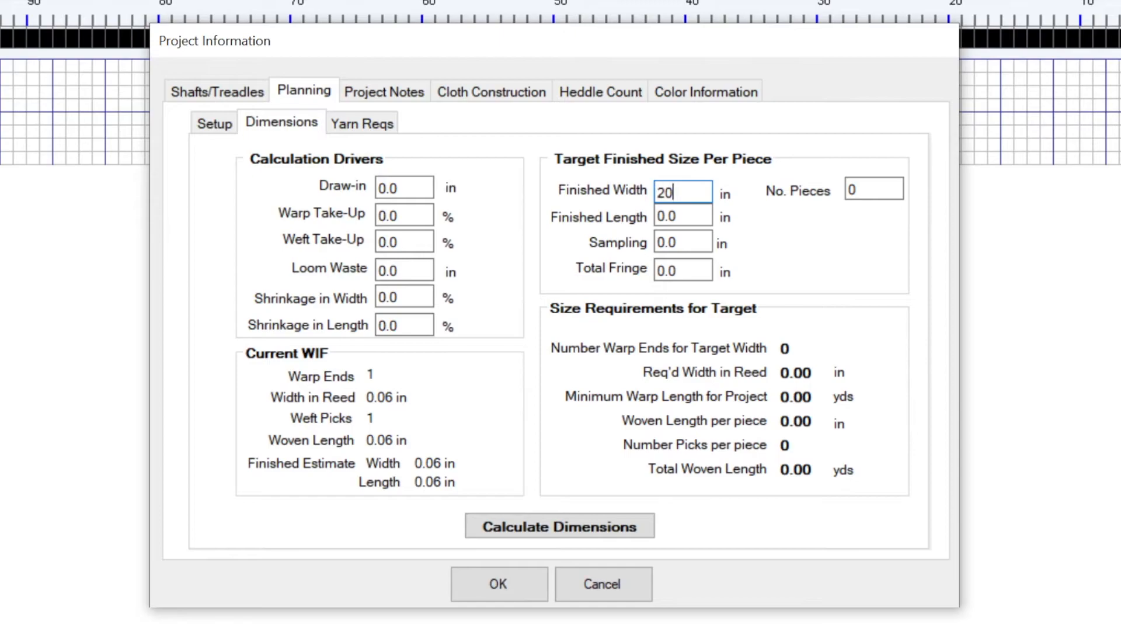
type("30")
left_click(874, 190)
type("3")
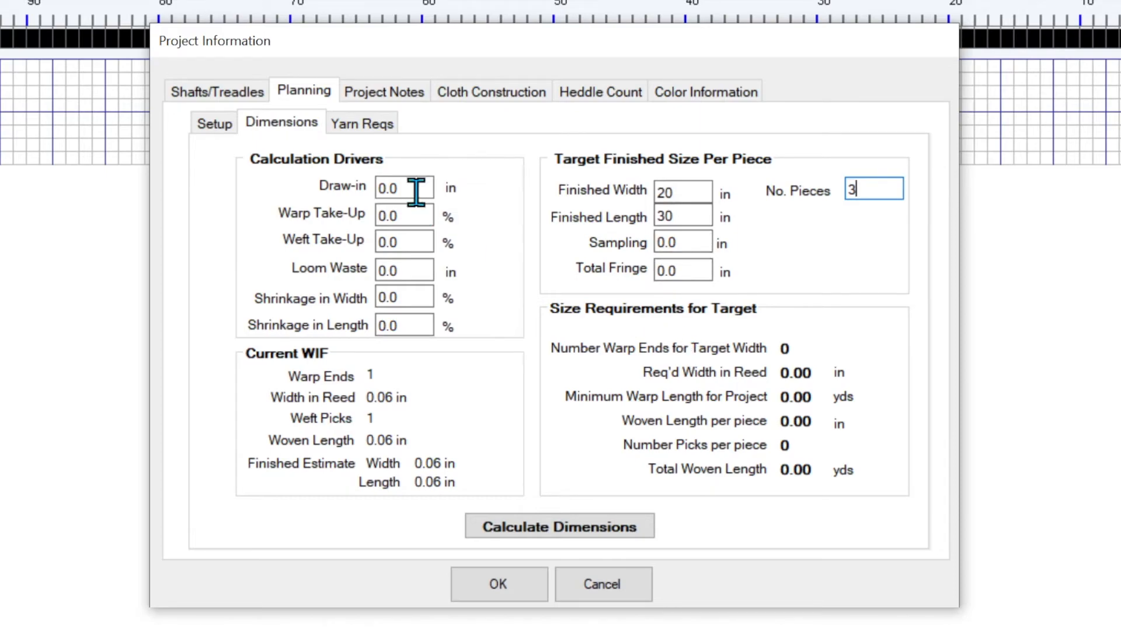
type(".75")
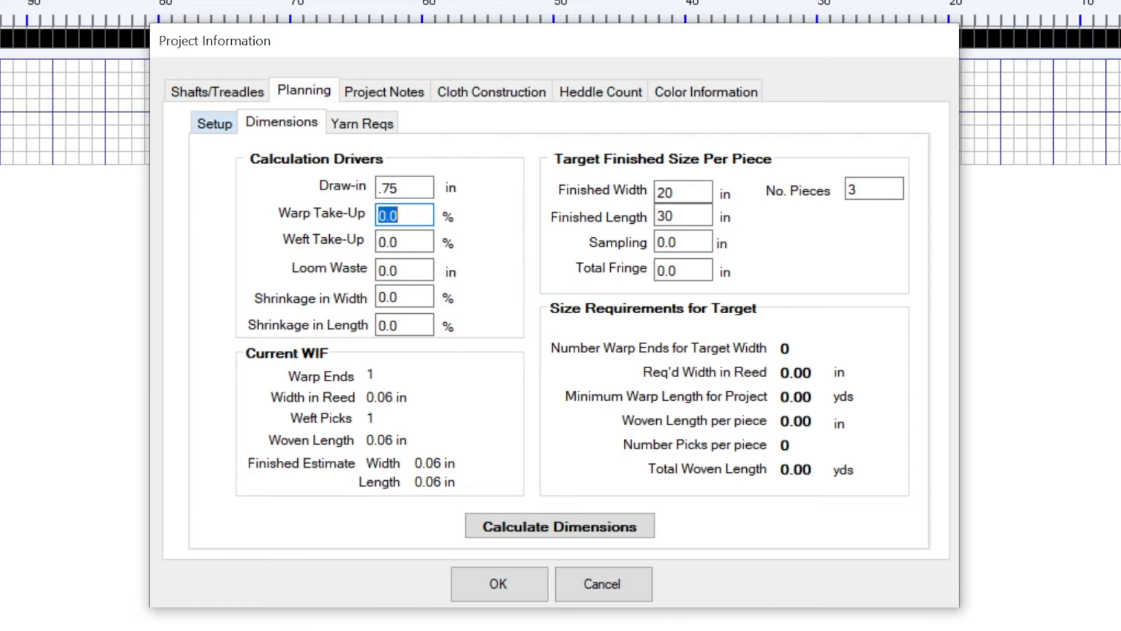
type("8")
left_click(404, 325)
type("10")
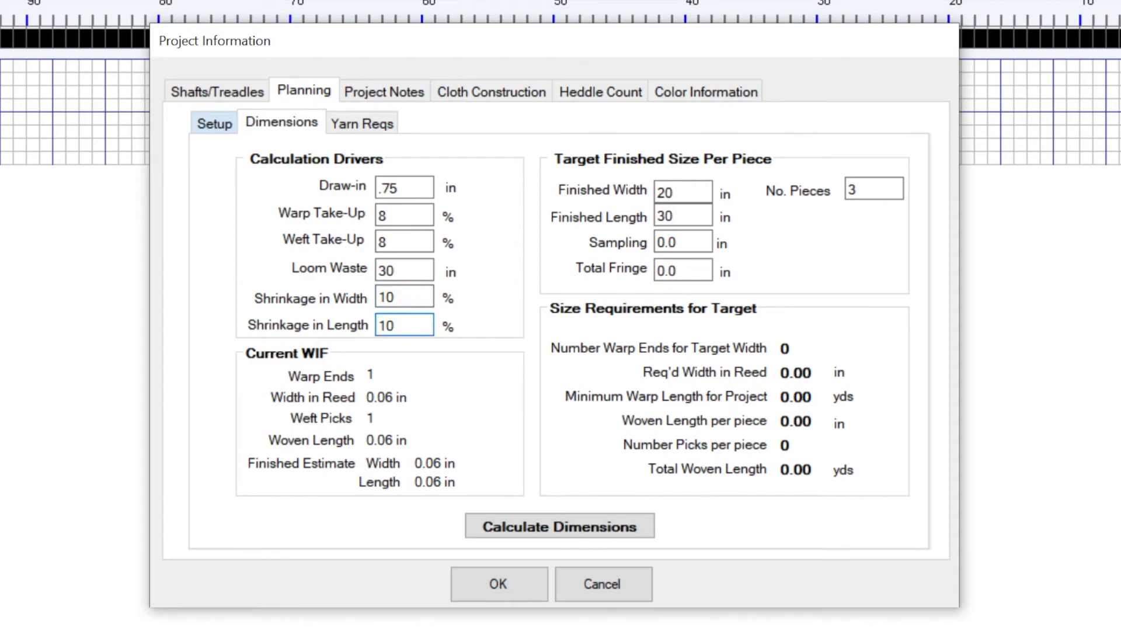
left_click(560, 526)
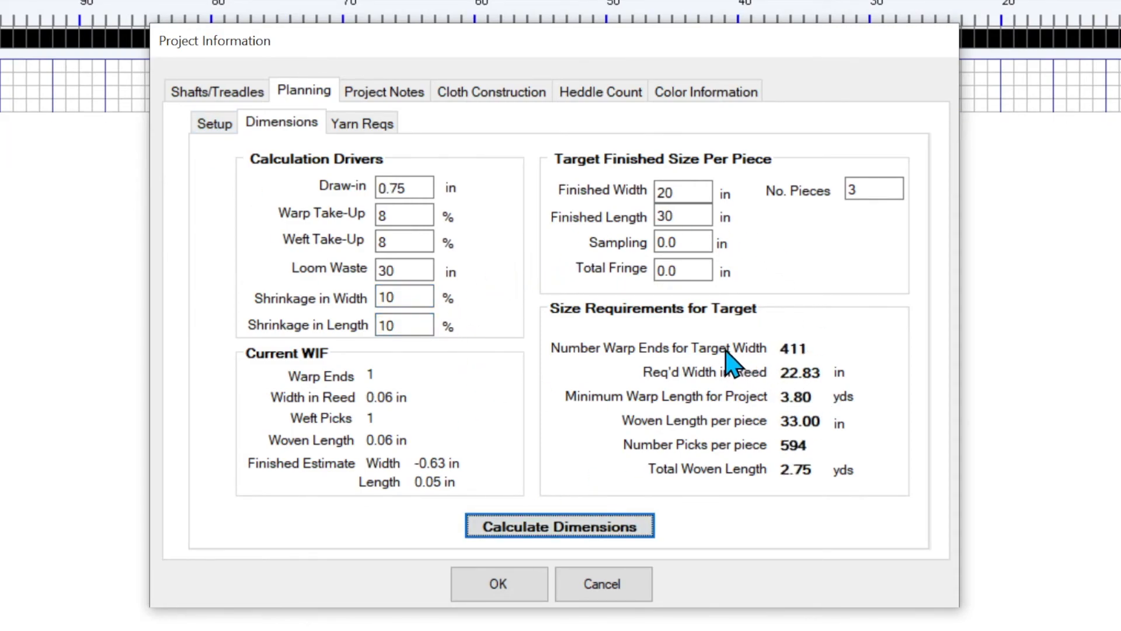
mouse_move(282, 225)
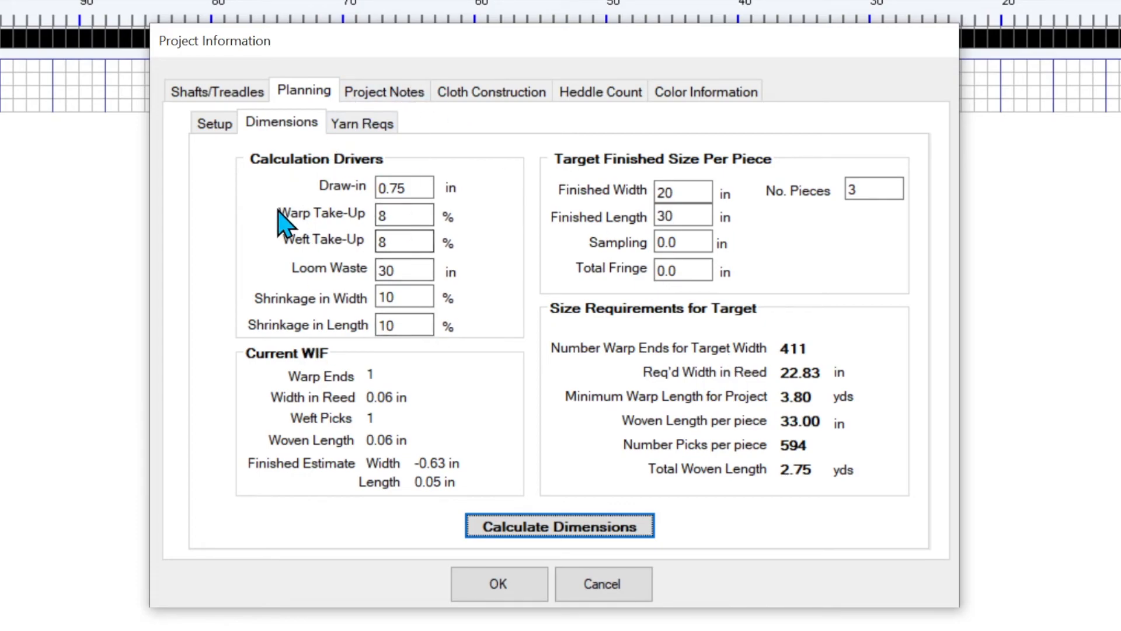
mouse_move(625, 323)
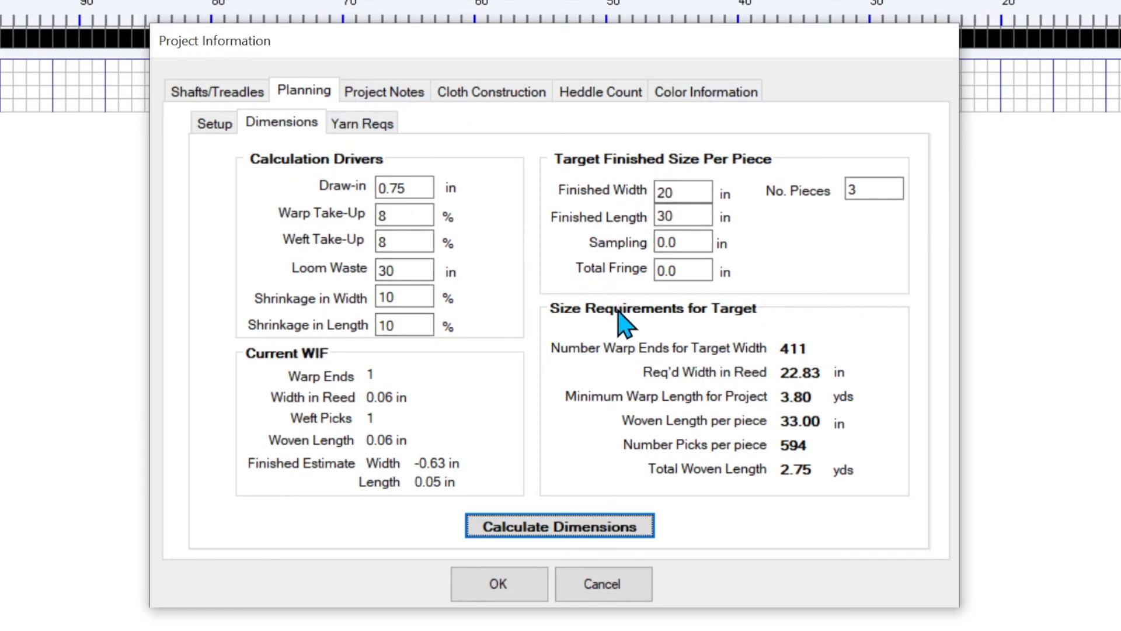
mouse_move(822, 368)
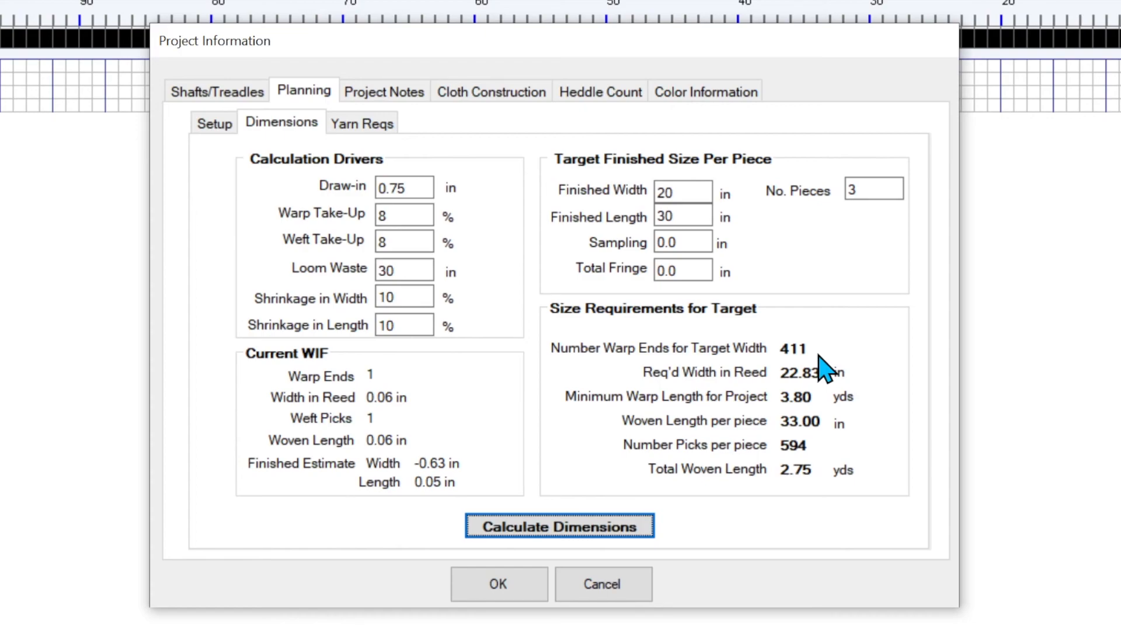
mouse_move(426, 296)
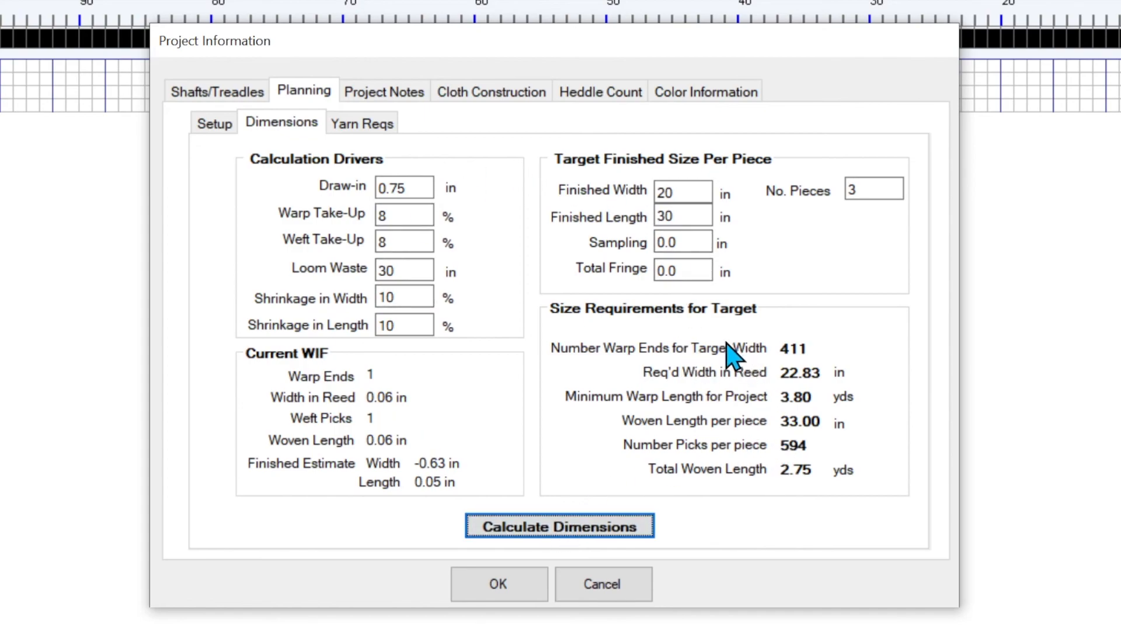
mouse_move(830, 350)
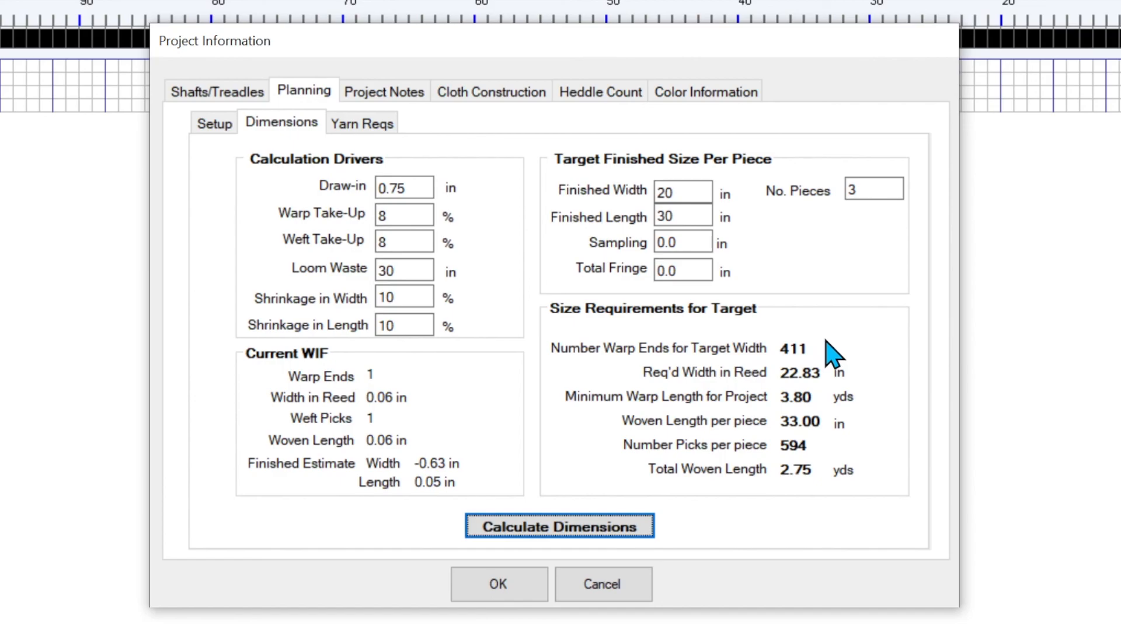
mouse_move(829, 347)
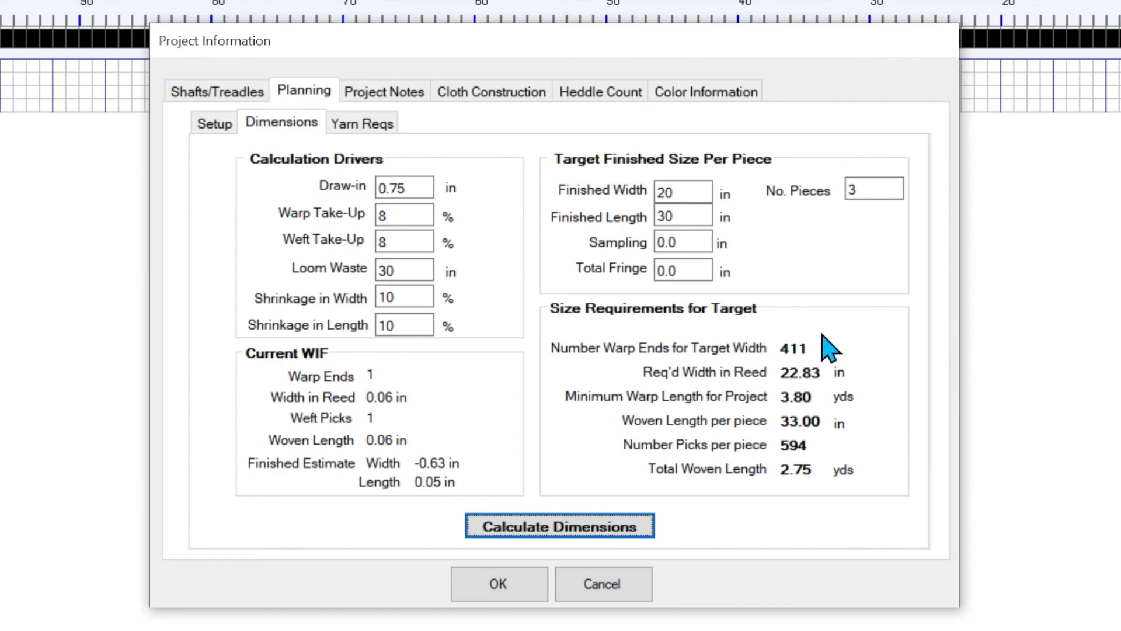